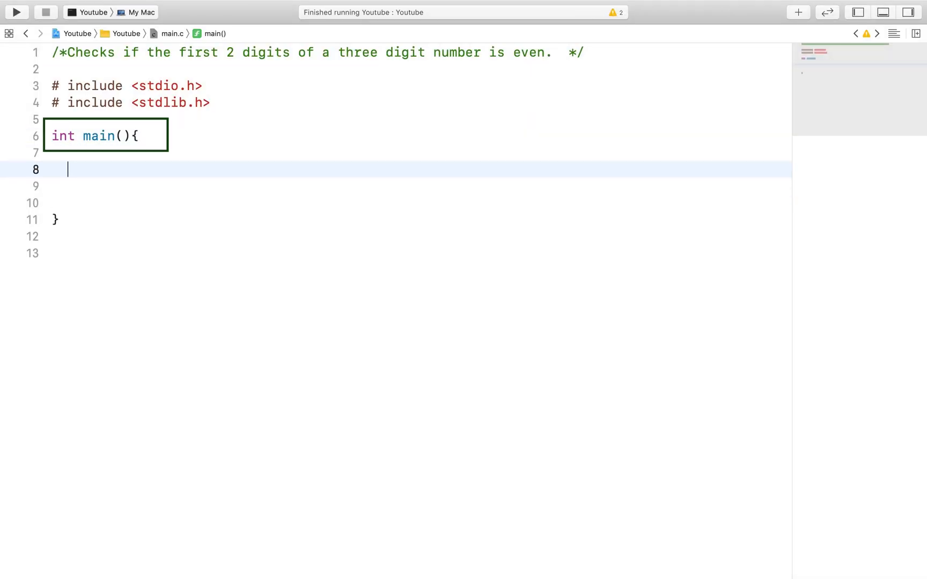
Step: Declare 'int number;' and print the prompt 'Please enter your three digit number: '
type("int")
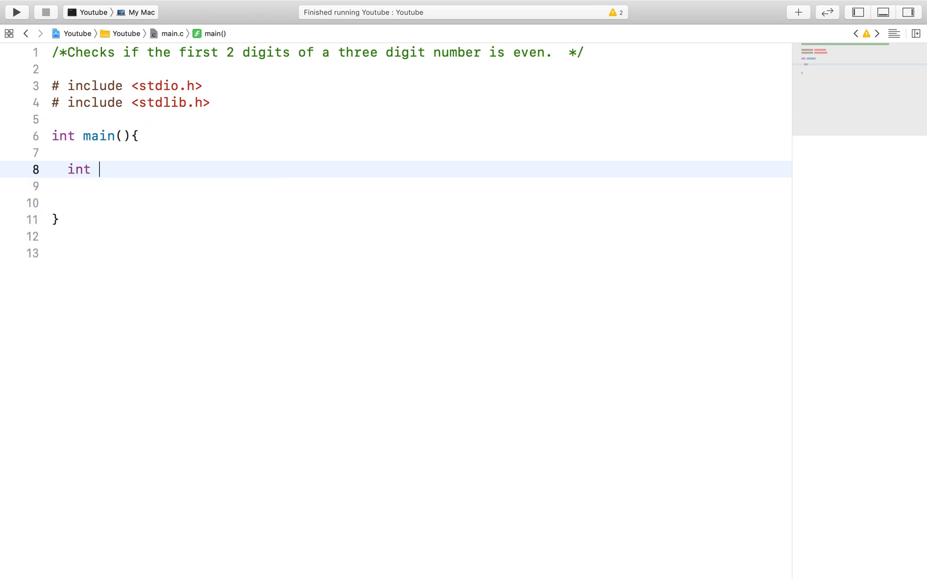
type("number;")
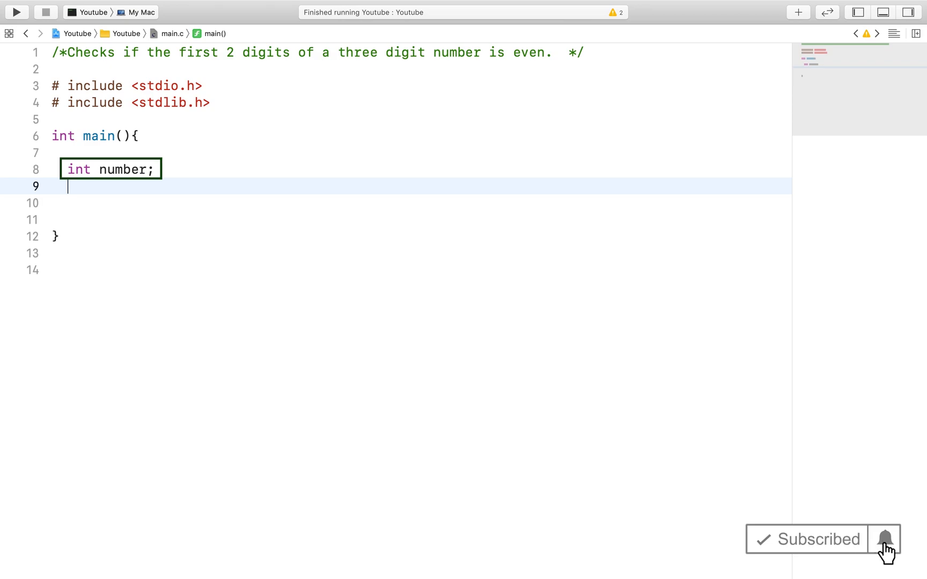
key("Return")
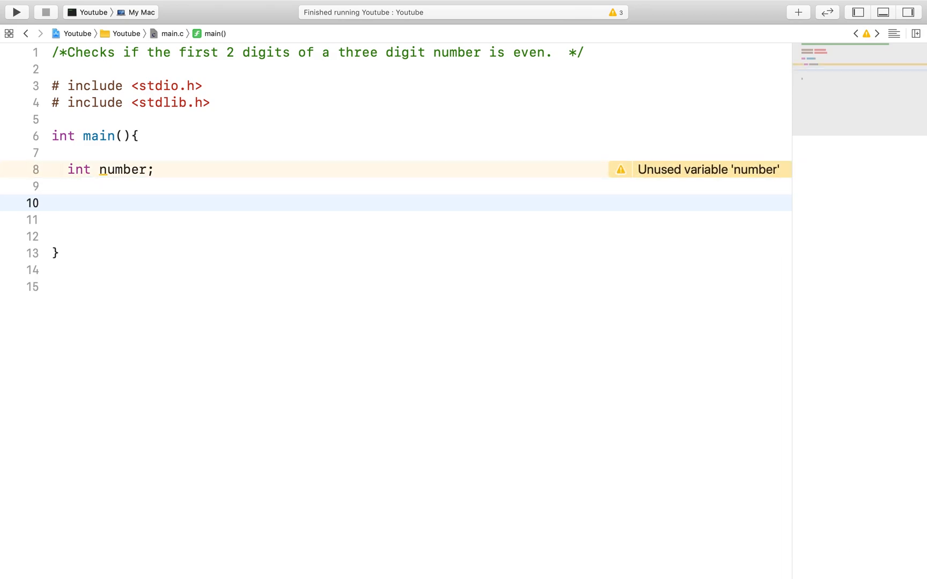
type("printf(\"Please enter your \")")
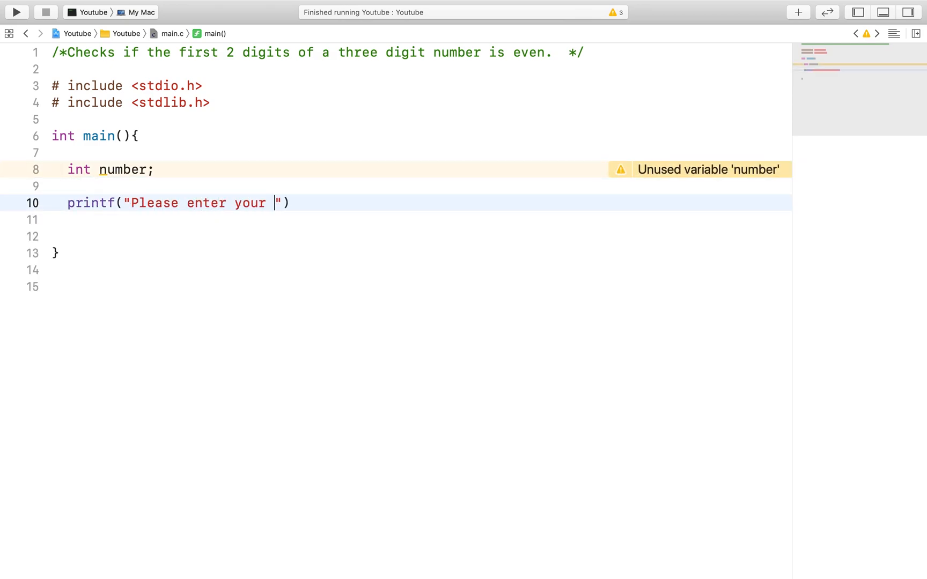
type("three digit number:")
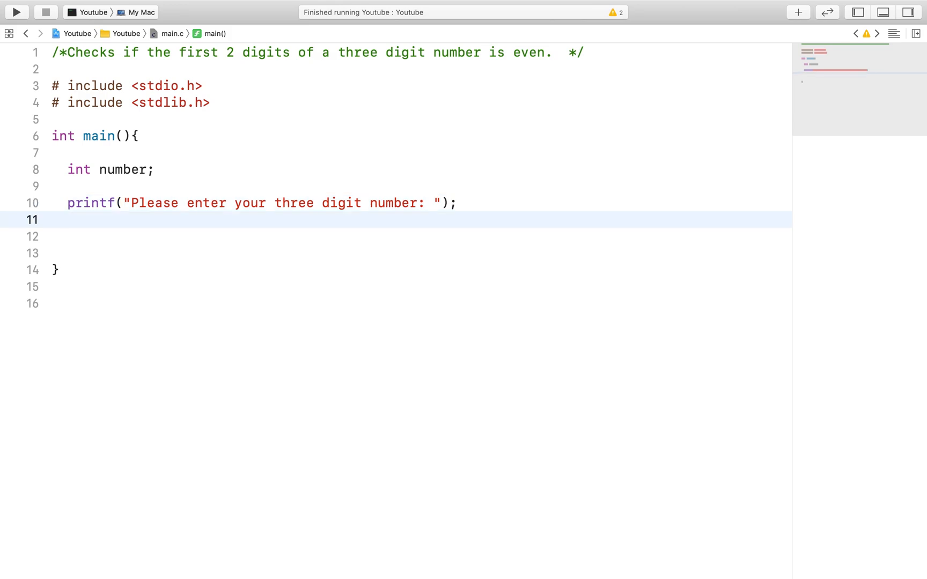
Step: Add scanf("%2d", &number); to read the first two digits into number
type("scanf(const char *restrict, ...")
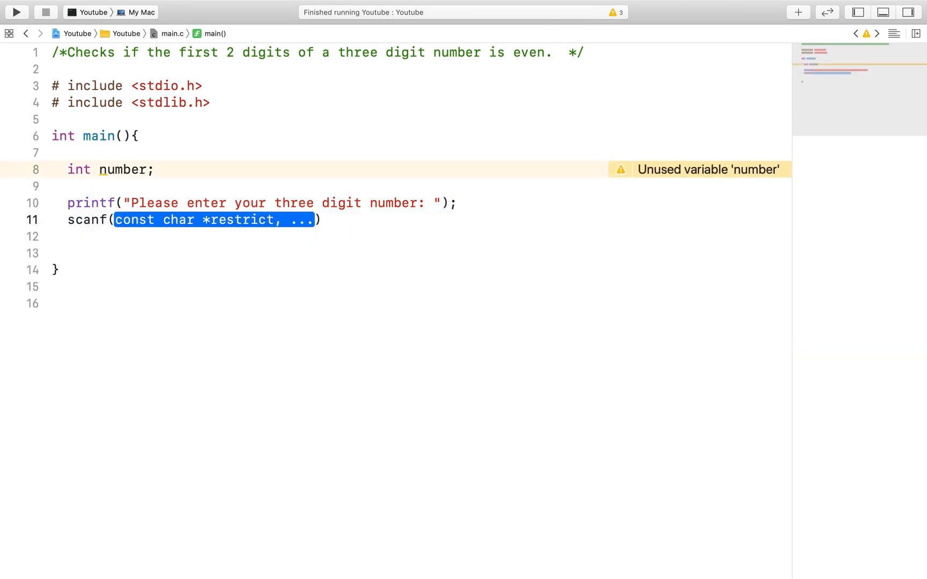
type("\"")
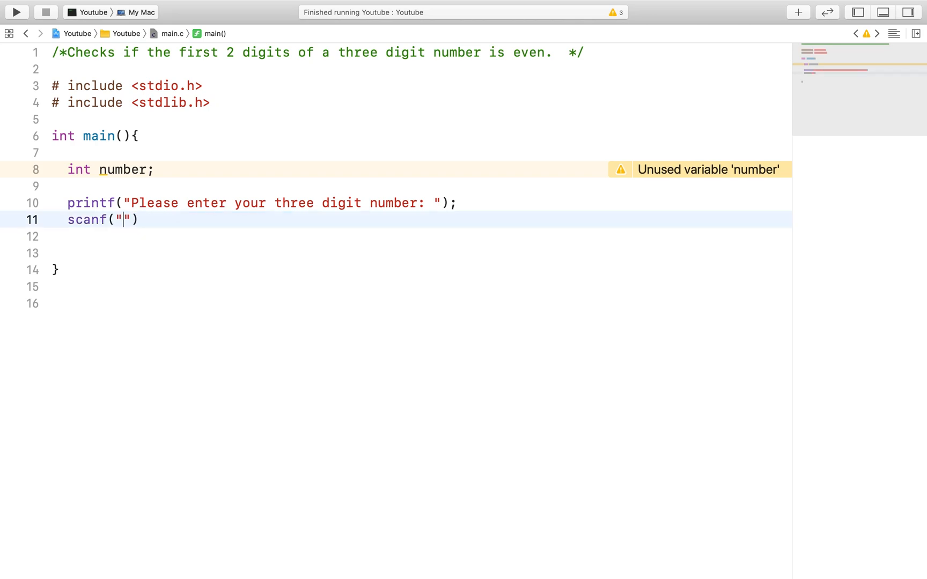
type("%2d")
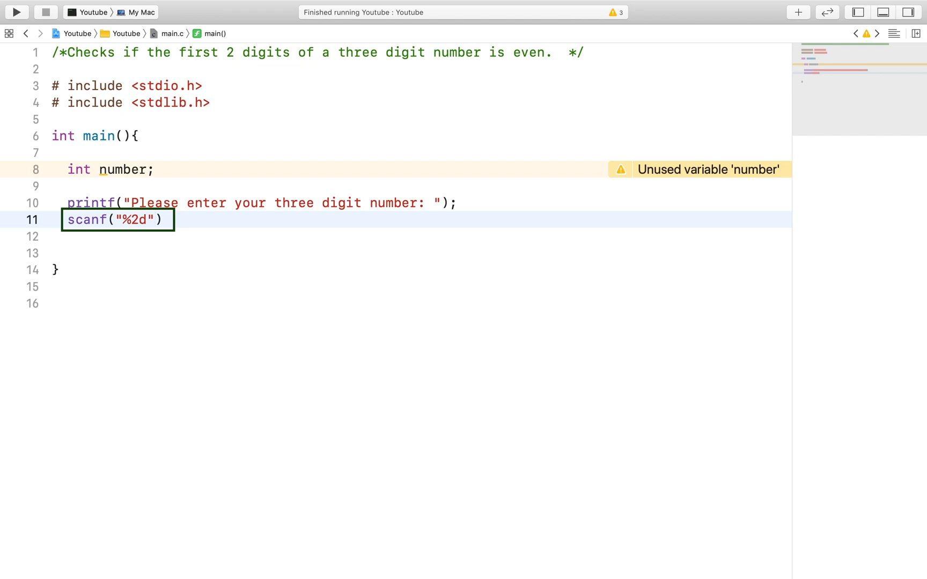
type(", &")
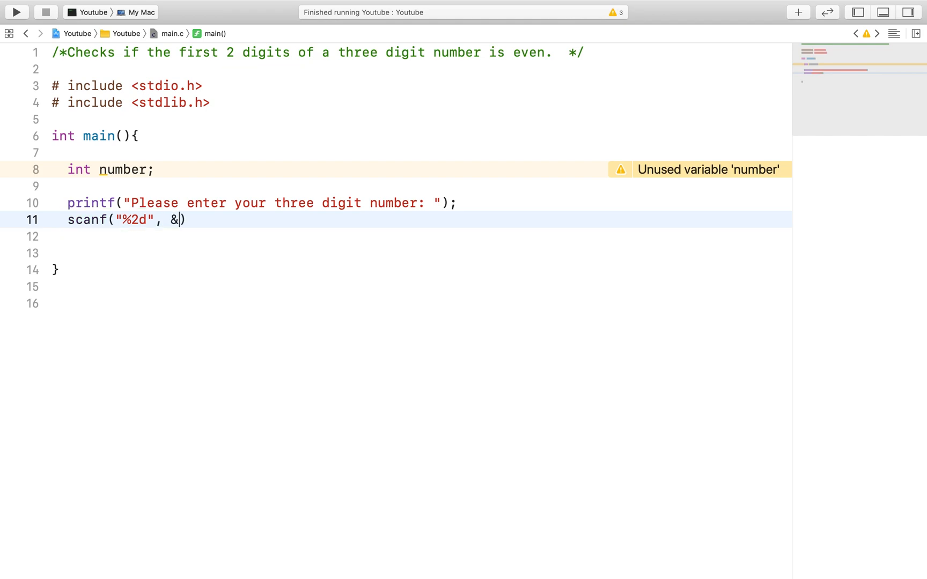
type("number);")
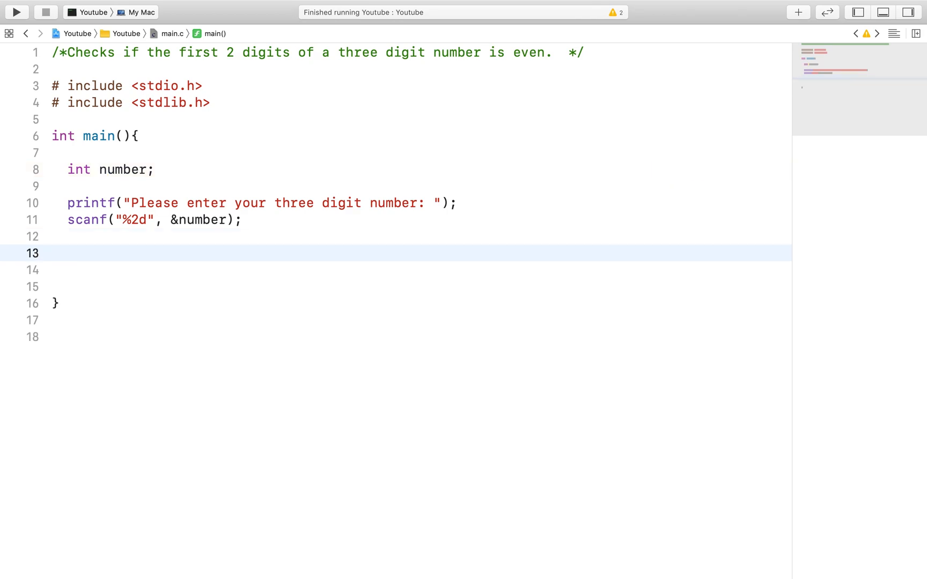
left_click(68, 254)
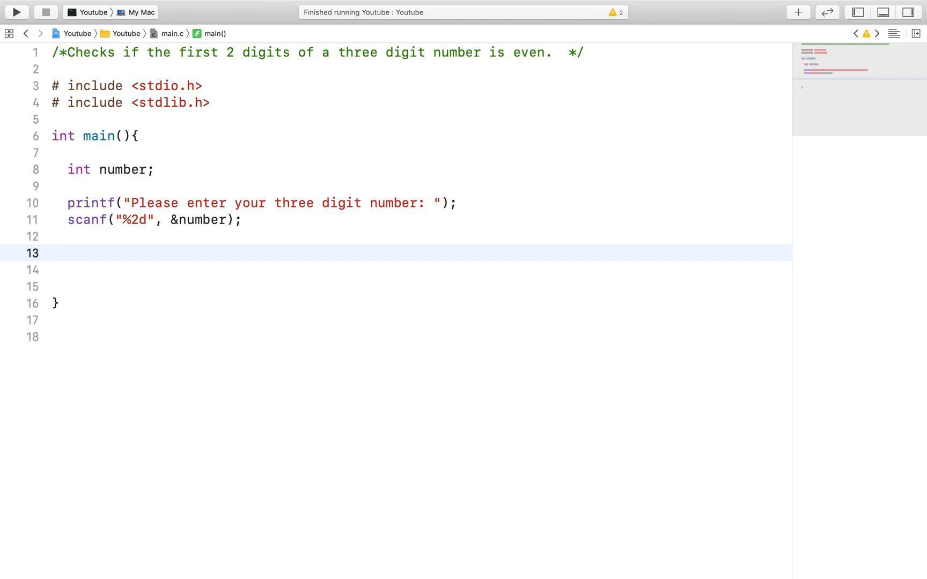
Step: Add an if/else on number % 2 printing 'The first 2 digits are odd' or 'The first 2 numbers are even'
type("if ((")
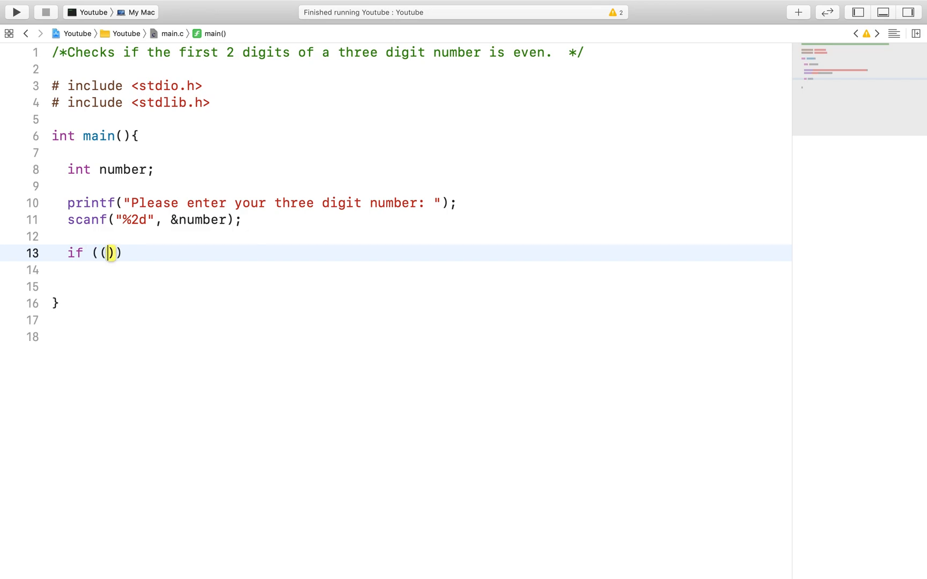
type("number % 2")
type("[")
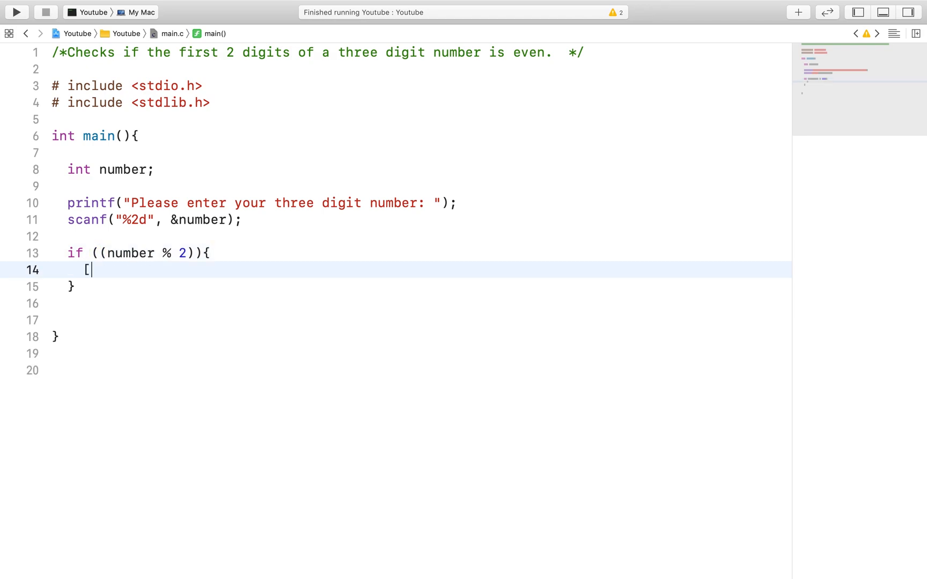
type("printf(\"The")
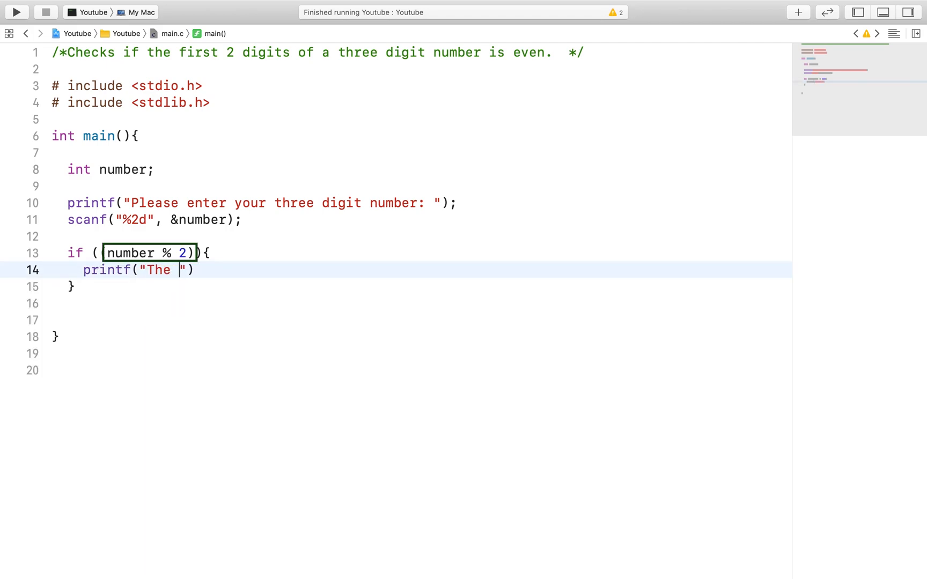
type("first 2 digits are")
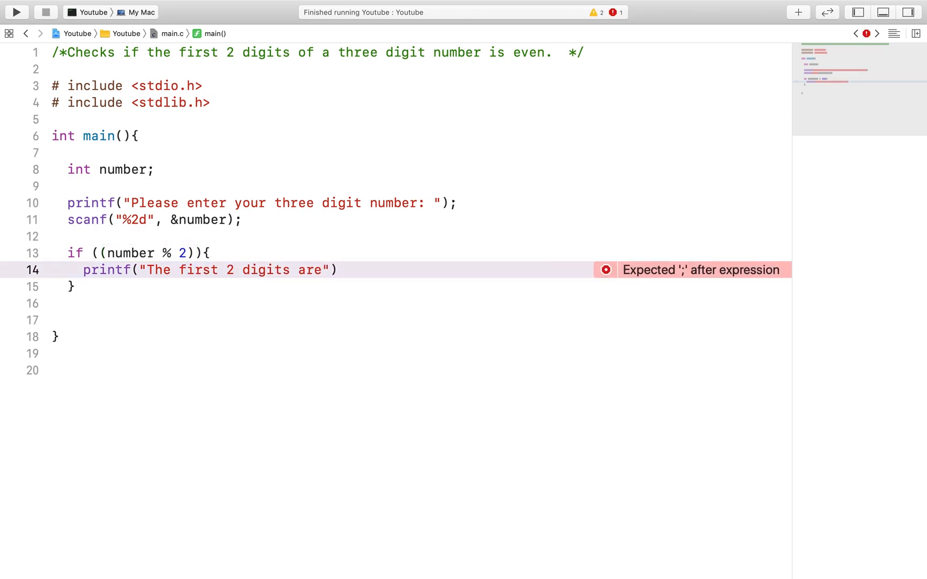
type("odd\";")
left_click(418, 287)
type("else")
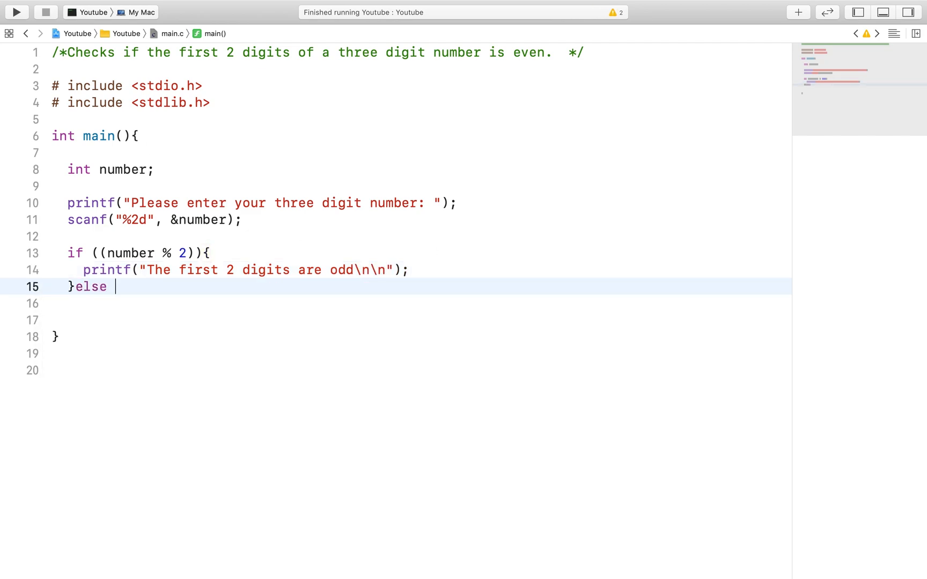
type("printf(\"The first 2 numbers are even\")")
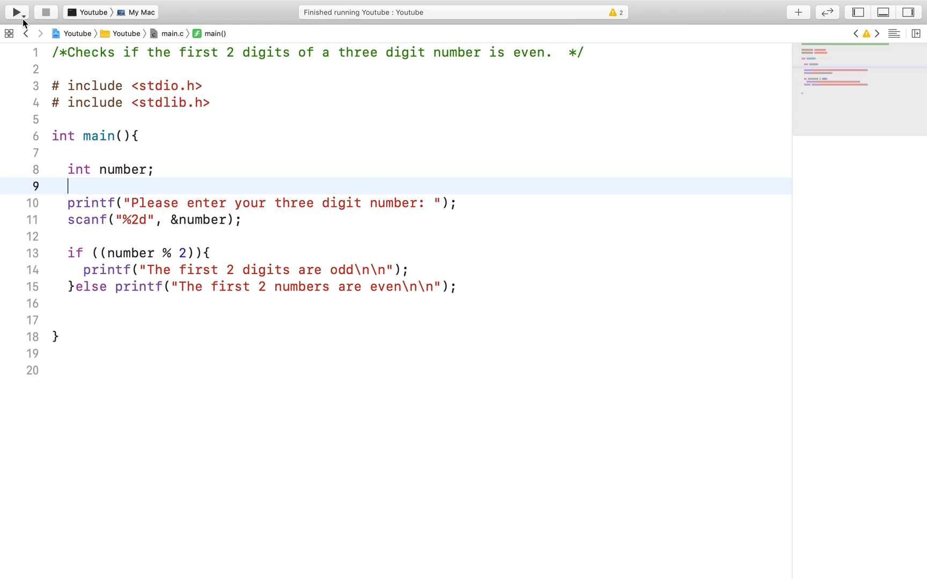
Step: Test the digit checker, then add printf("%d\n\n", number) to echo the number
left_click(16, 12)
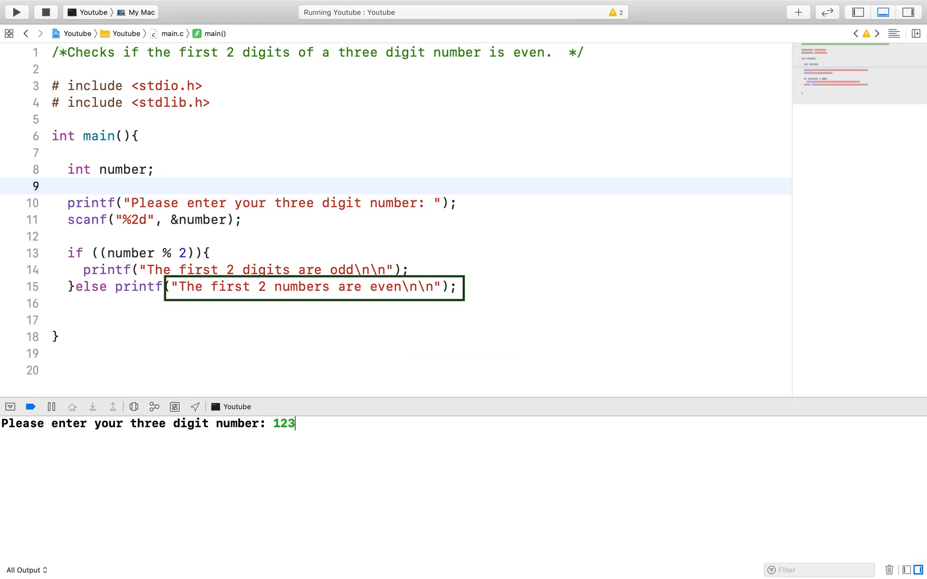
left_click(16, 12)
type("3512")
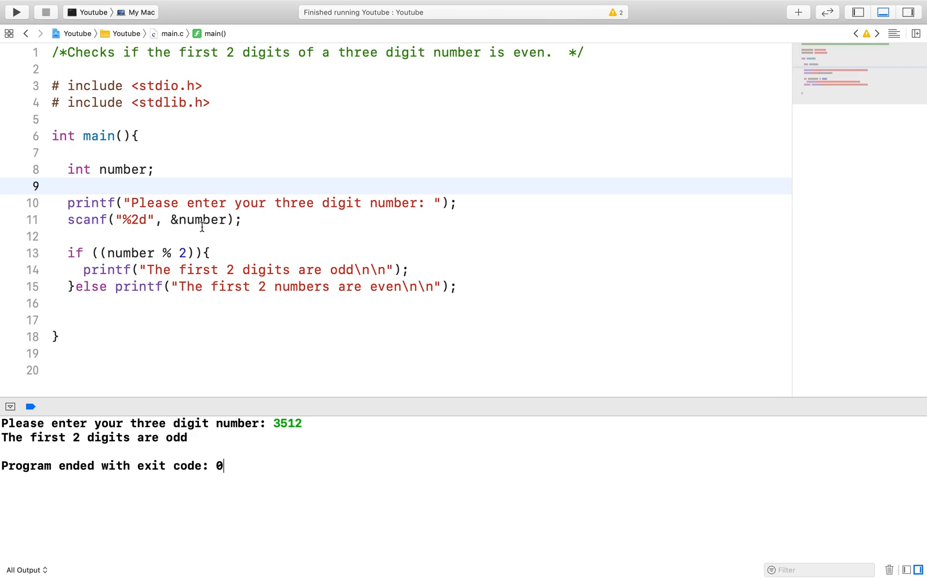
type("printf(const char *restrict, ...")
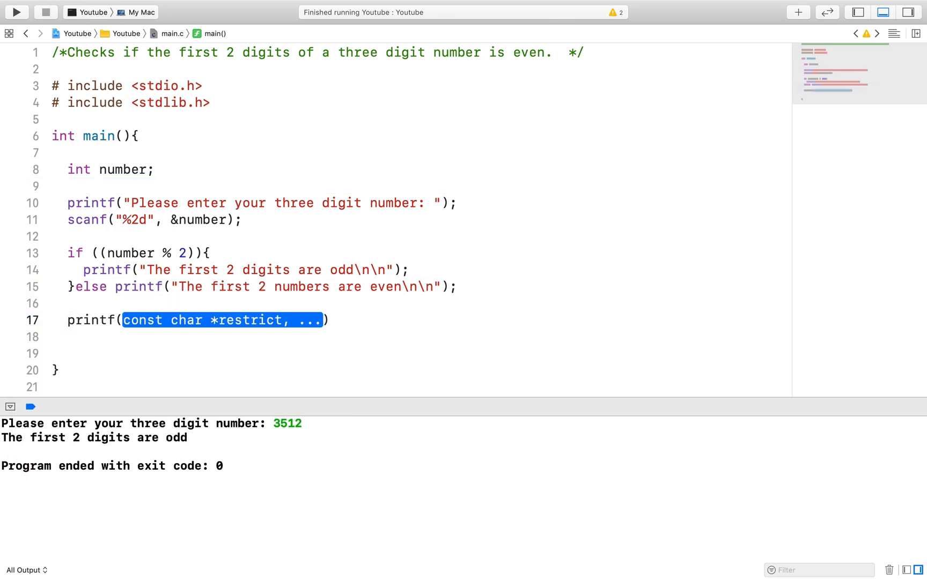
type("\"%d\",")
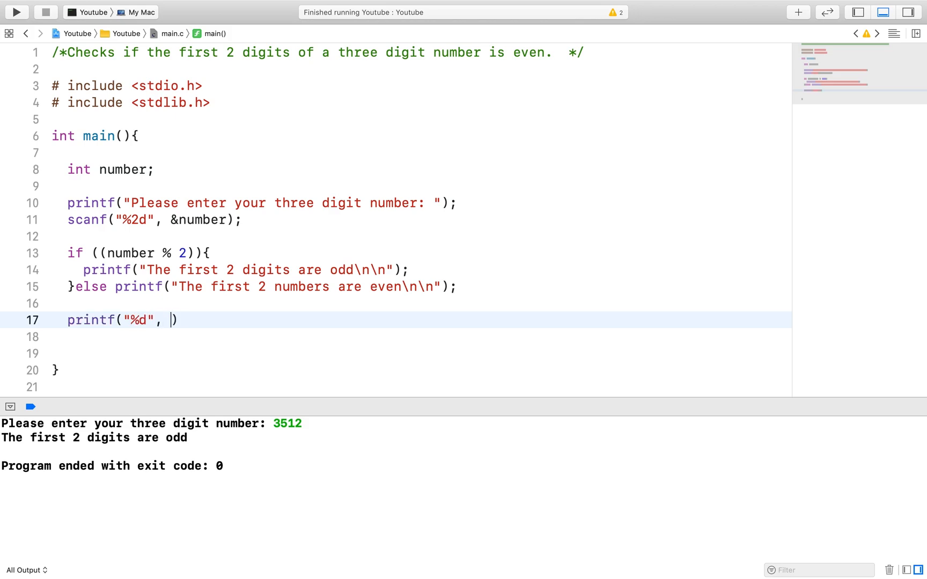
type("number")
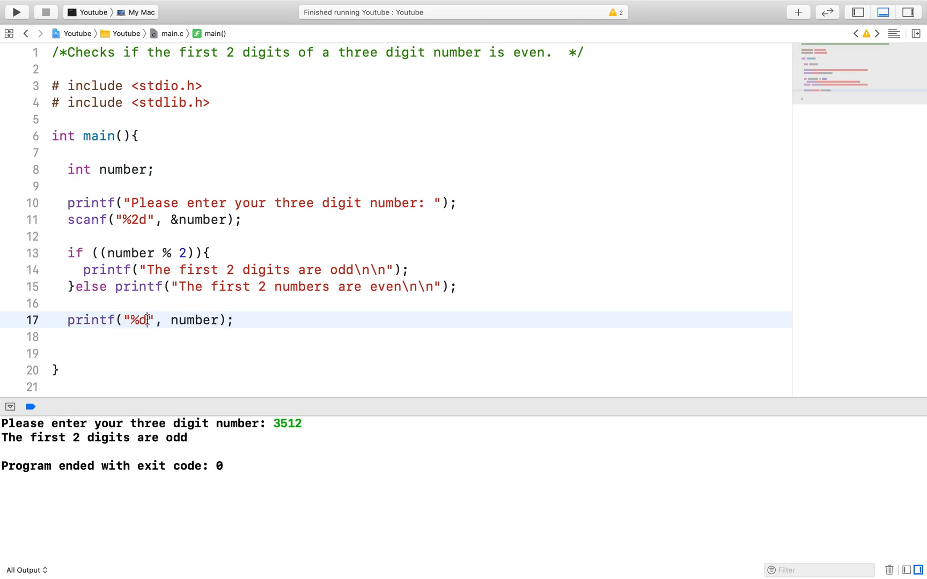
type("\\n\\n")
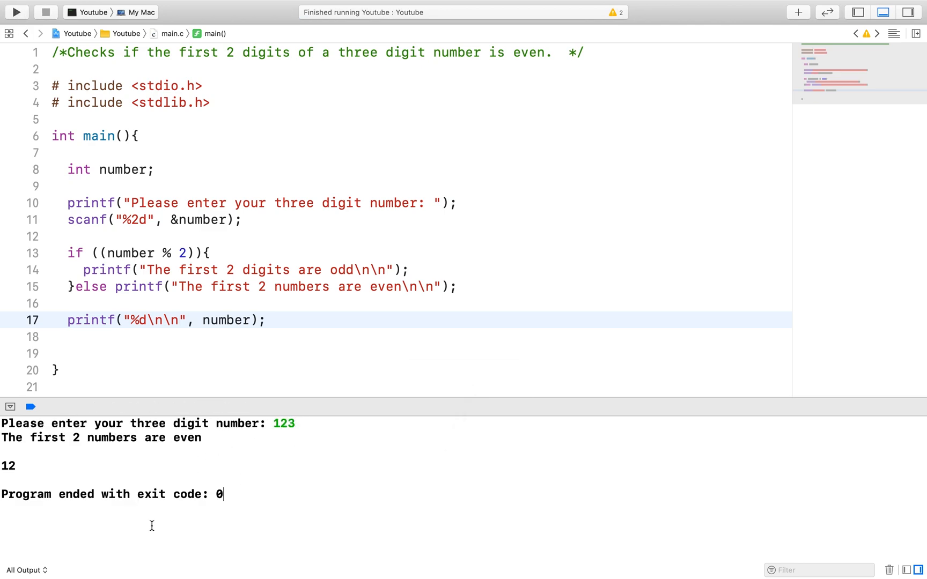
left_click(138, 220)
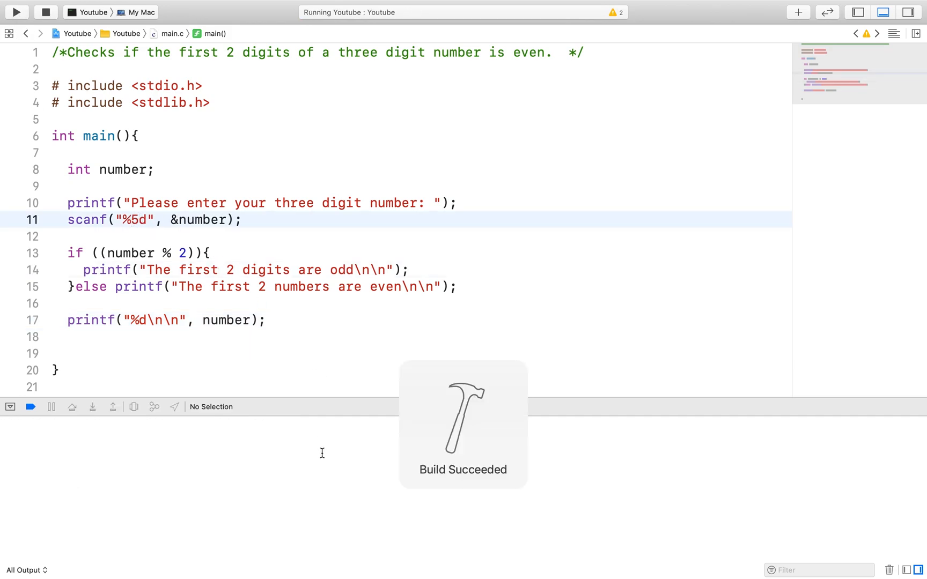
type("123456")
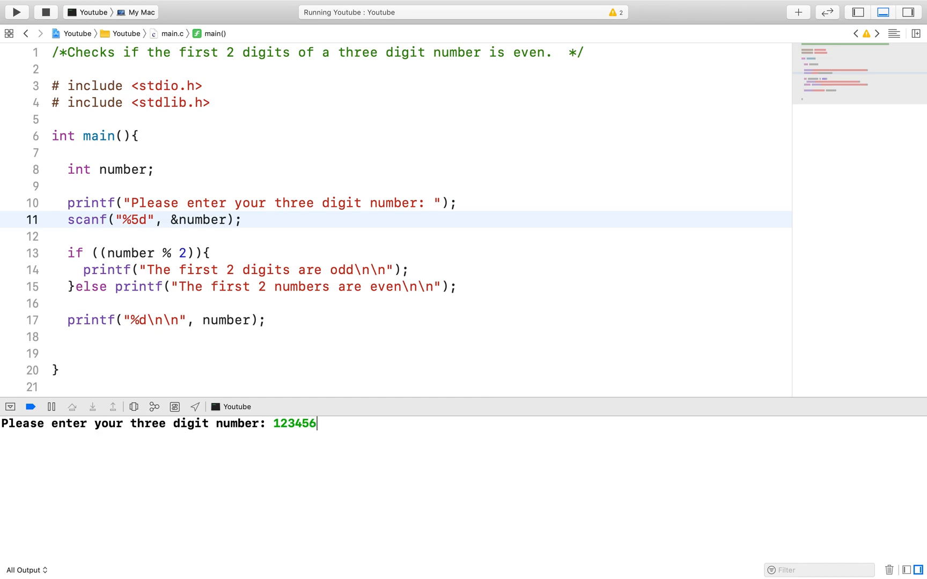
type("7890")
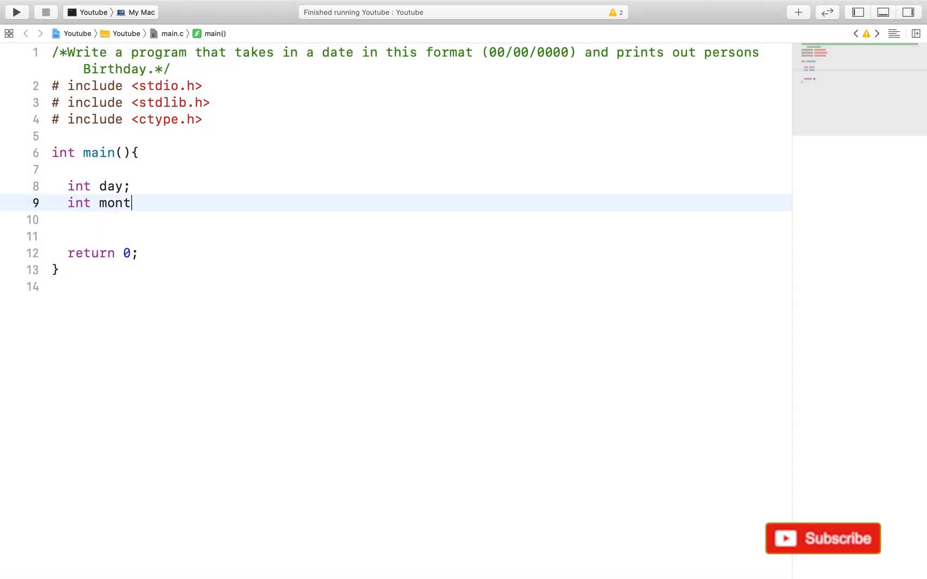
Step: Finish declaring the int month and int year variables
type("h;")
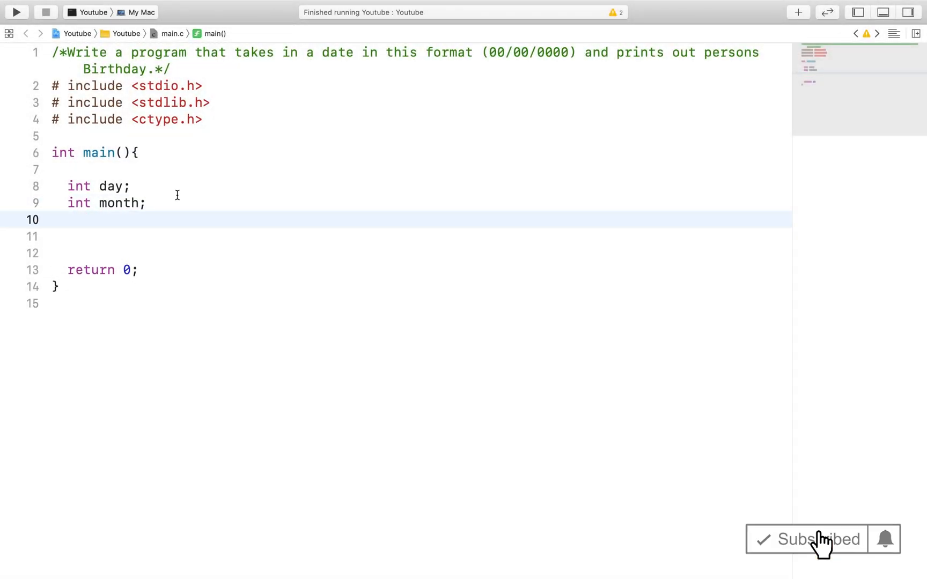
type("int year")
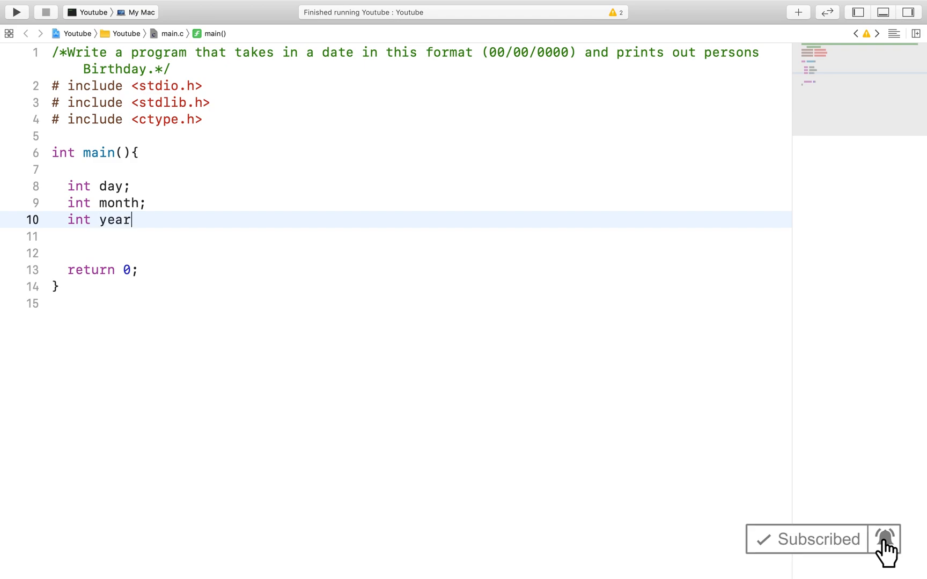
type(";")
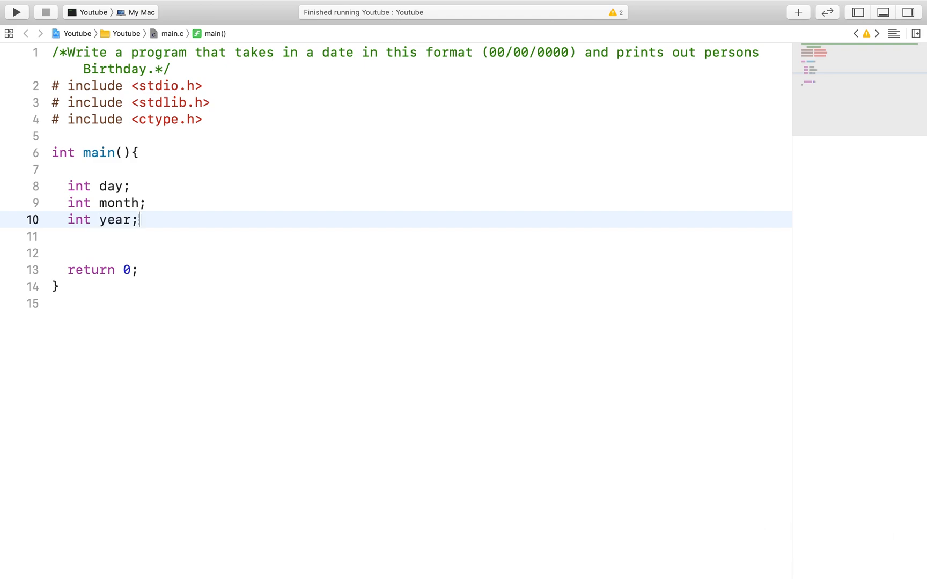
Step: Print the prompt 'Please enter your birthday in this format: XX/XX/XXX'
type("printf(const char *restrict, ...")
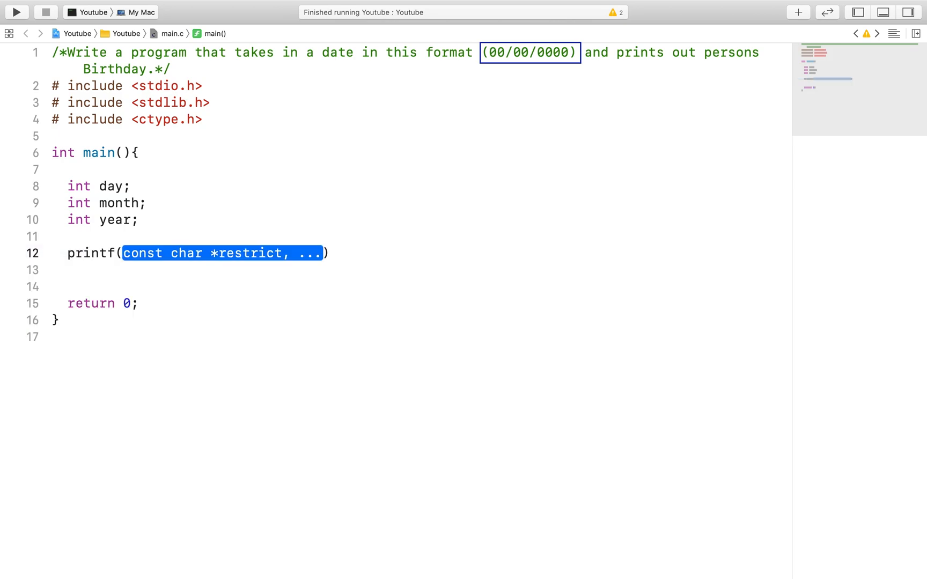
type("\"PL\"")
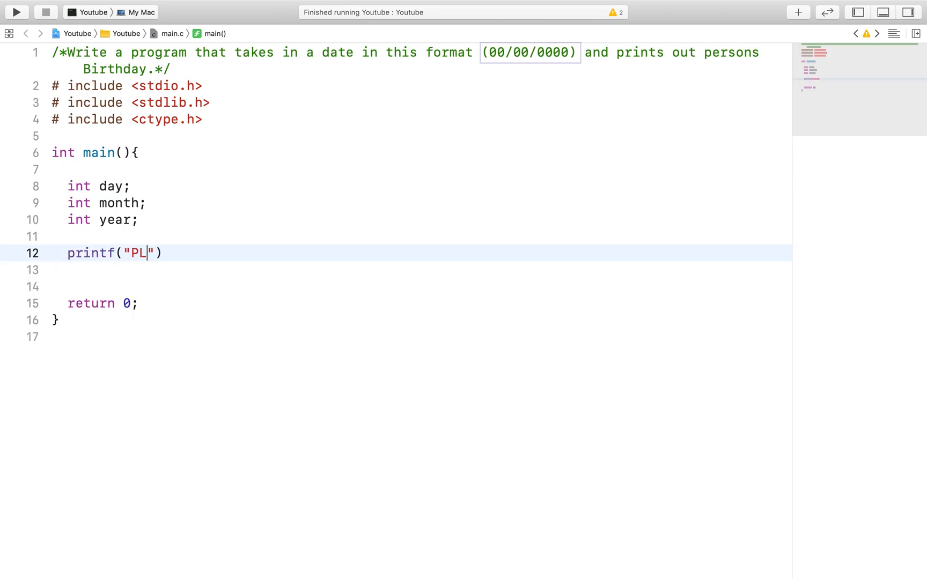
type("Please en")
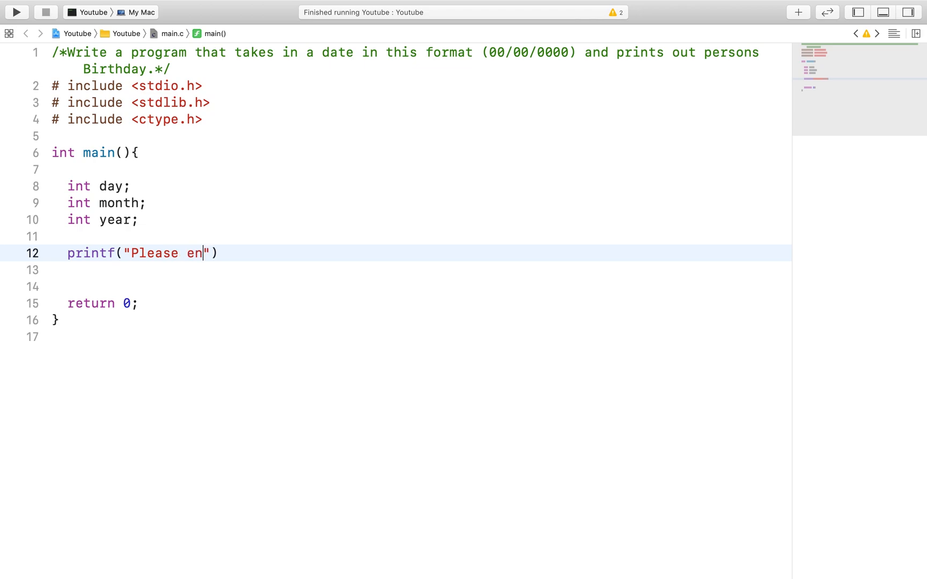
type("ter yo")
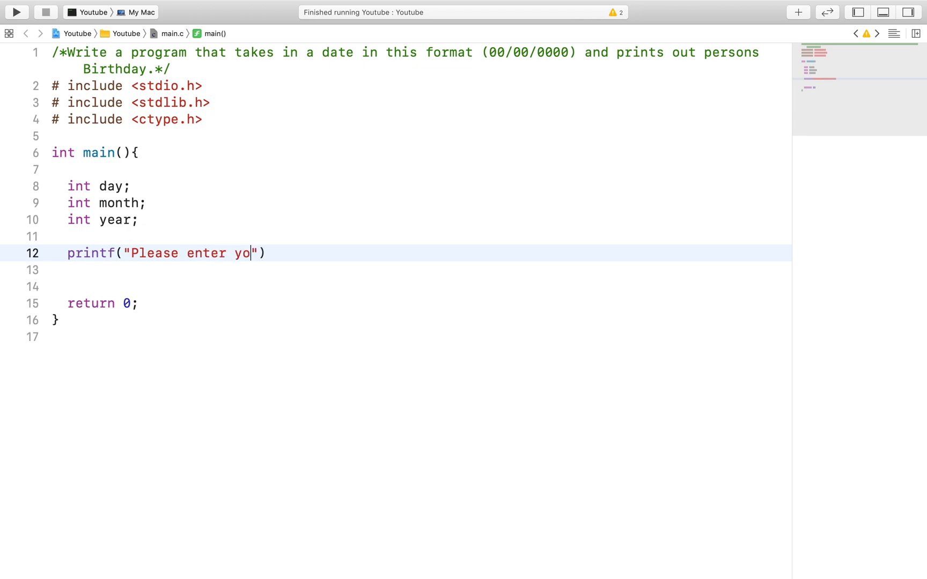
type("ur birthday in")
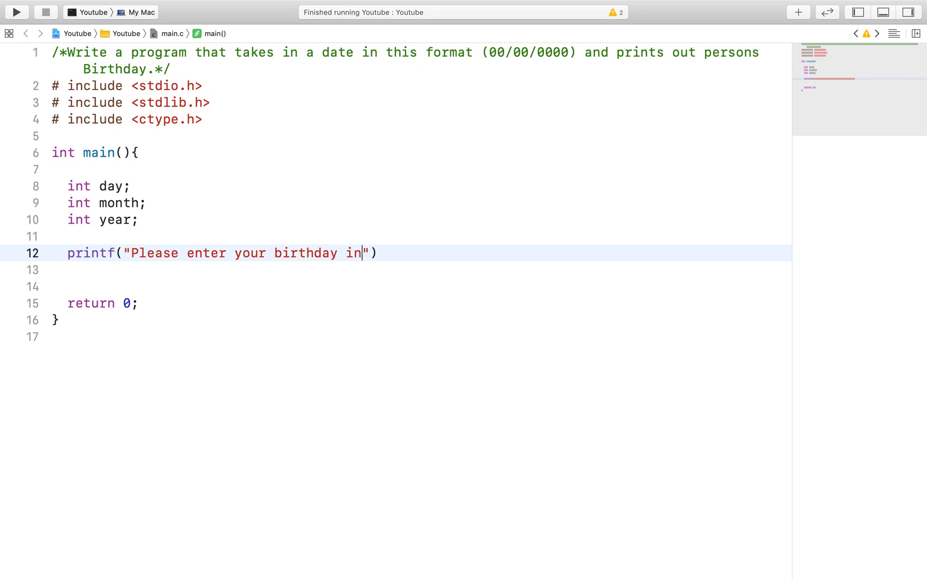
type("this format")
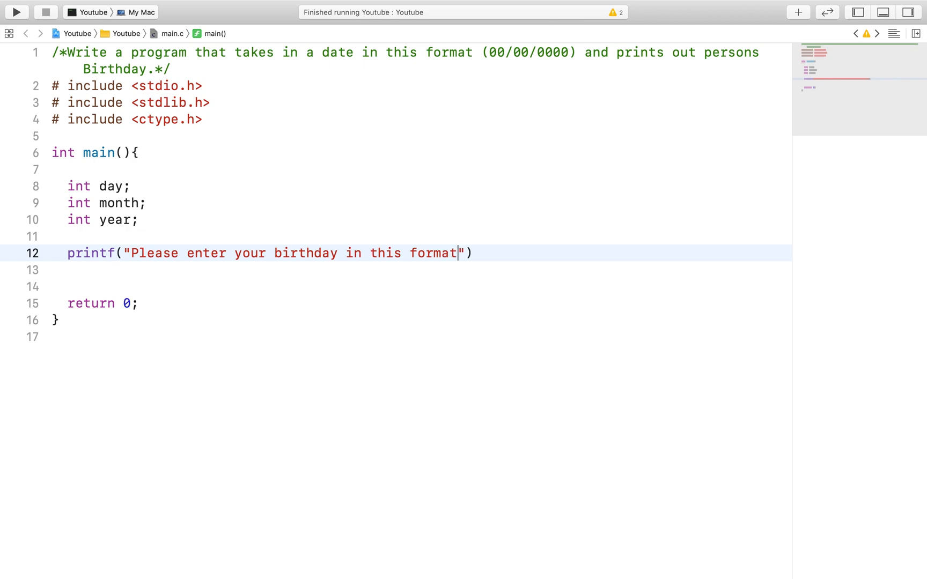
type(": X")
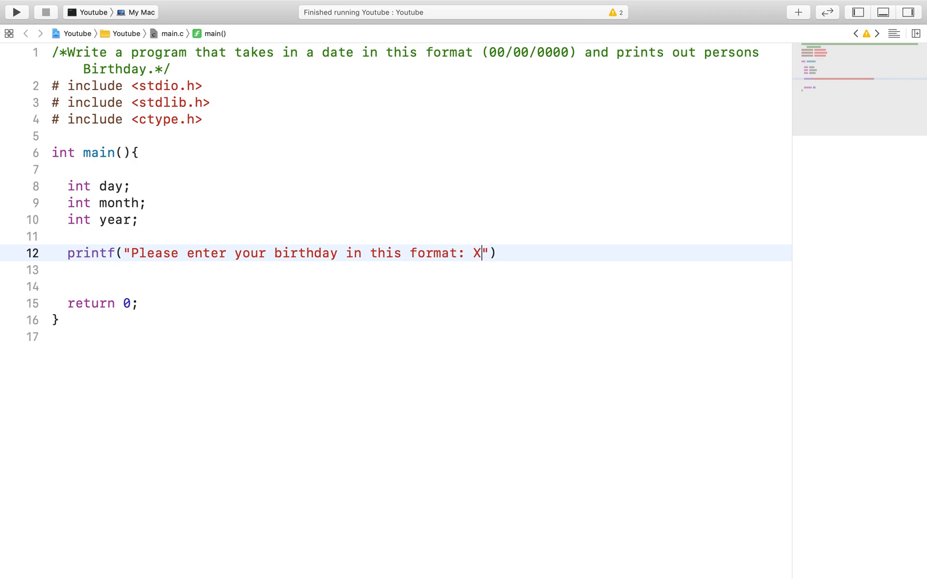
type("X/XXX")
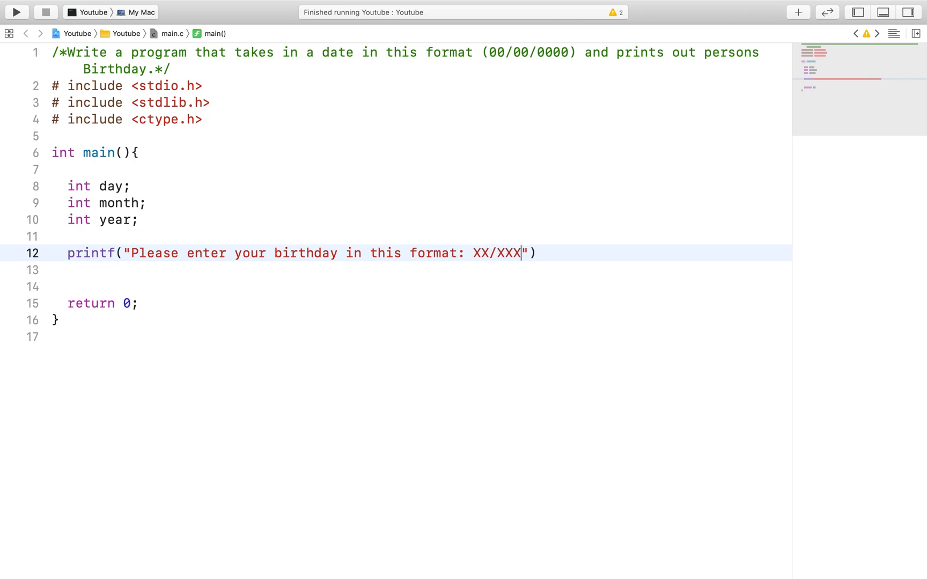
type("/XX")
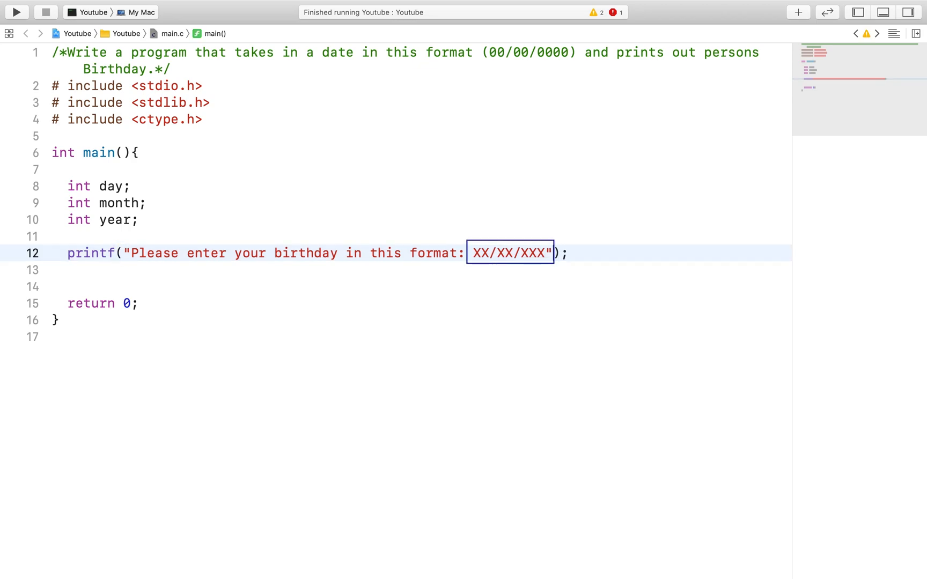
Step: Add scanf("%d/%d/%d", &month, &day, &year); followed by a new line
type("\\n")
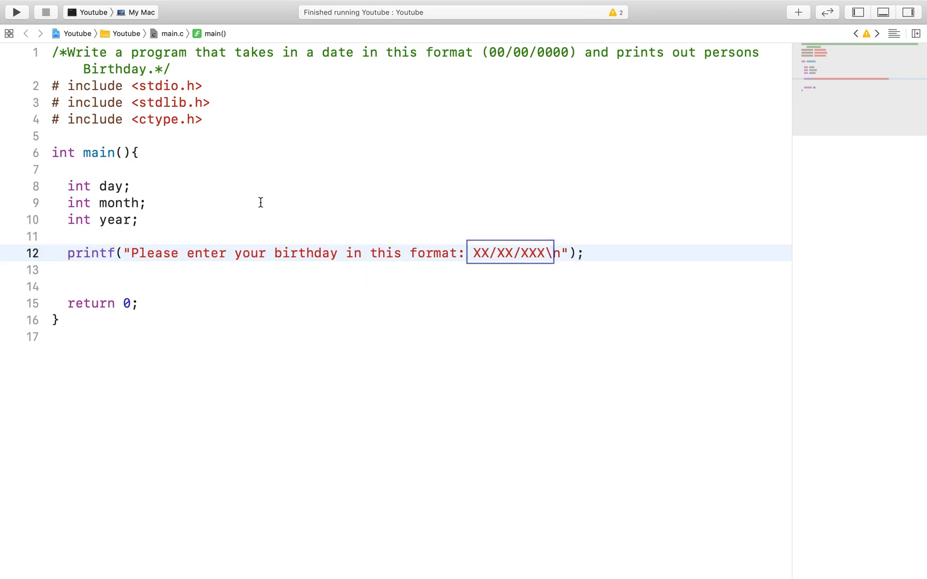
type("scanf(\"")
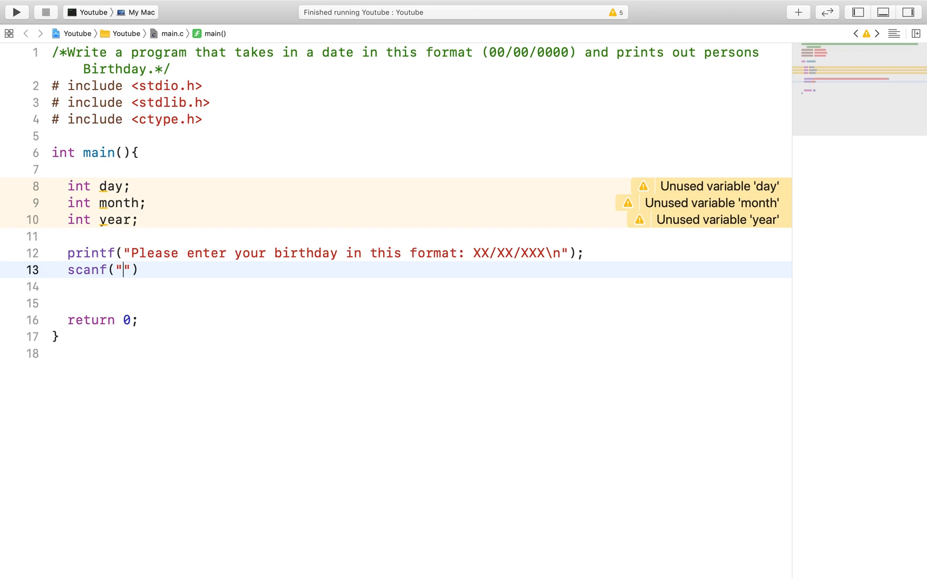
type("%d/")
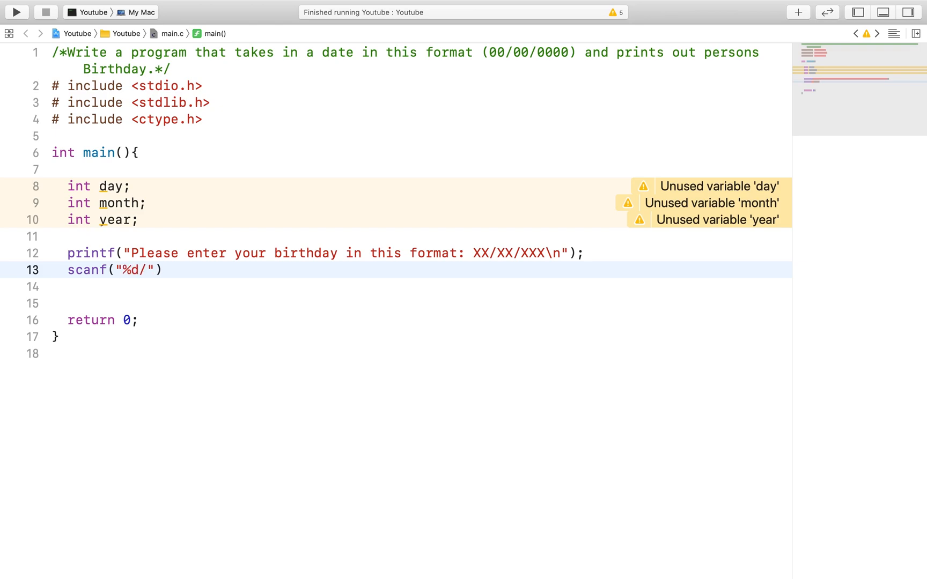
type("%d")
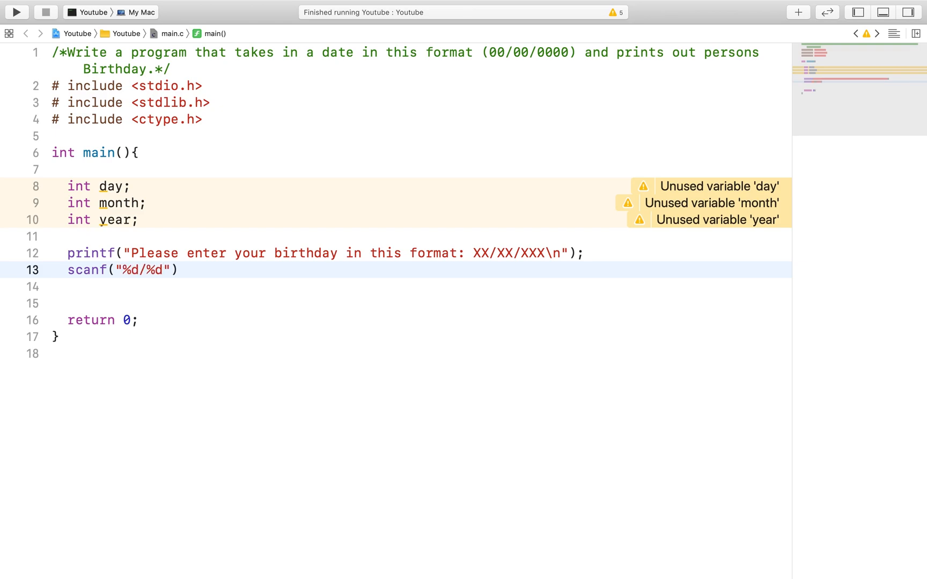
type("/%d")
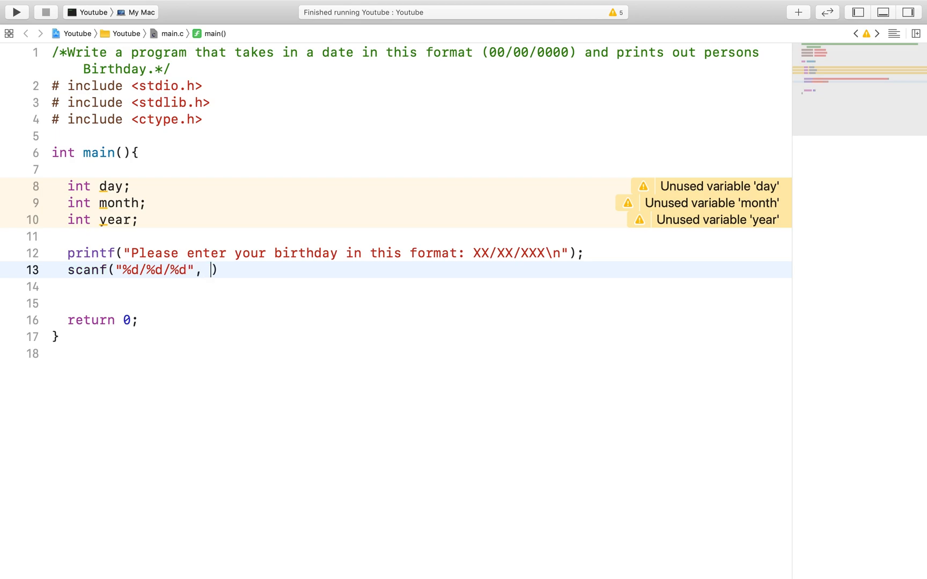
type("&")
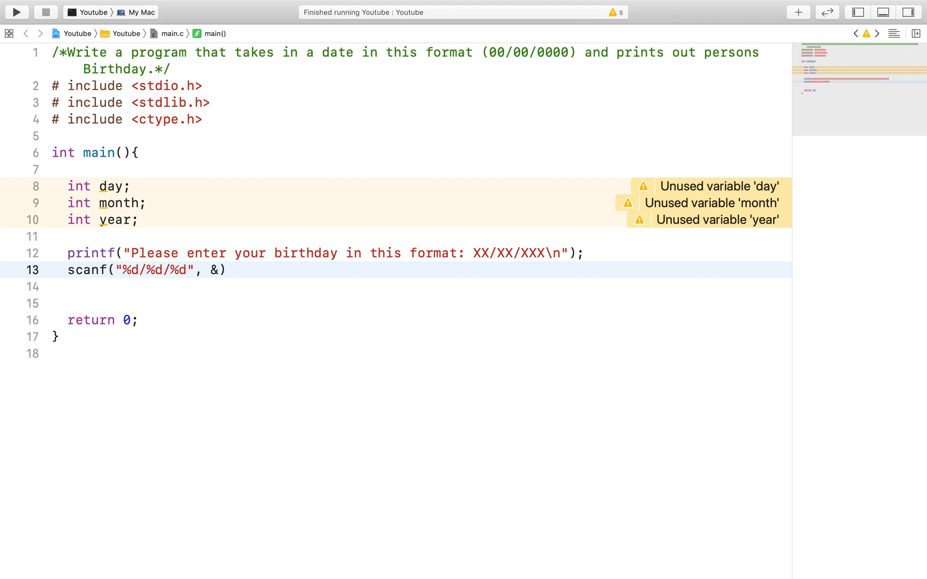
type("month")
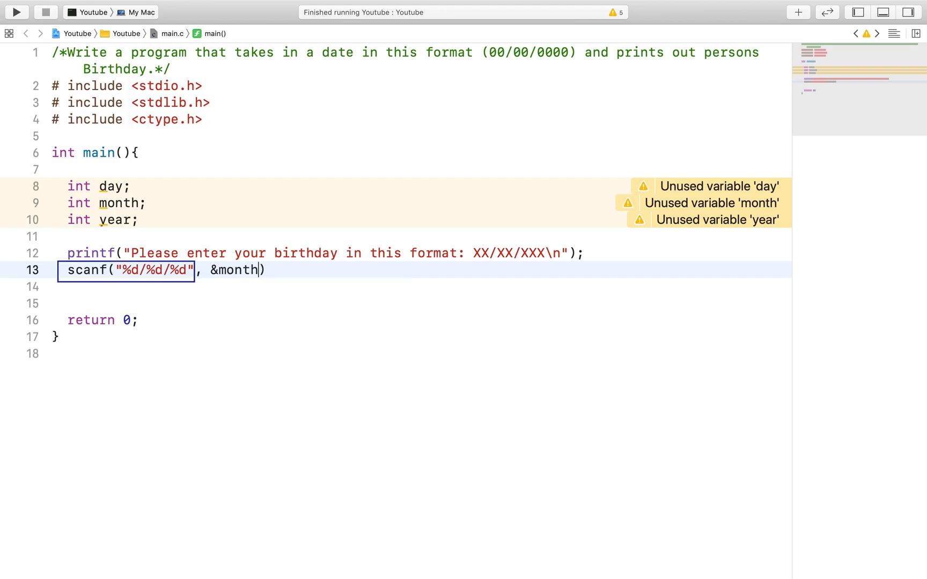
type(",&d")
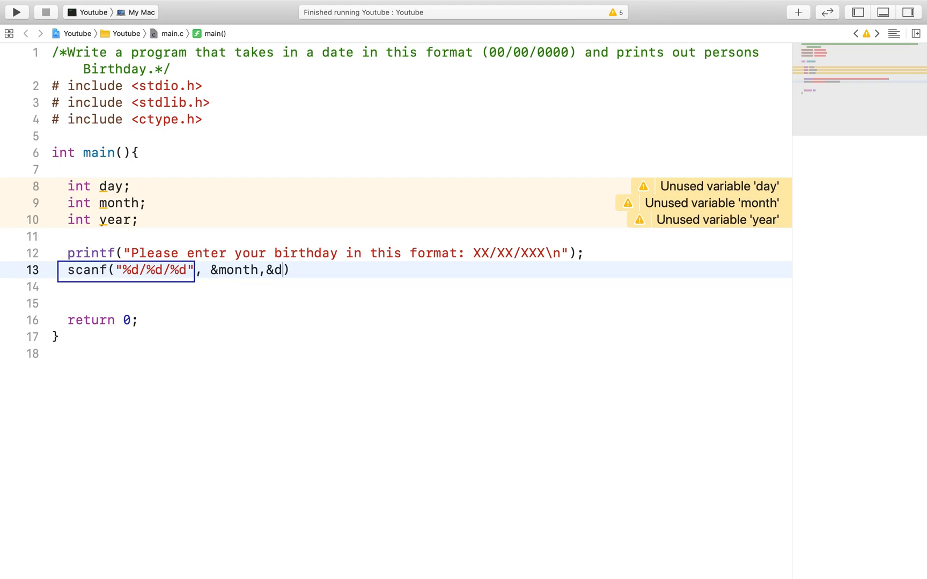
type("ay,")
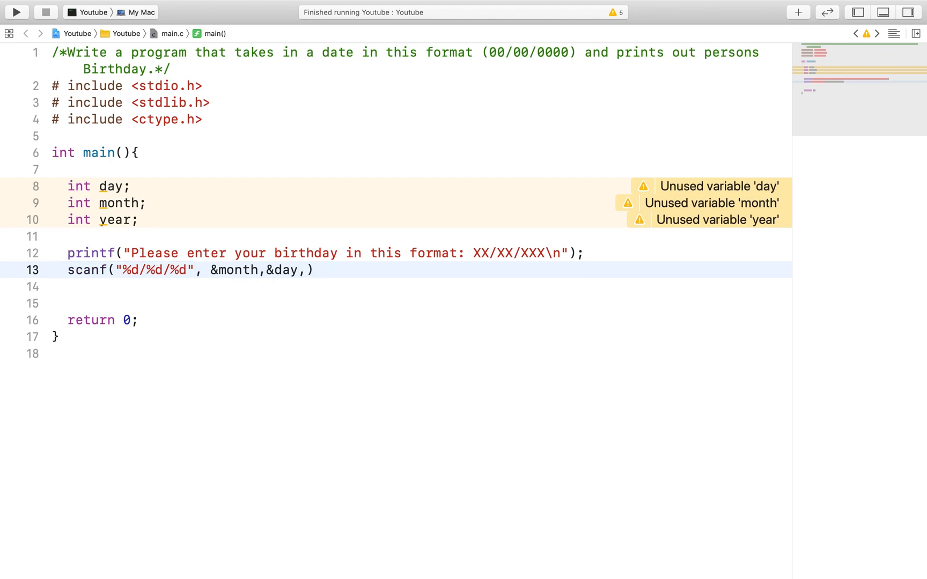
type("&year")
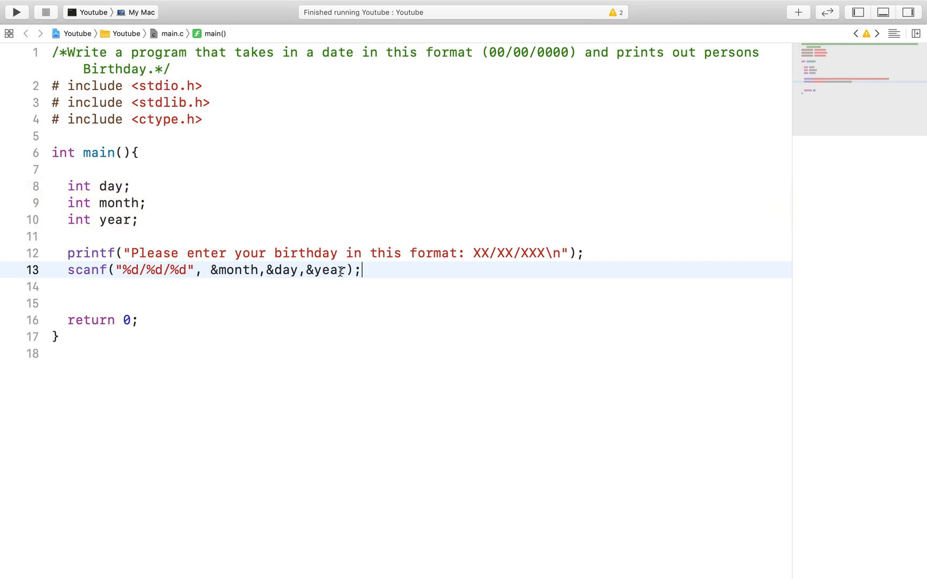
key("enter")
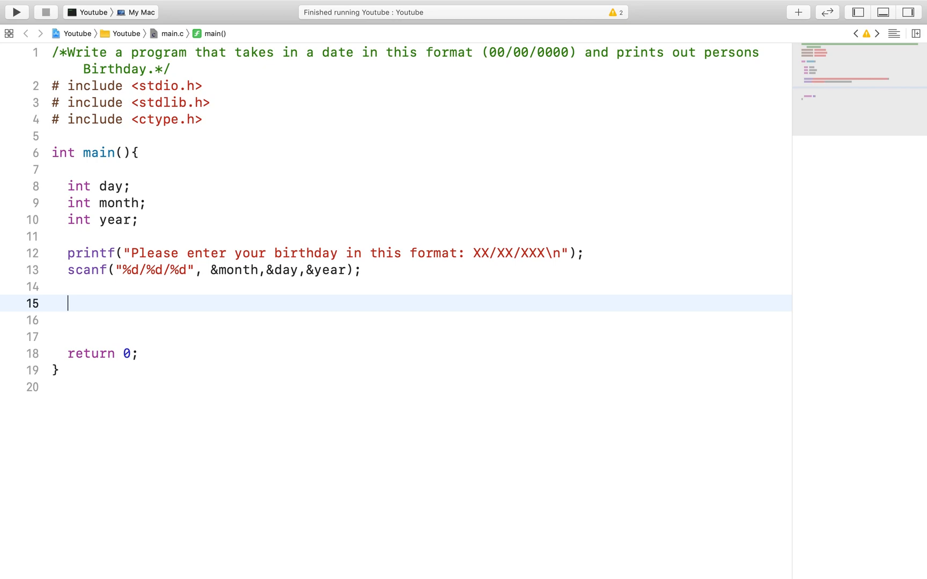
Step: Compute int age = 2020 - year and add an if on month > 3
type("int age =")
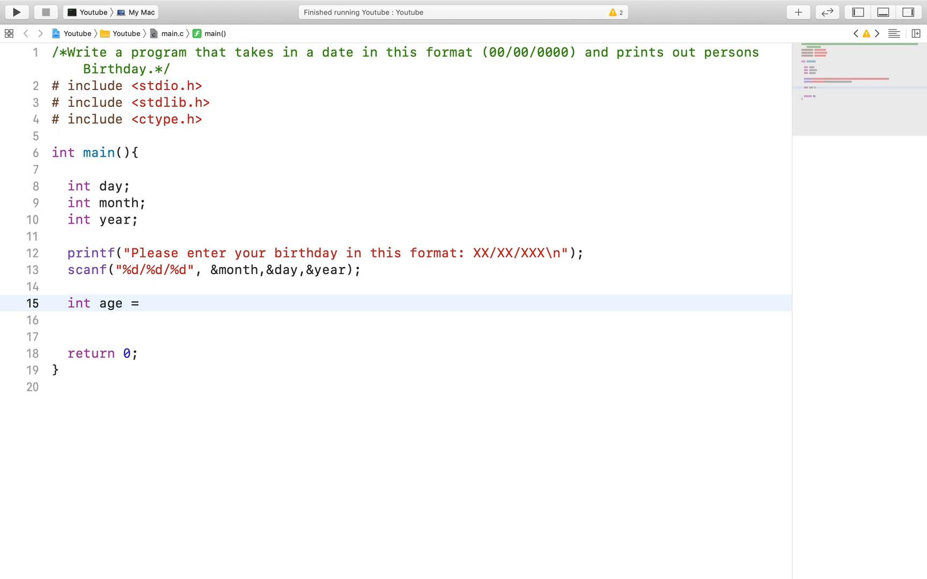
type("2020")
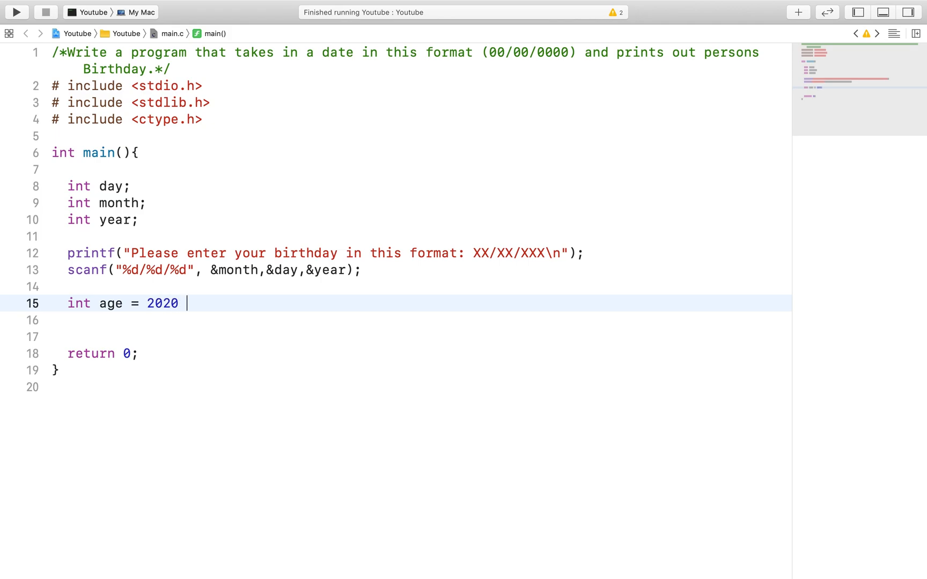
type("- year;")
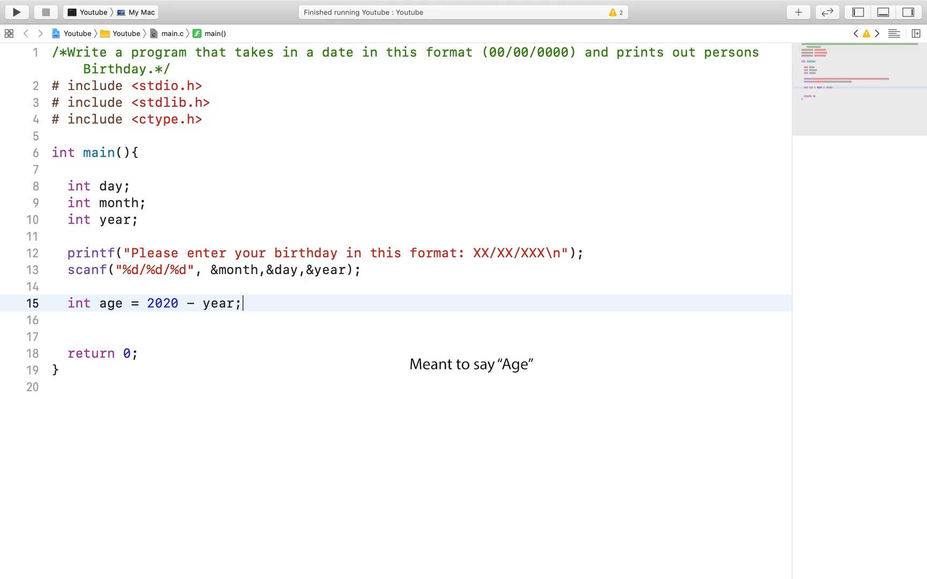
type("if")
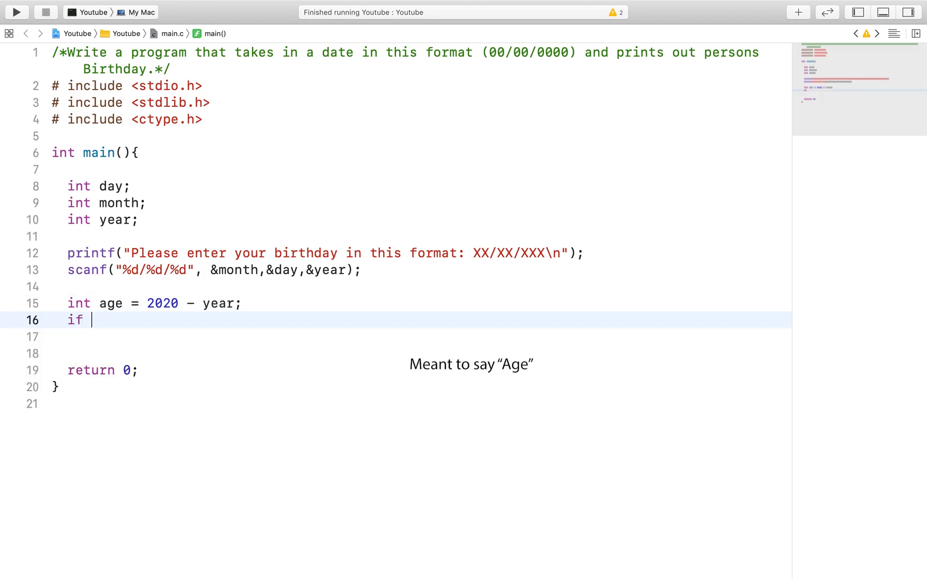
key("Backspace")
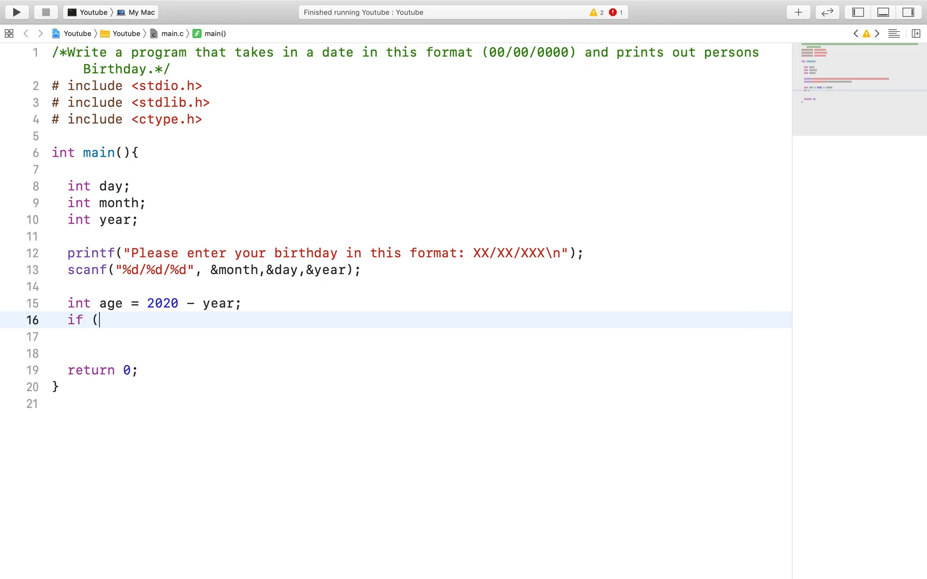
type("month )")
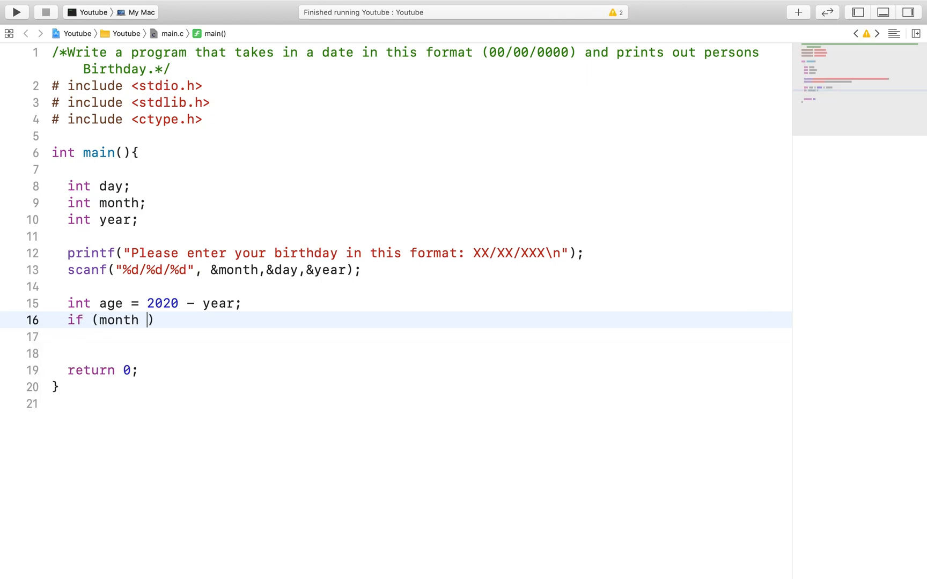
type("> 3)")
left_click(418, 337)
type("age--;")
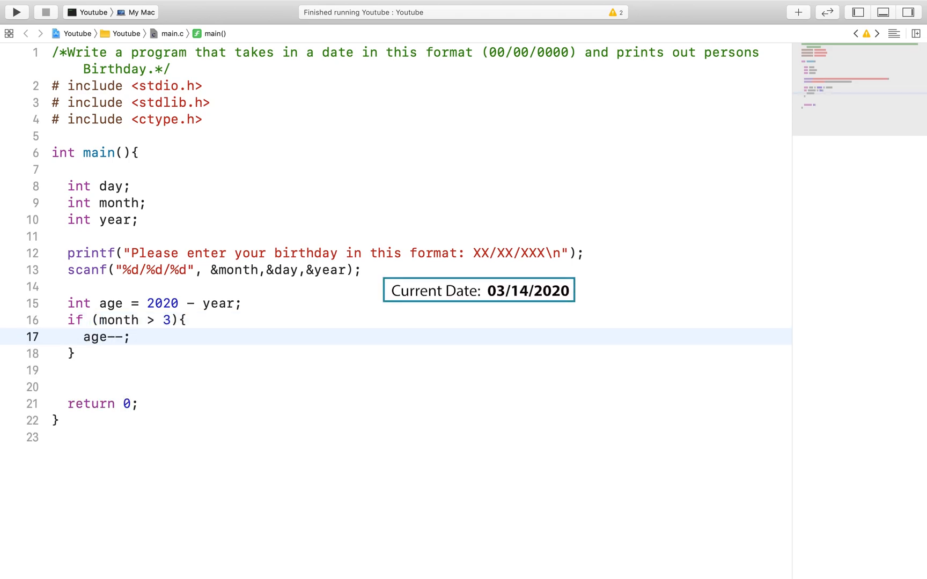
Step: Add else if month == 3 with age-- for day > 14, and print 'You are %d years old'
type("else if")
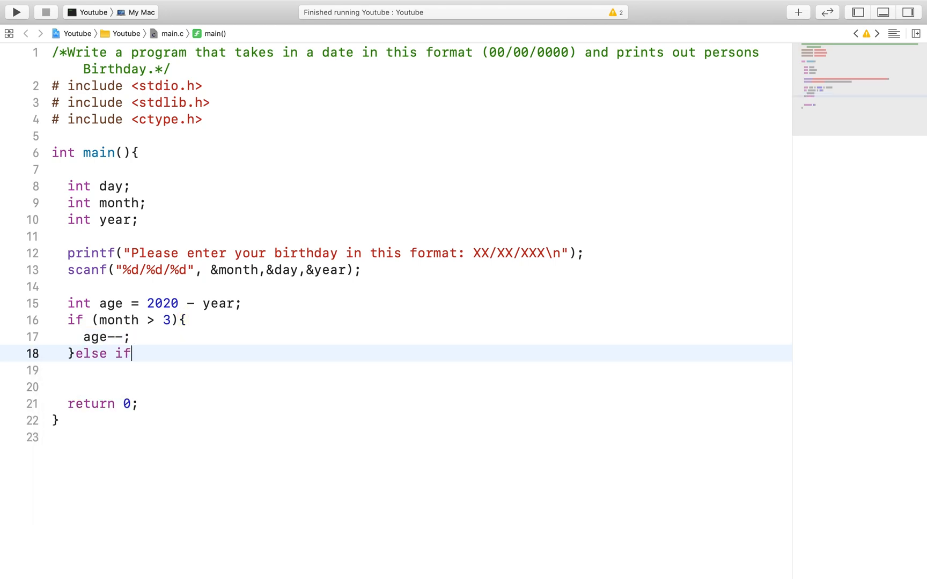
type("(month == )")
type("if (")
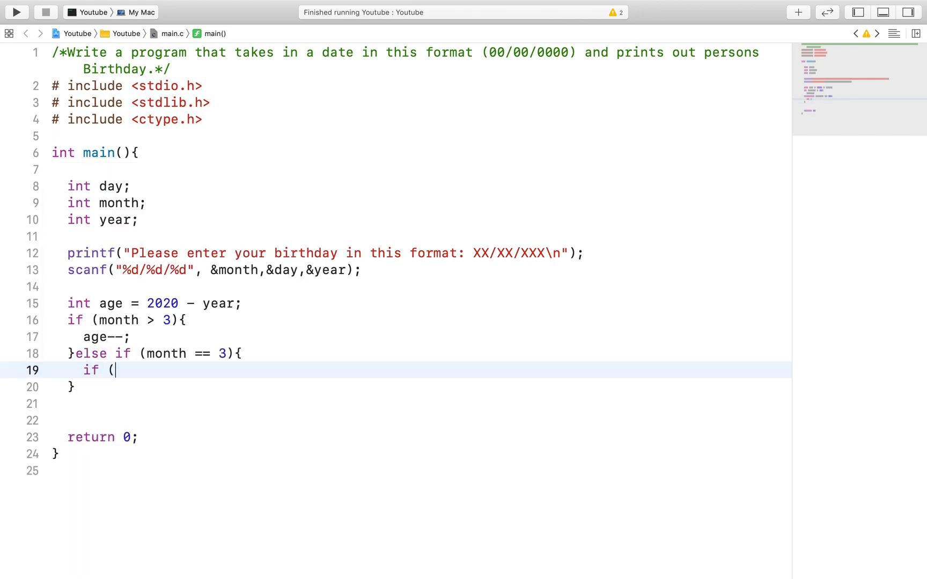
type("day > 14){")
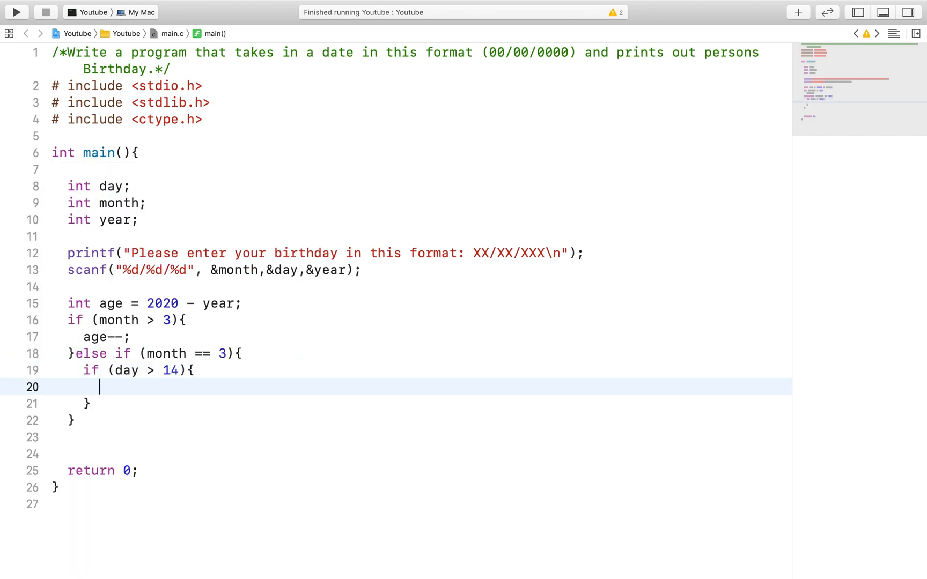
type("age--;")
left_click(417, 454)
type("printf(\"You are")
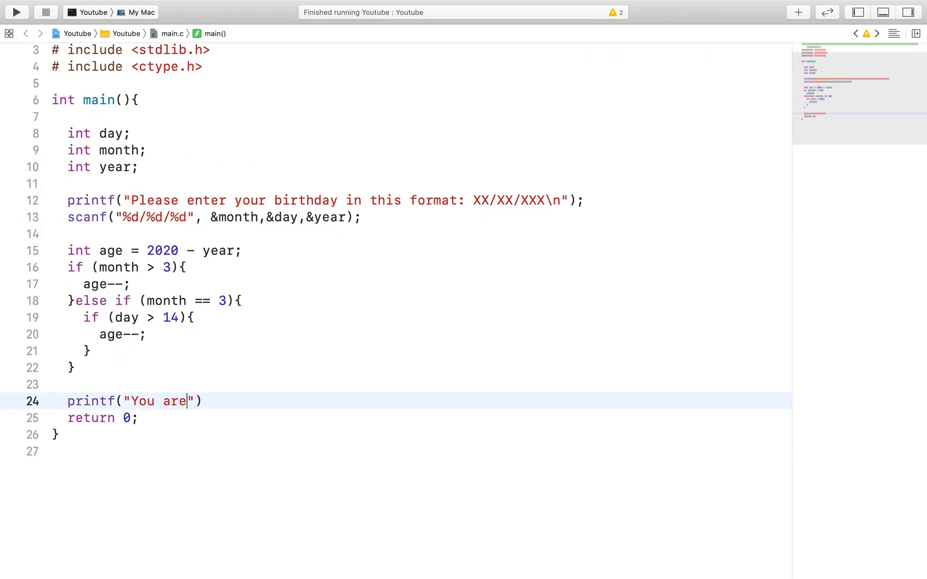
type("%d years old")
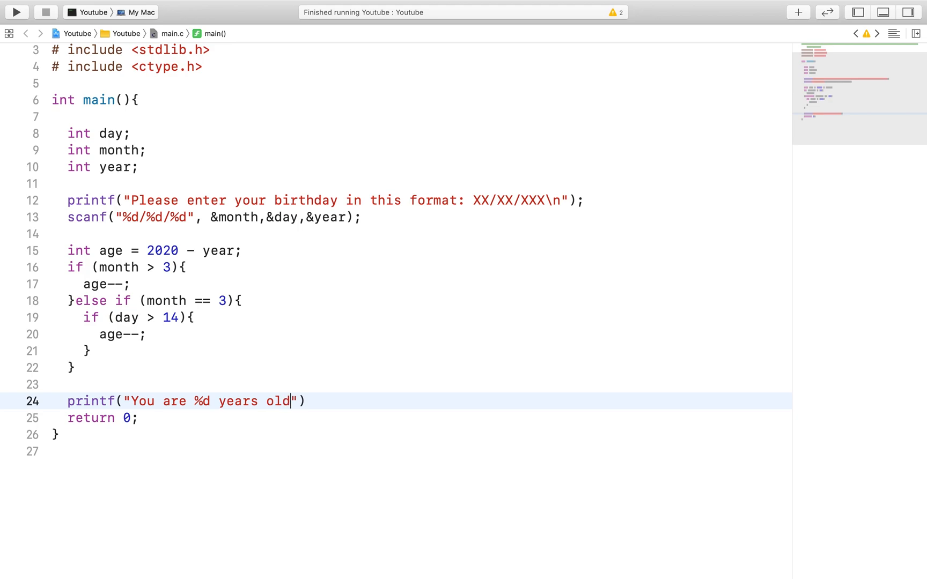
type("\\n\\n\", age);")
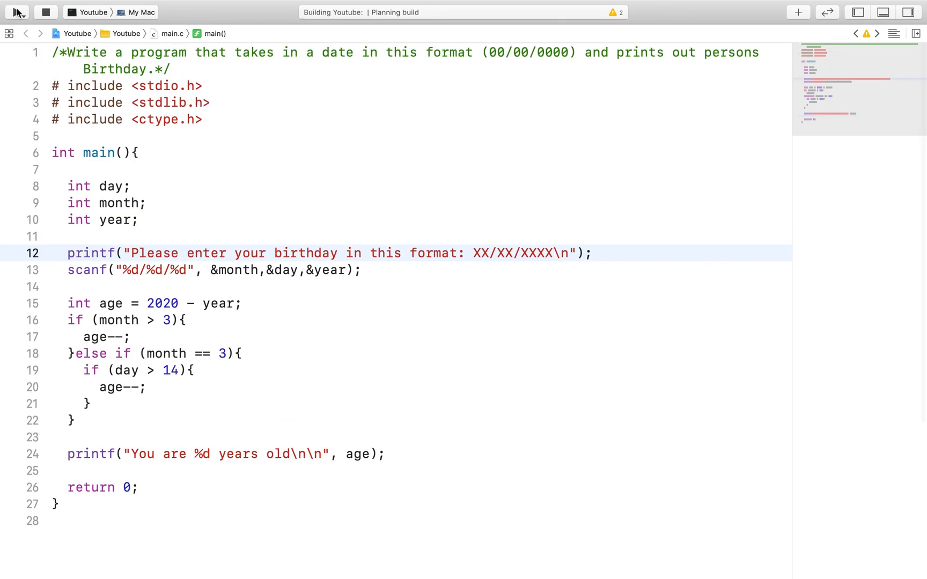
Step: Run the birthday program, enter a 1998 birthday, and get 'You are 21 years old'
left_click(16, 12)
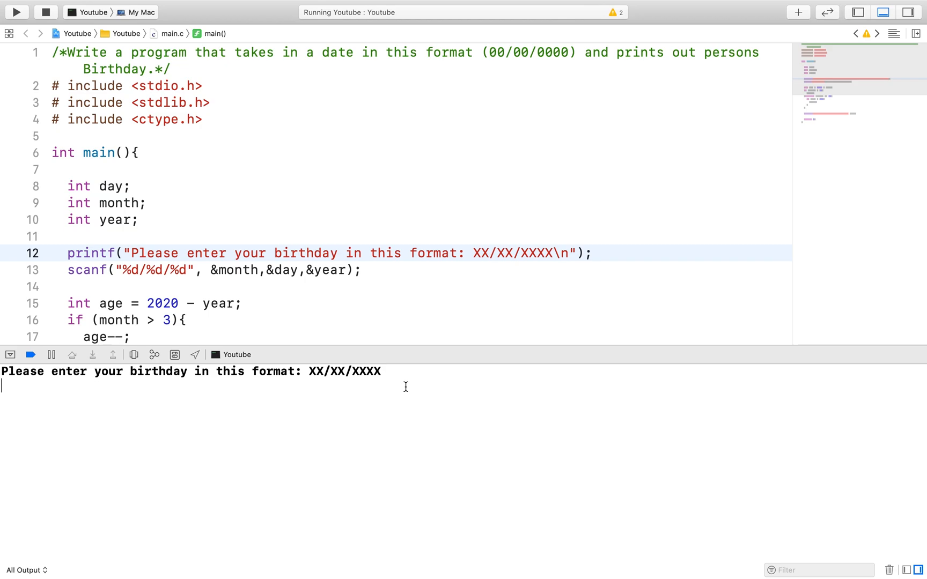
type("1/2/1998")
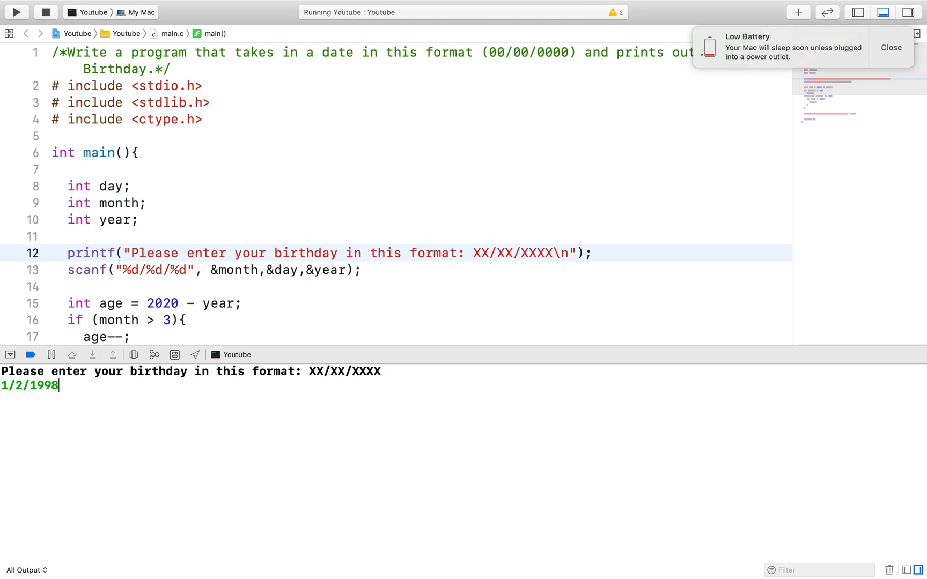
left_click(16, 12)
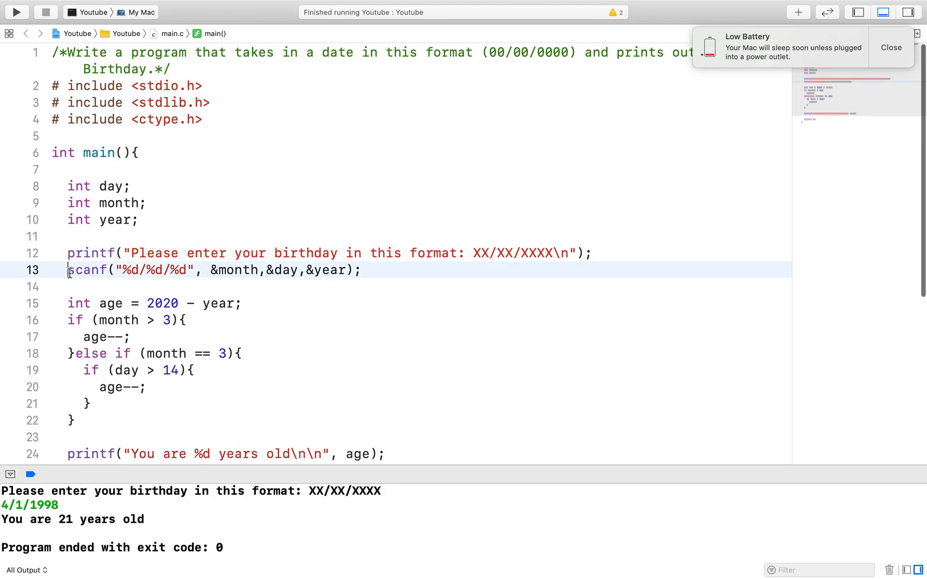
Step: Store scanf's result in int check and add if (check != 3)
type("int")
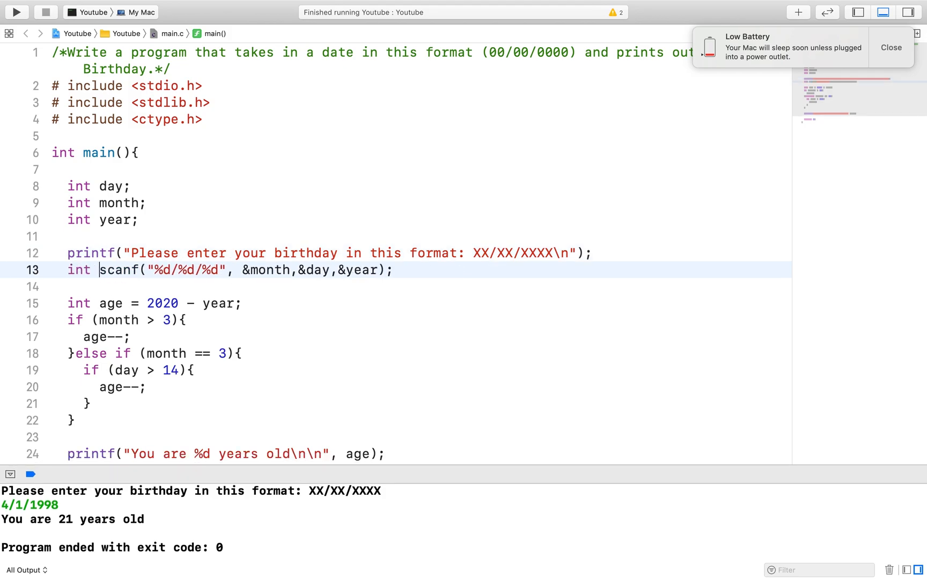
type("check =")
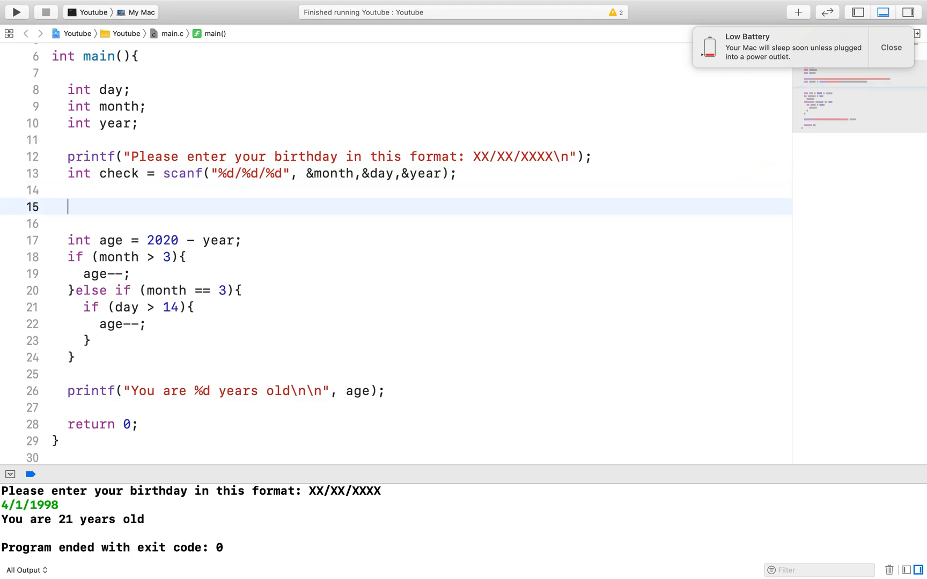
type("if (")
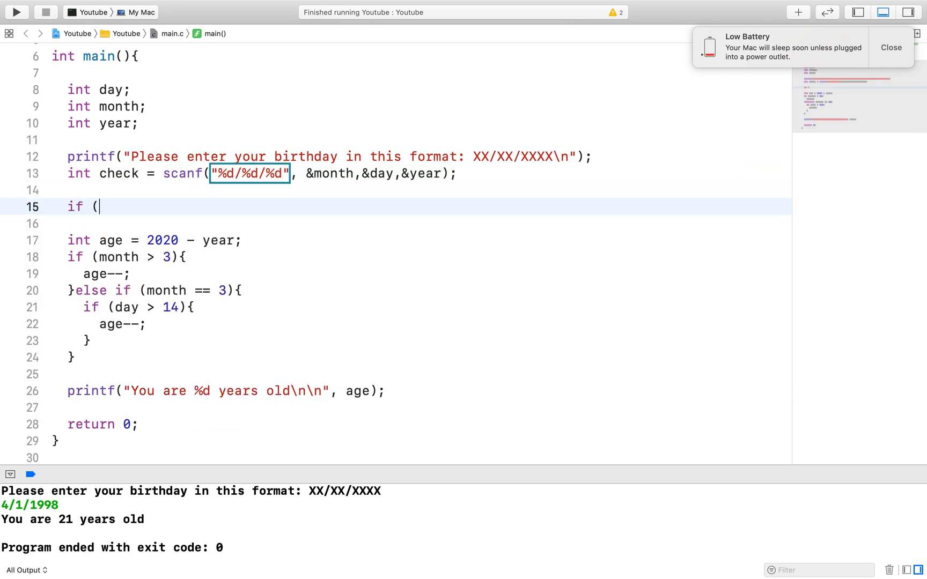
type("check !=")
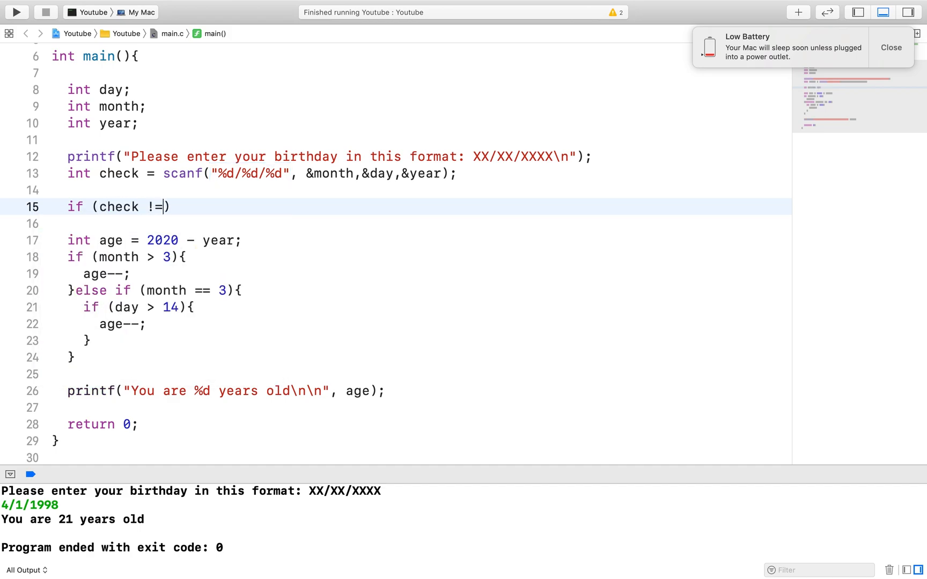
type("3")
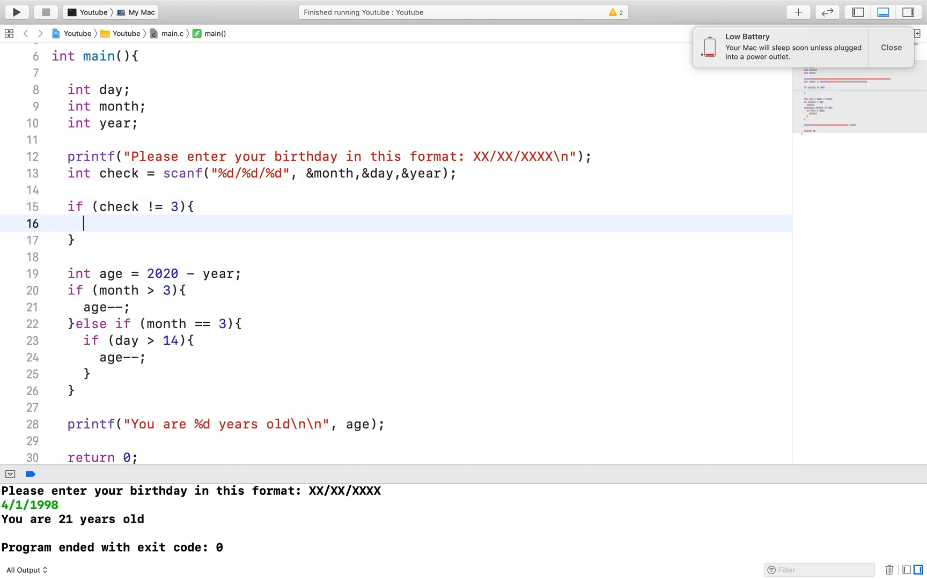
Step: Inside that if, print 'Please enter in numbers only for the input'
type("printf(const char *restrict, ...")
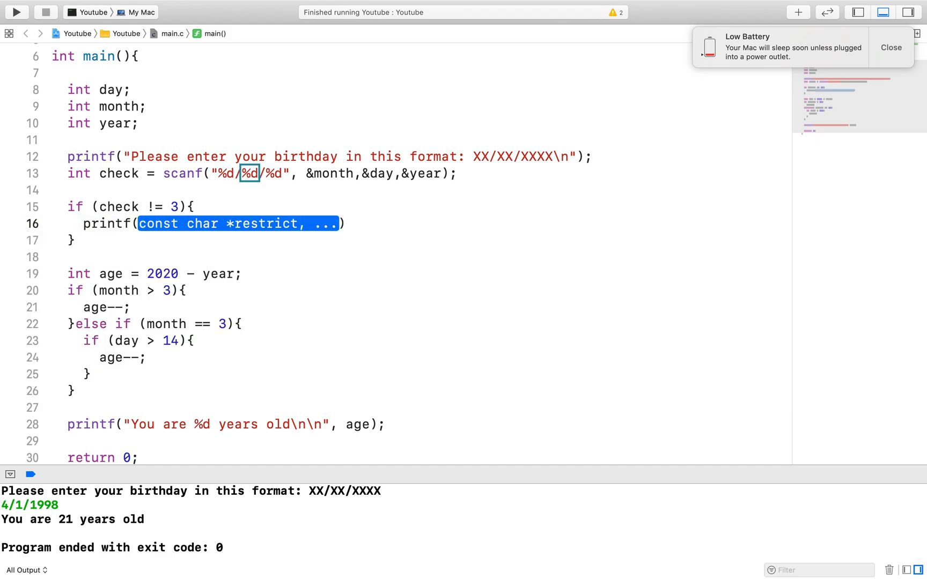
type("\"Pleas\"")
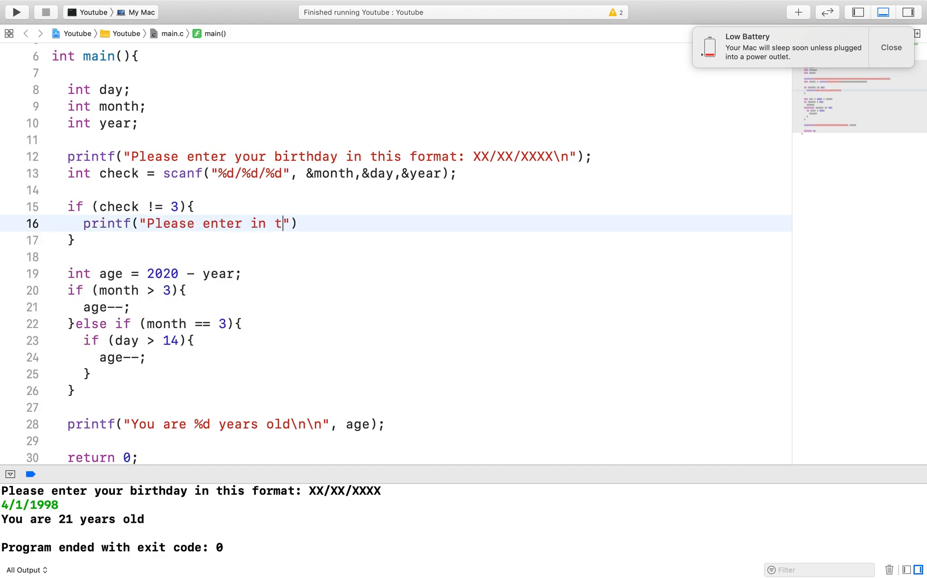
type("he numb")
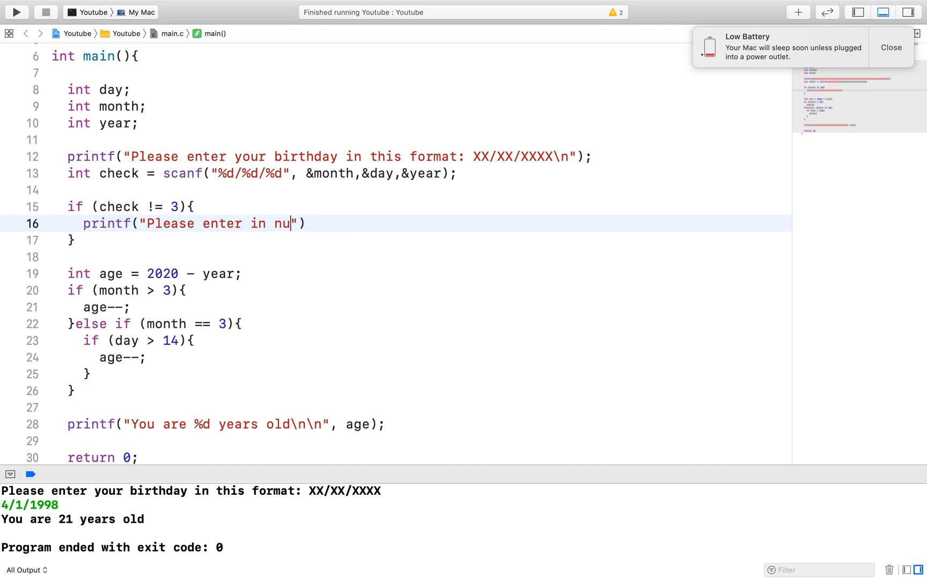
type("mbers only for the inp")
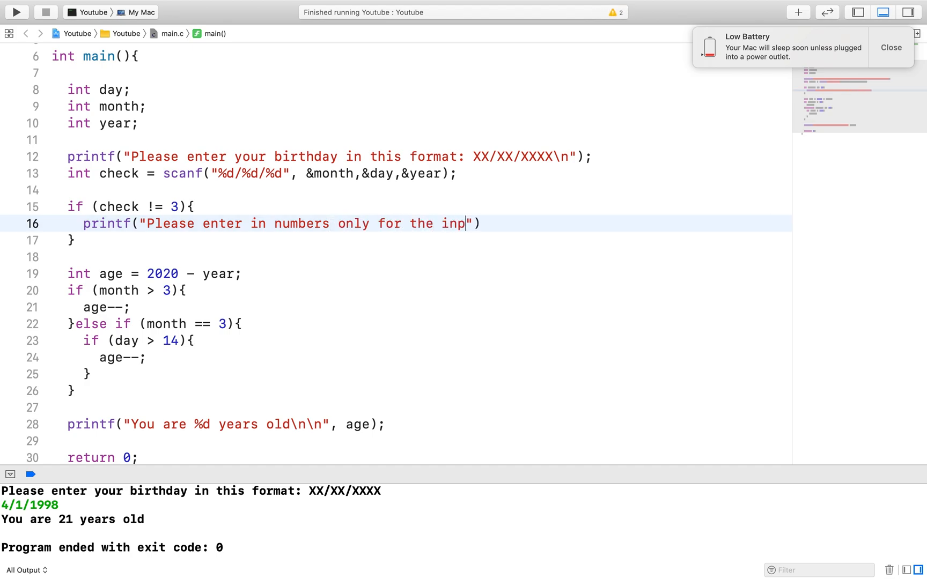
type("ut\\n\\n")
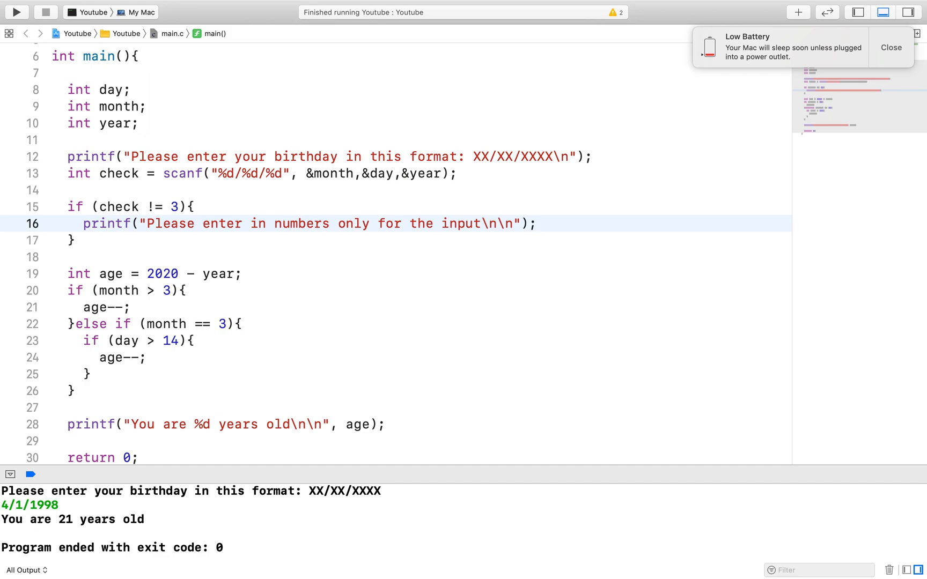
left_click(891, 47)
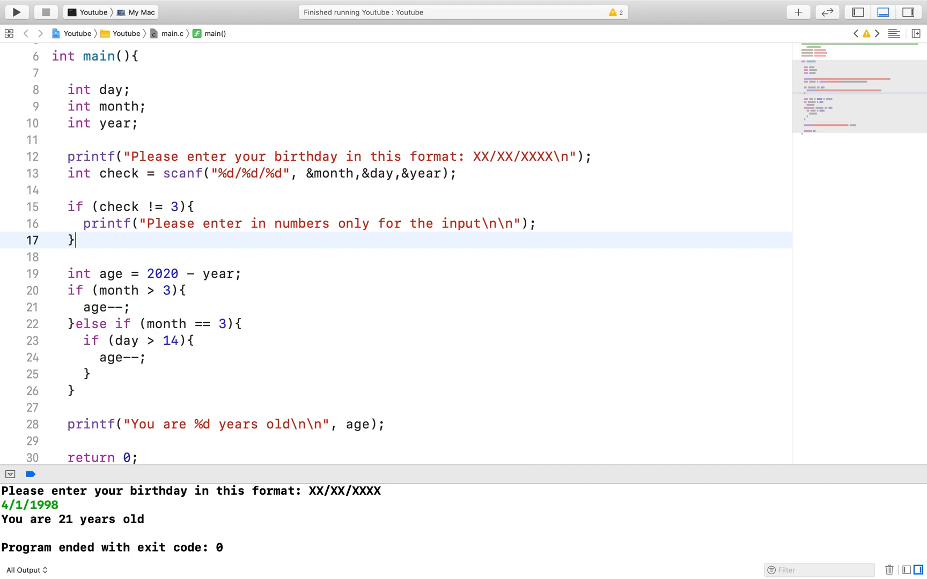
Step: Add an else if for month > 12 || day > 31
type("e")
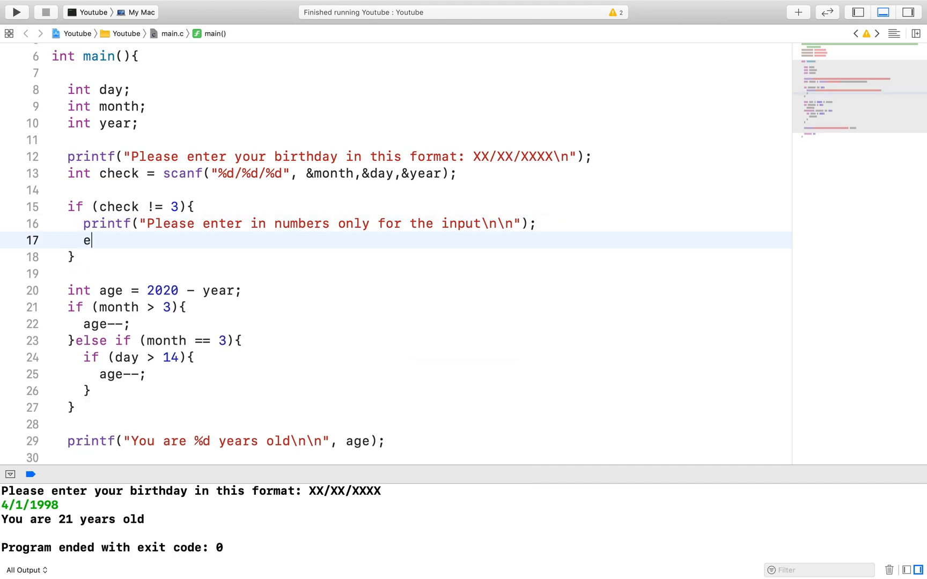
type("return 0;")
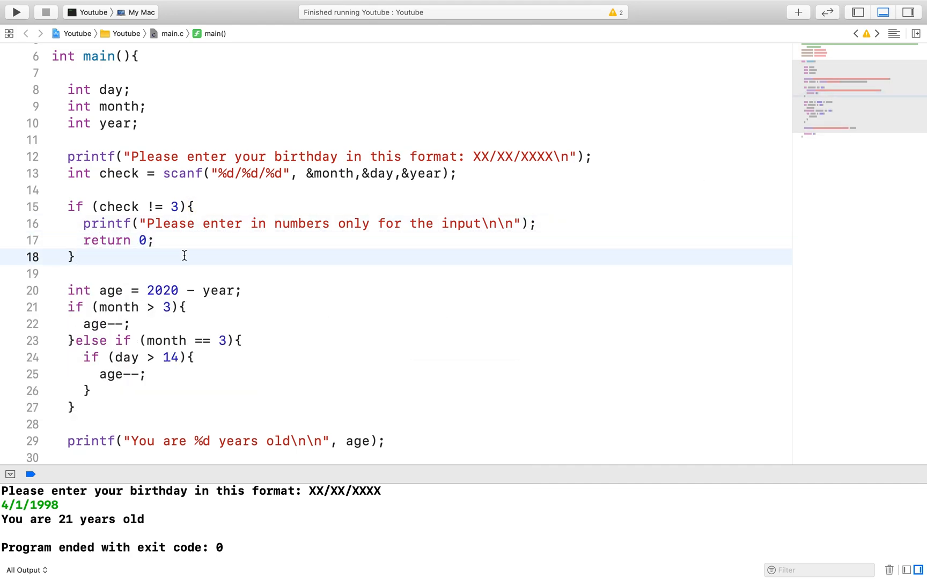
type("else")
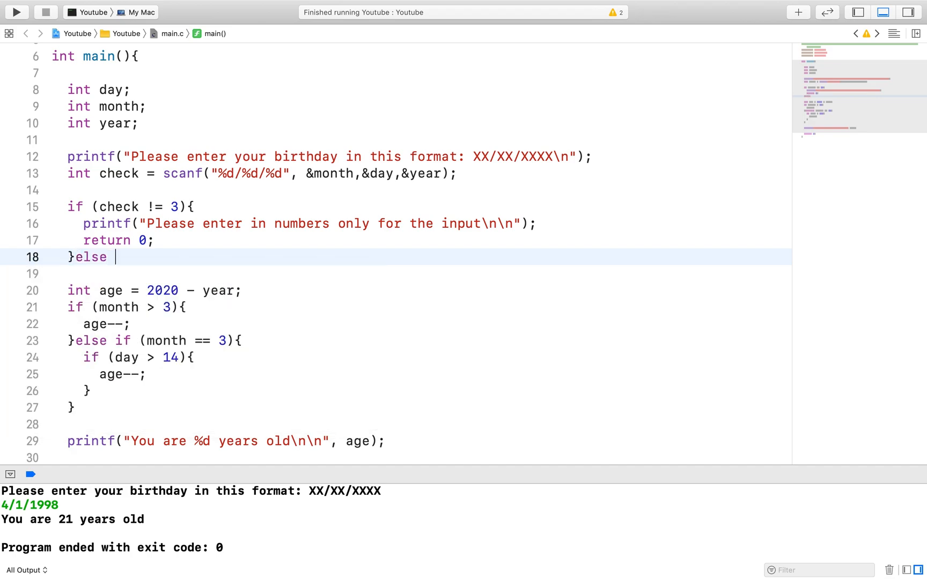
type("if (month > 12 )")
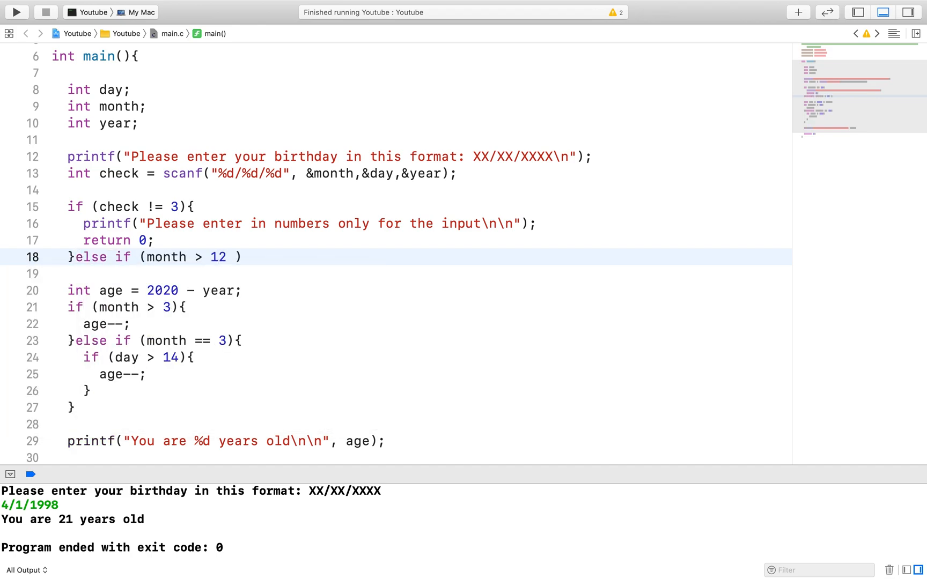
type("|| day > 31)")
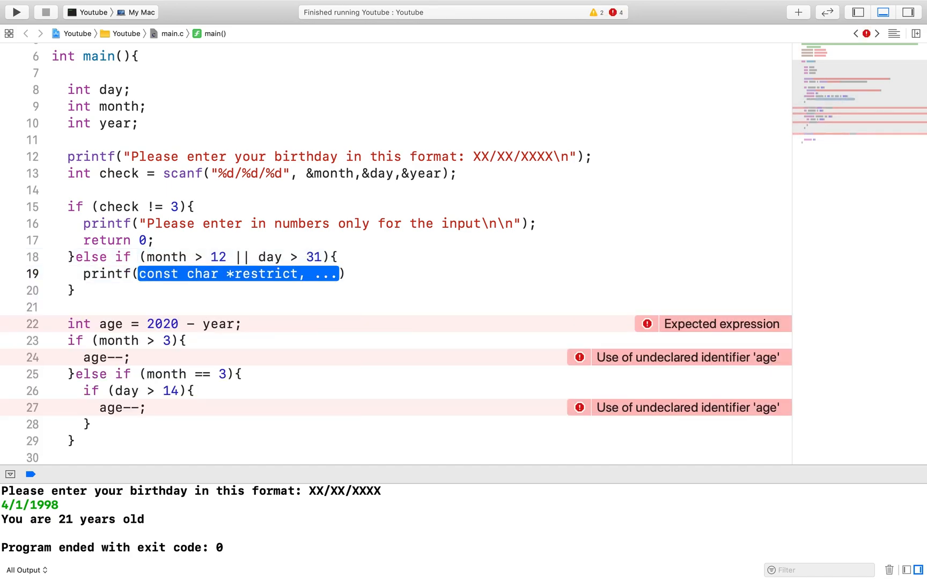
Step: Print 'Please make sure the day and month are within range!' and open the final else block
type("\"Please make sure \"")
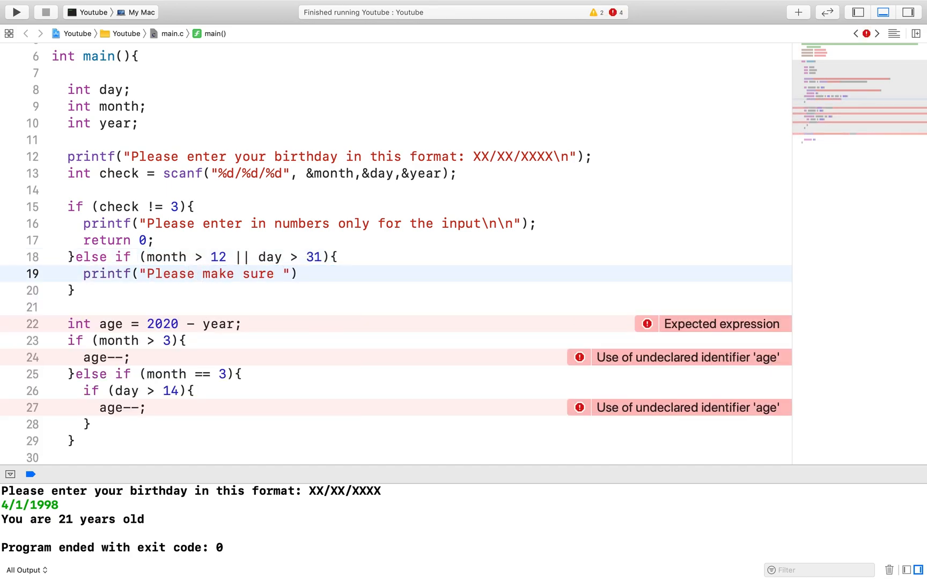
type("the day and month are within")
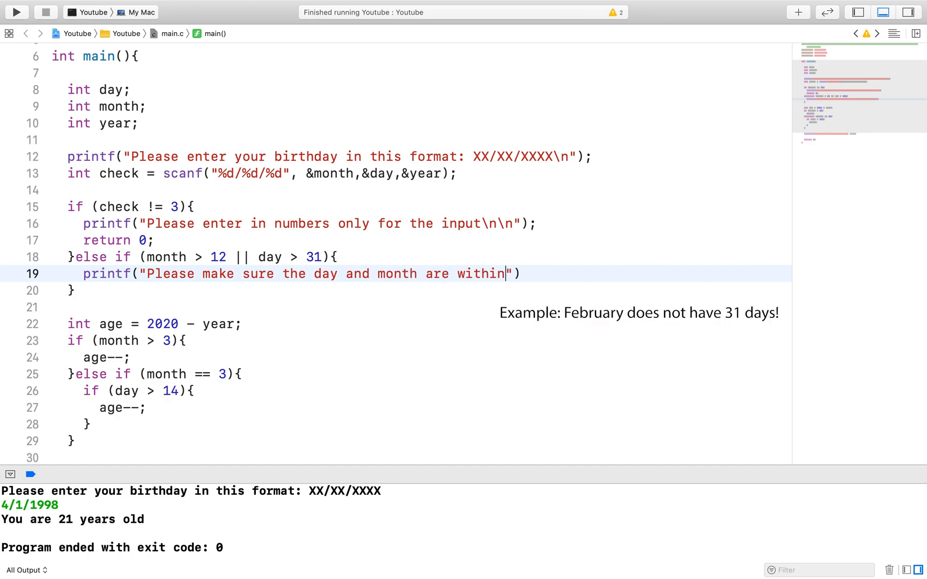
type("range!\\n\\n\");")
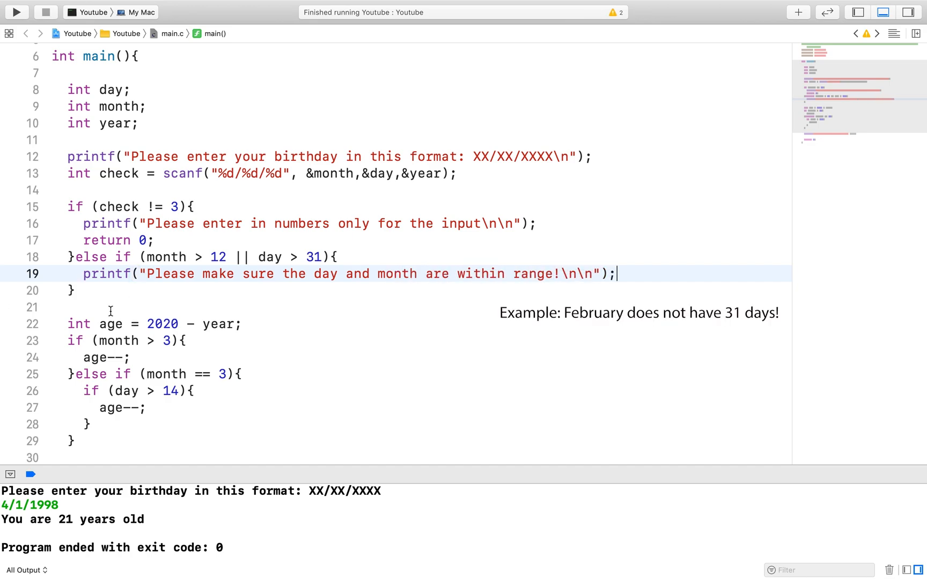
type("else{")
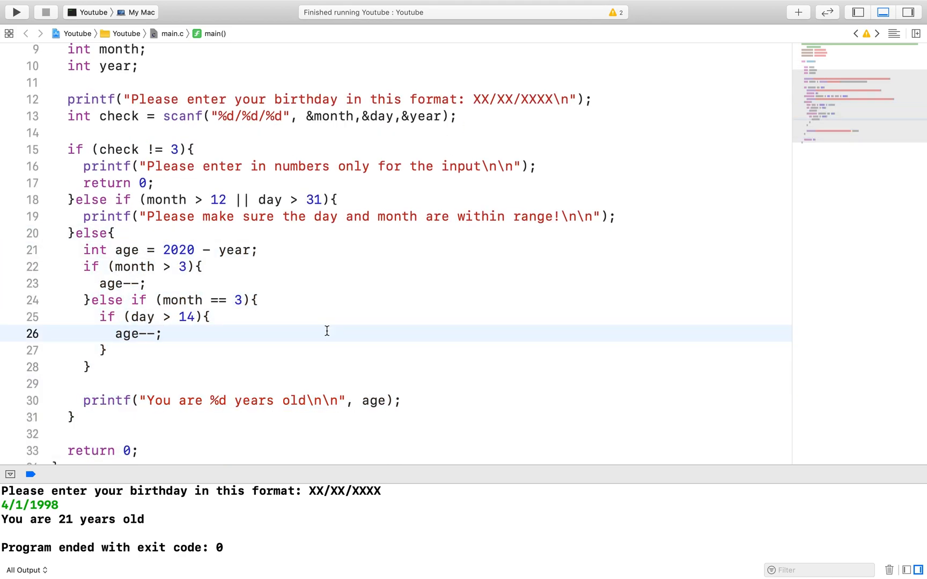
scroll("down", 3)
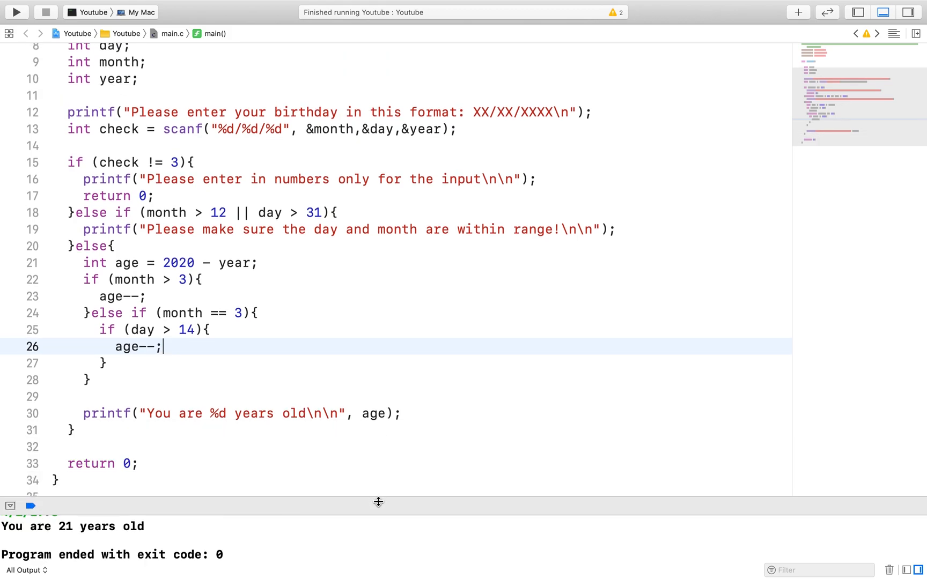
Step: Run the birthday program and enter letter-containing dates like we/12/2020 and 2/e/12
left_click(16, 12)
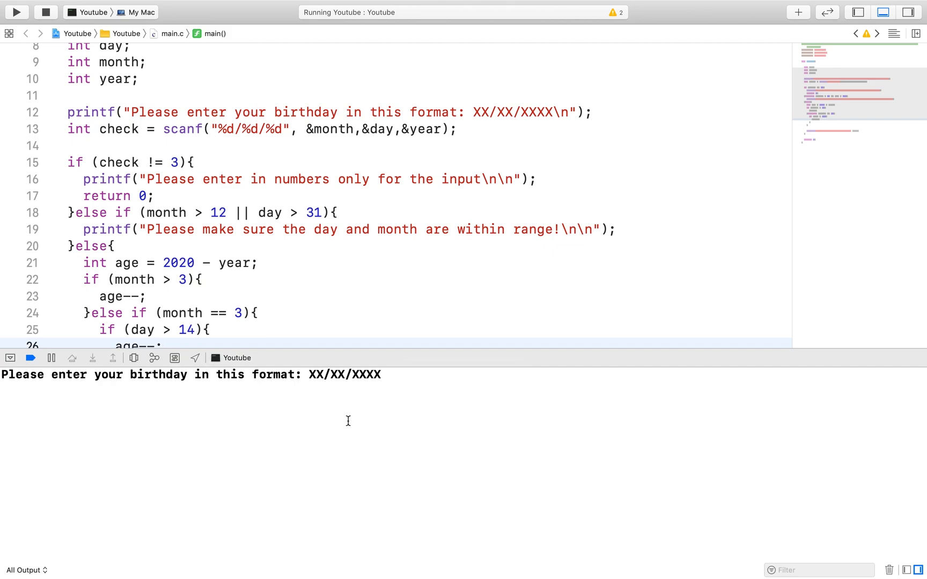
type("we/12")
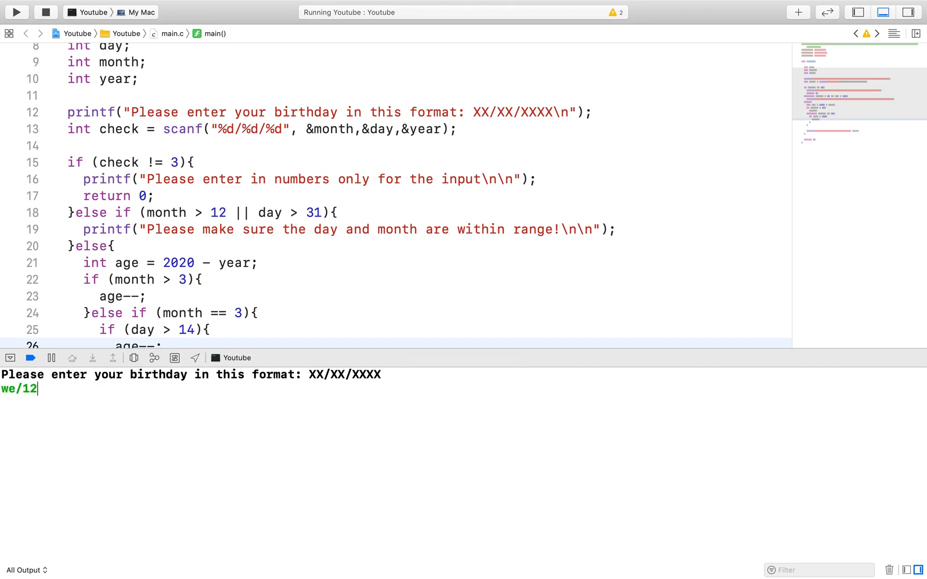
type("/2020")
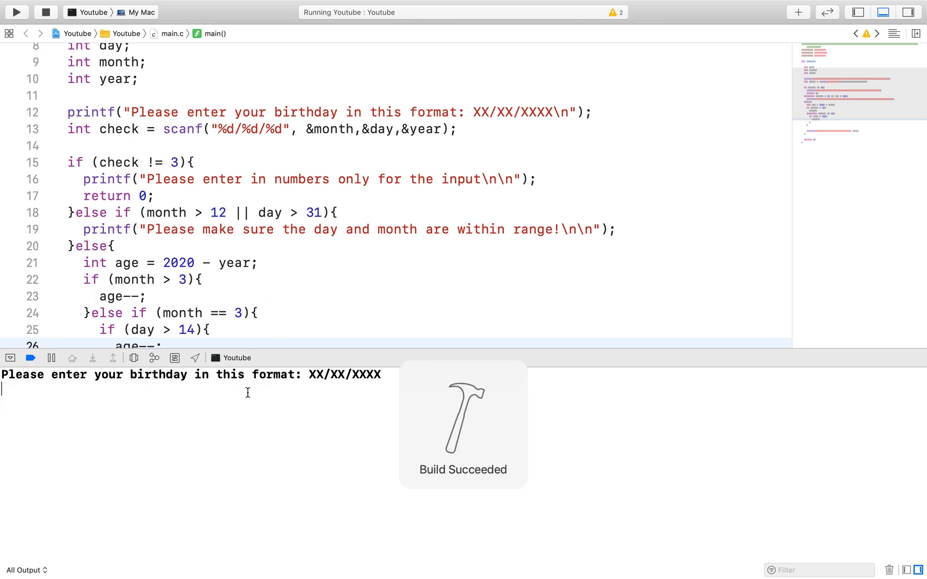
type("2/")
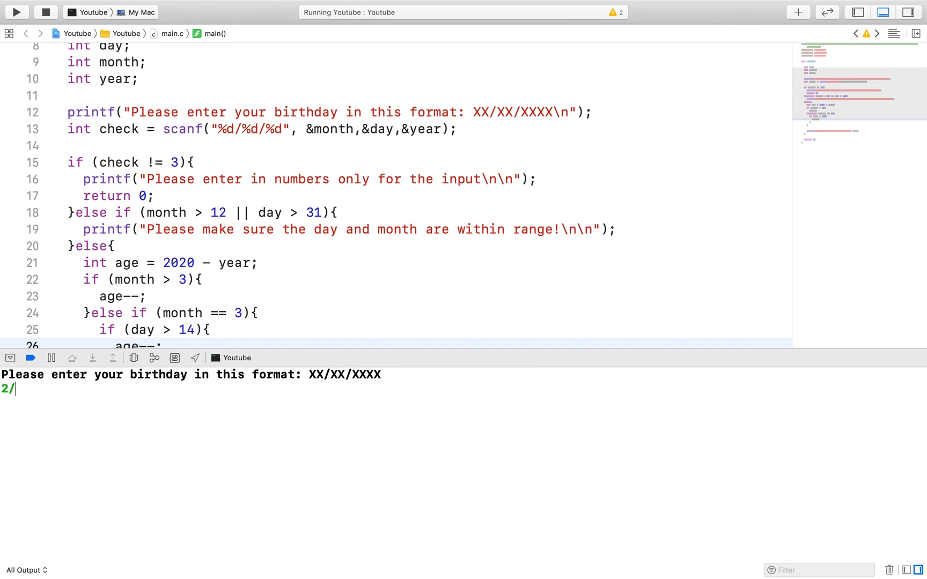
type("e")
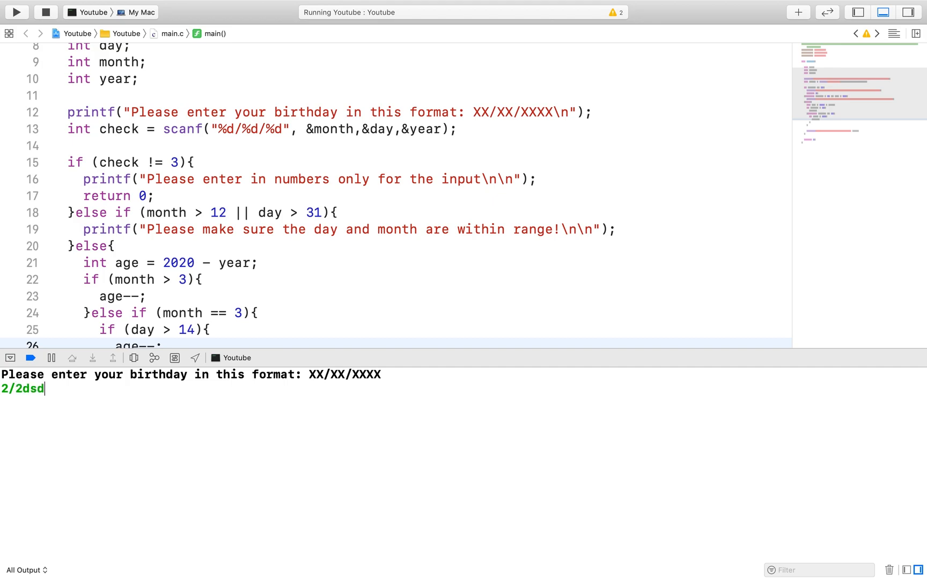
type("/12`")
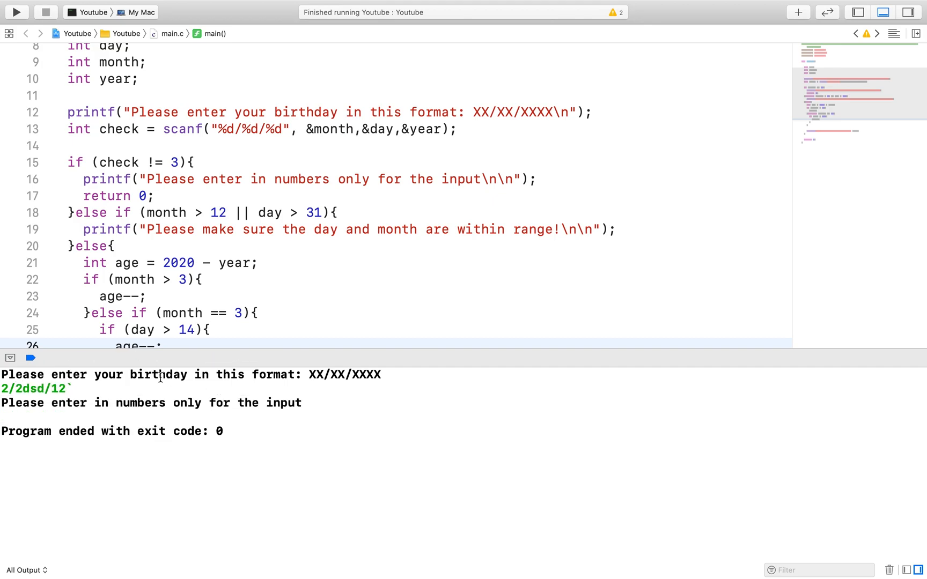
Step: Rerun the program with out-of-range date 2/99/2020, then valid date 2/1/1992
left_click(16, 12)
type("99")
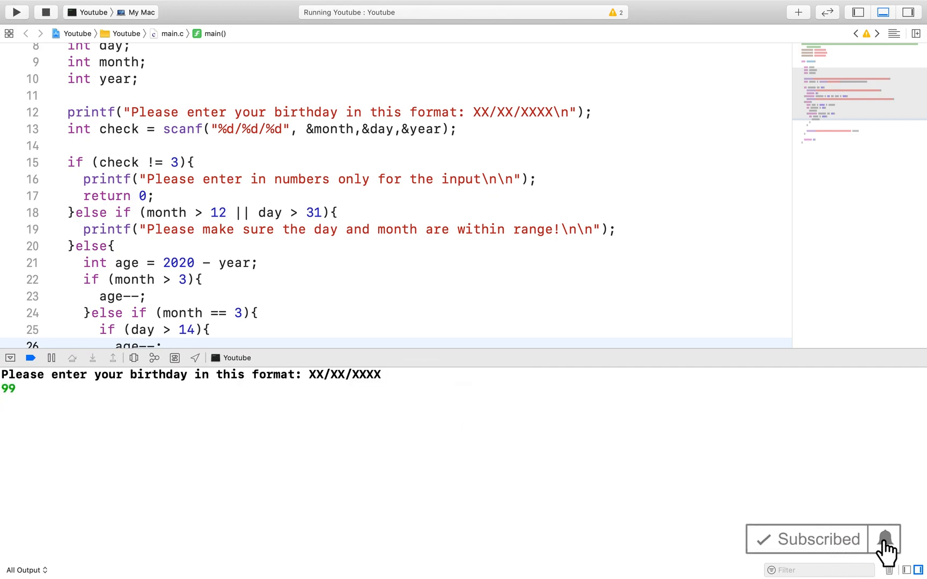
type("/99/2020")
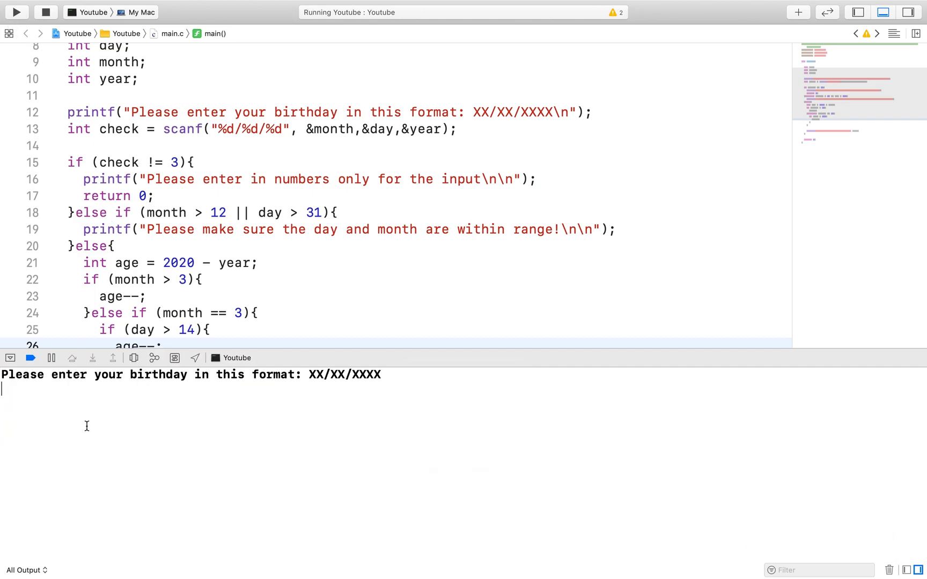
type("2/1/")
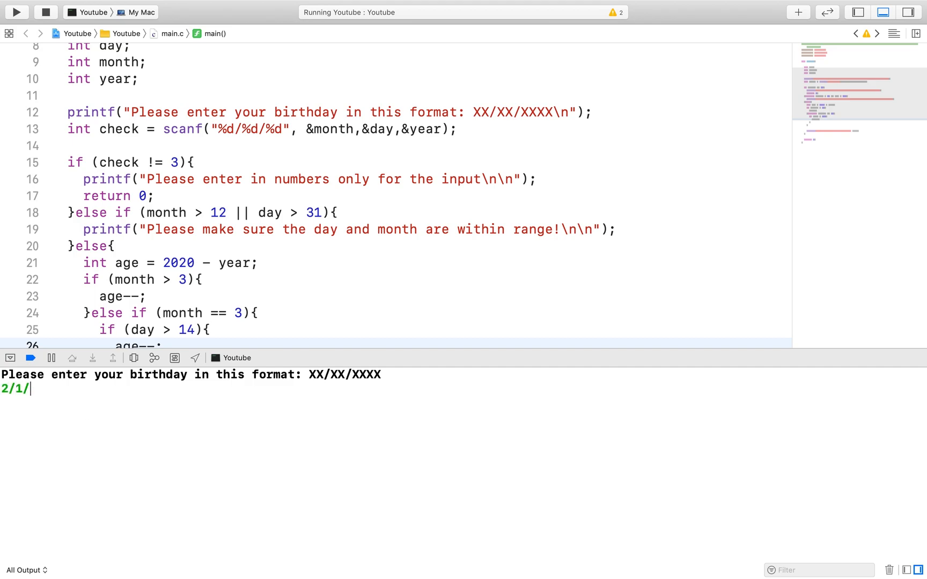
type("1992")
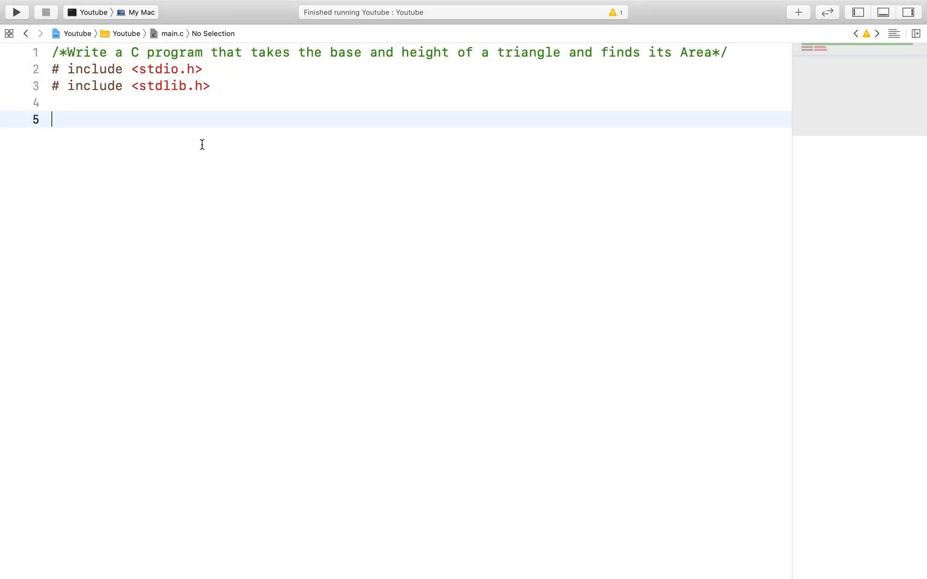
Step: Write int main() declaring int base, int height and int area
type("int")
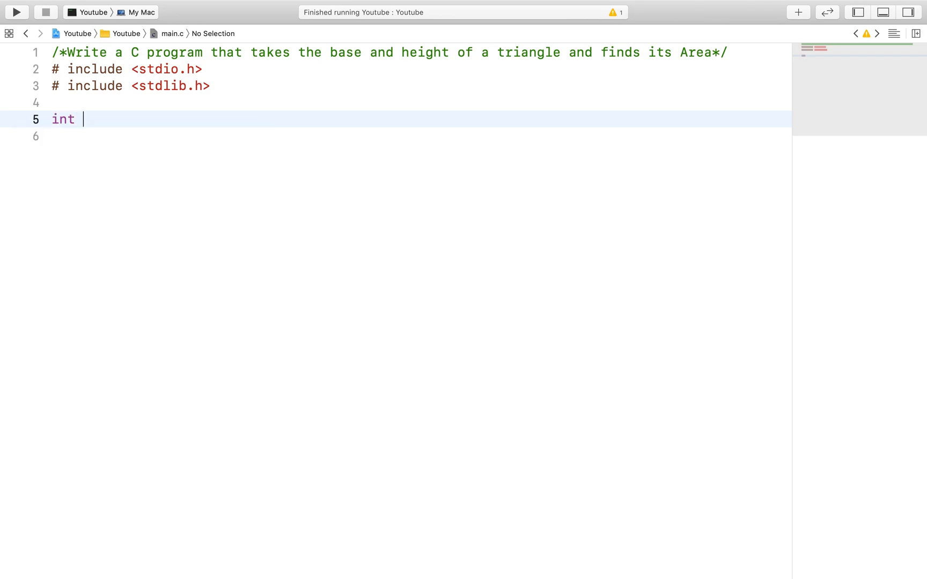
type("main(){")
type("return 0;")
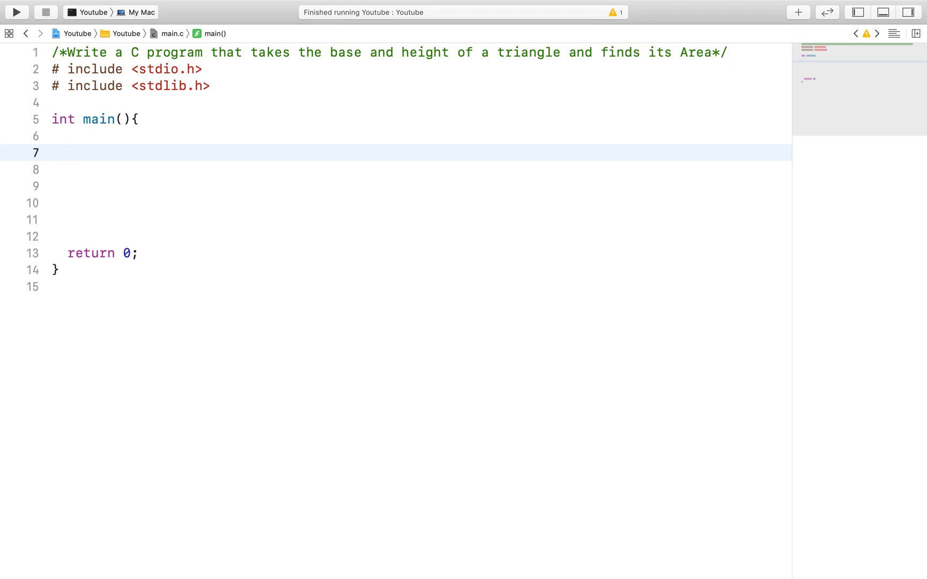
type("int base")
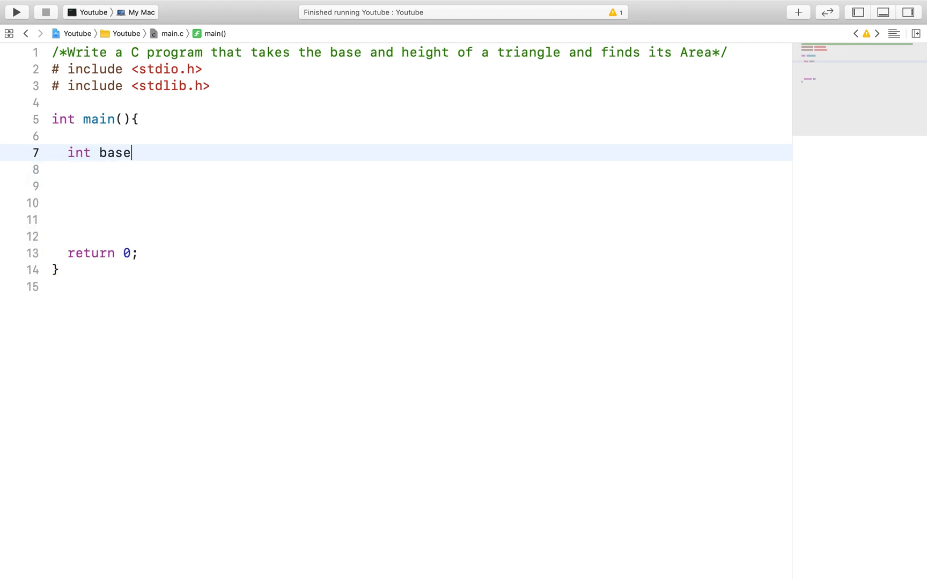
type(";i")
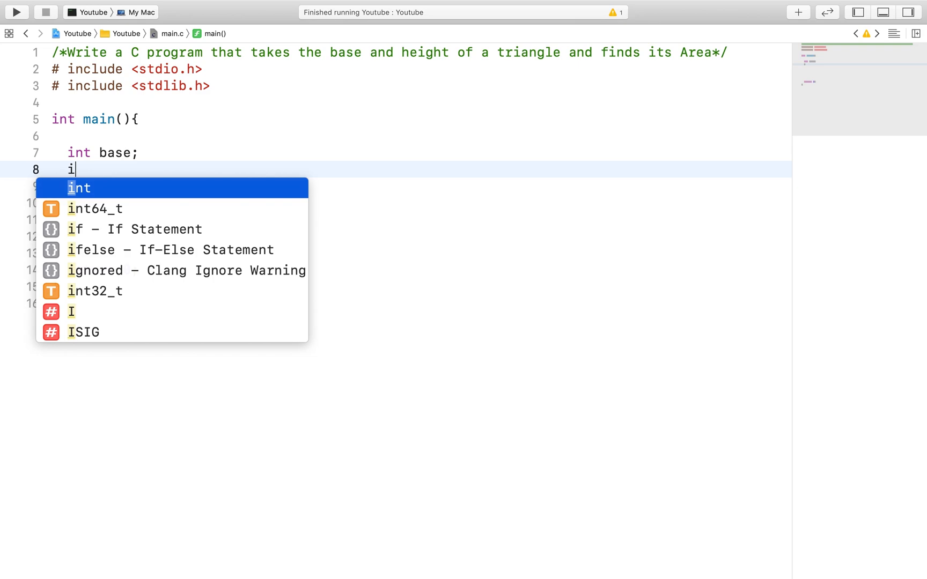
type("nt height;")
type("int")
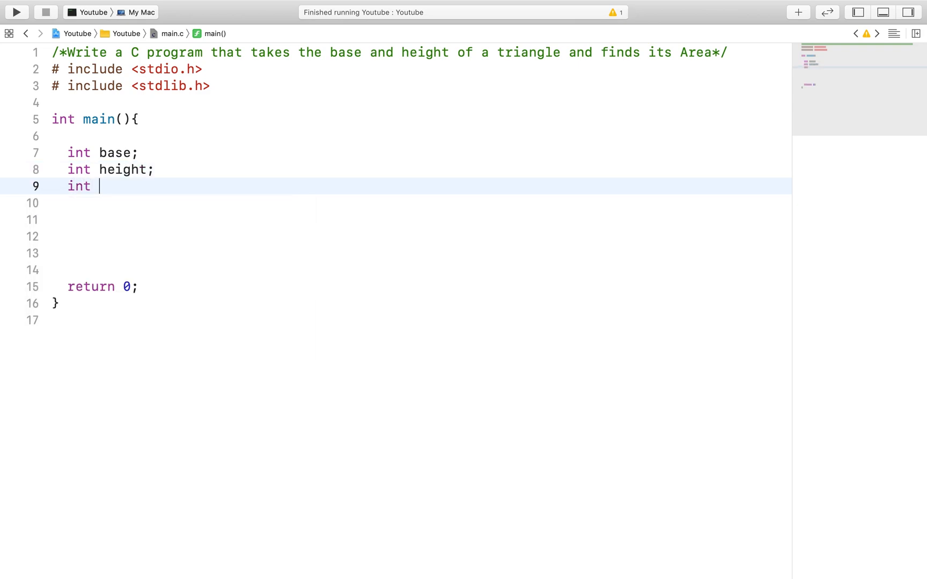
type("area;")
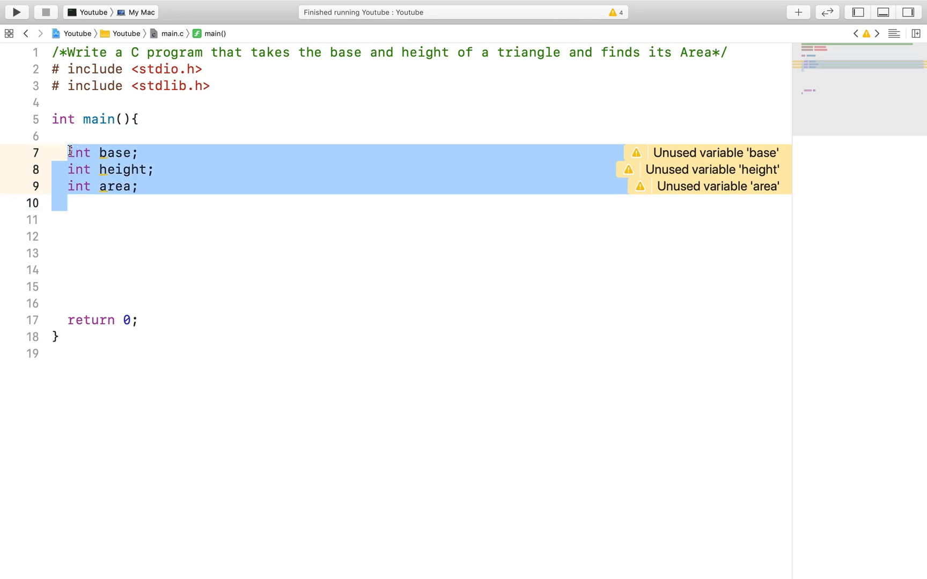
Step: Delete the selected base, height and area declaration lines
key("Delete")
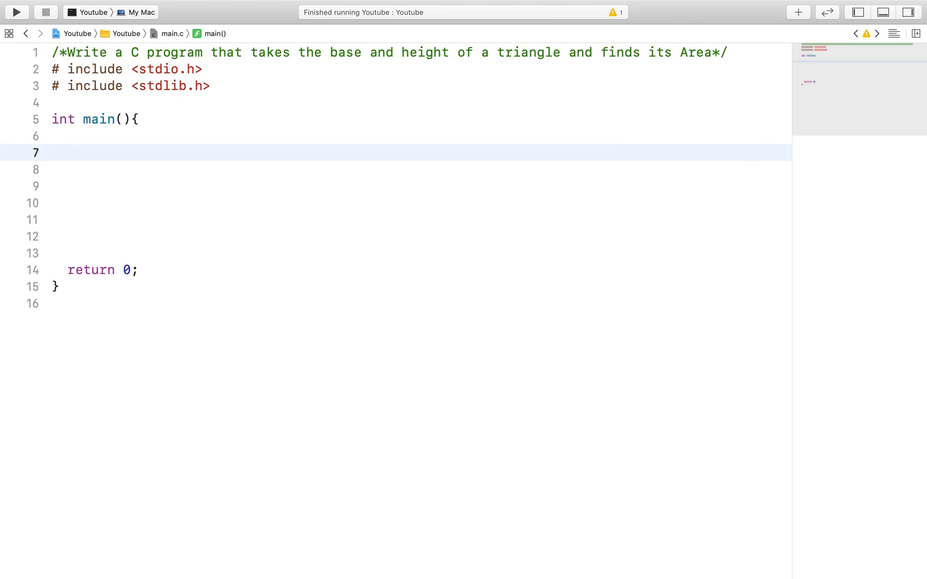
Step: Declare the input and answer variables, initialising answer to 0
type("int")
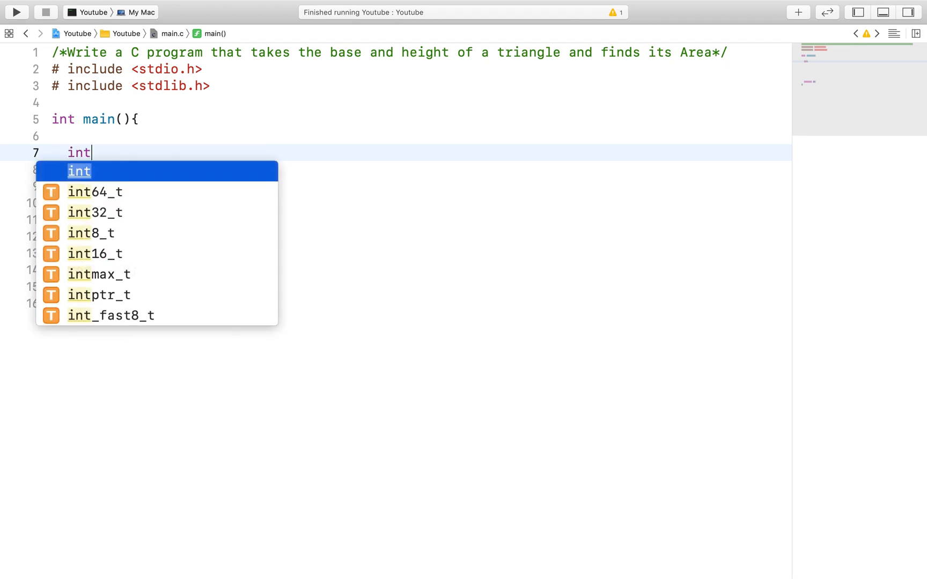
type("input;")
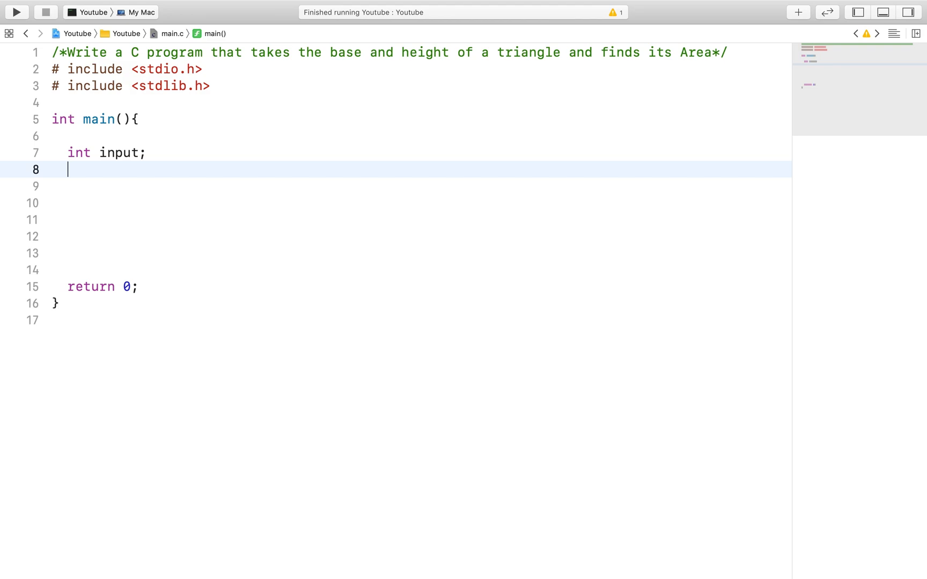
type("int answe")
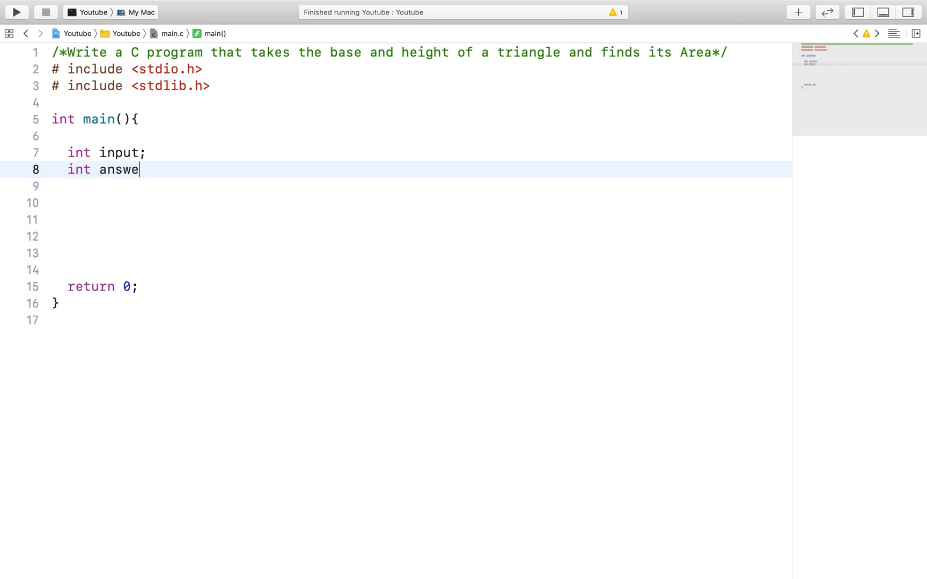
type("r;")
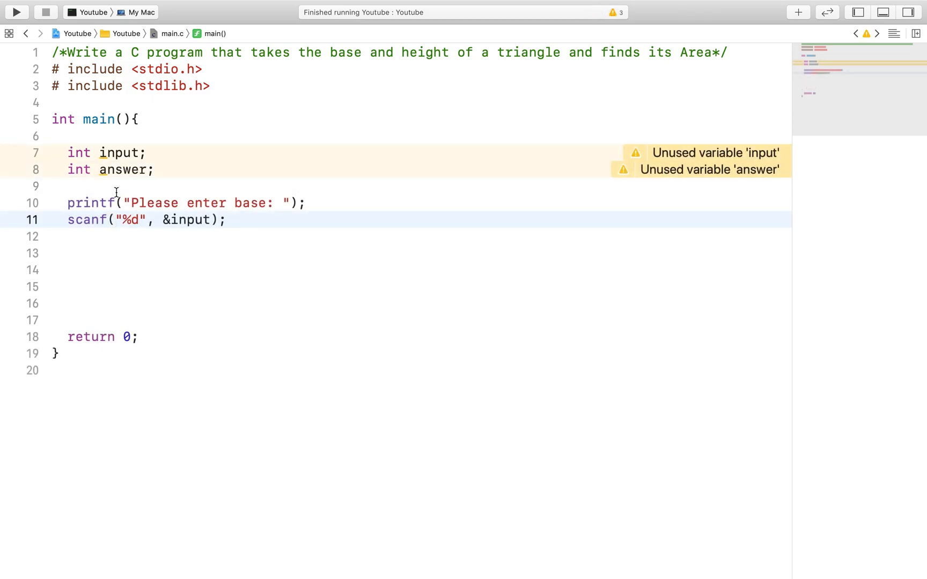
type("double")
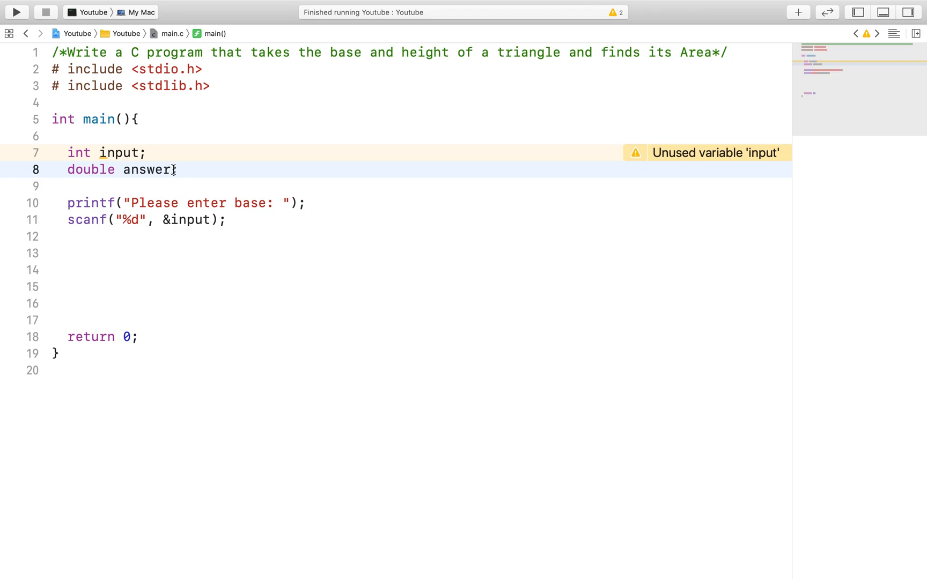
type("= 0")
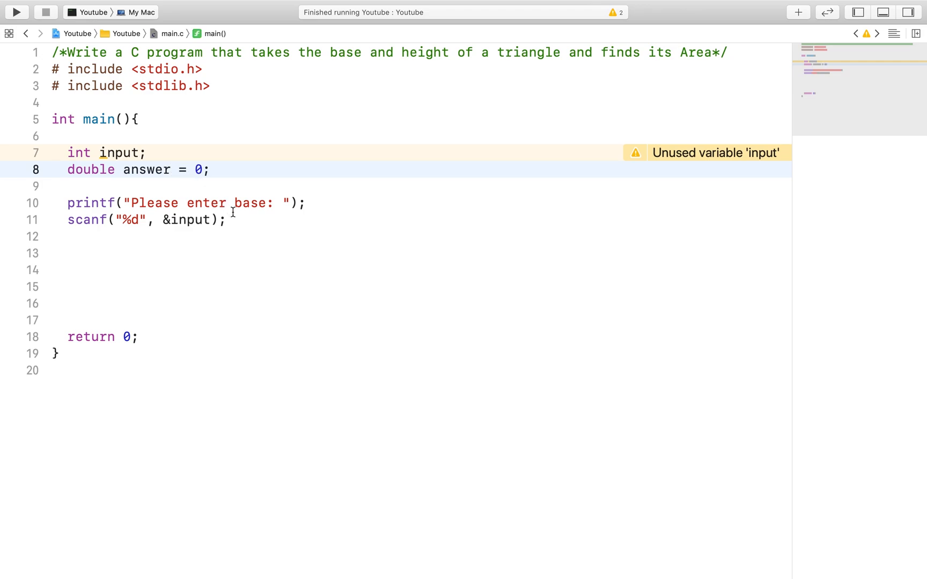
Step: Add the line answer = (input * 0.5); after reading the base
type("answer = (input * /")
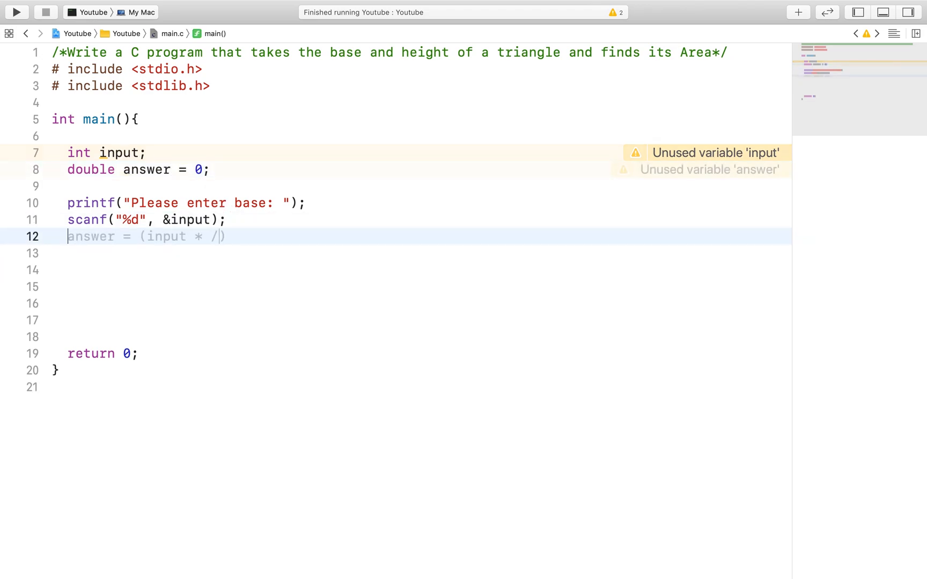
type("0.5")
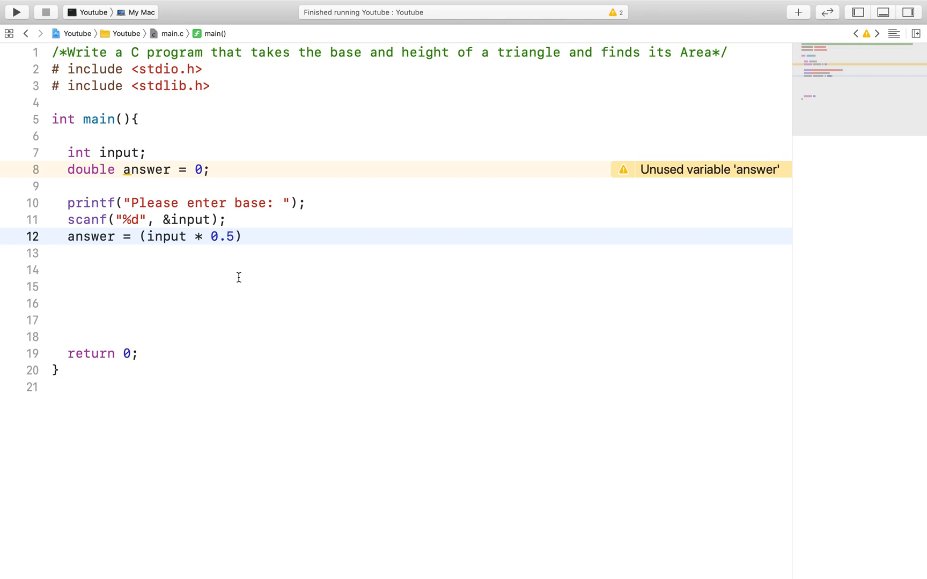
type(";")
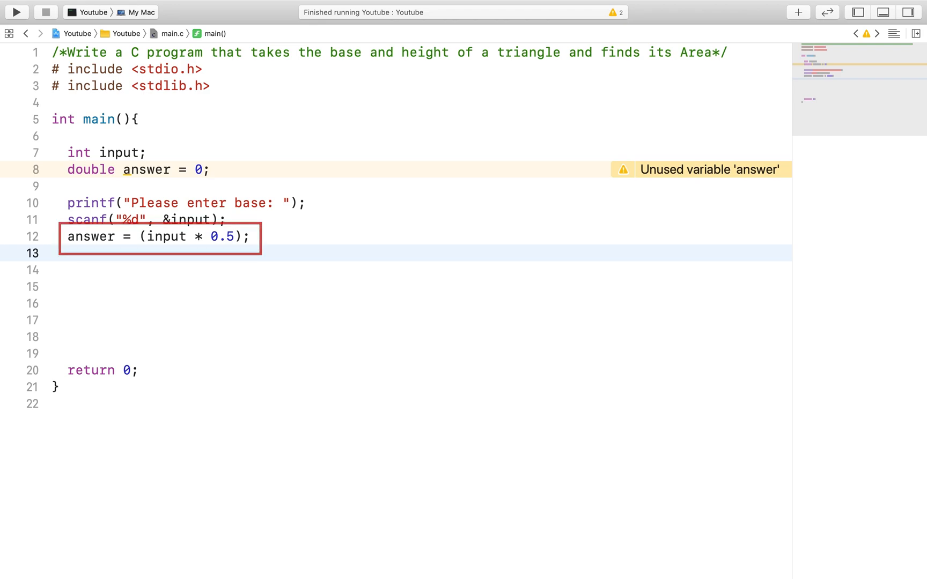
Step: Read the height with scanf("%d", &input) and multiply it into answer
type("scanf(\"")
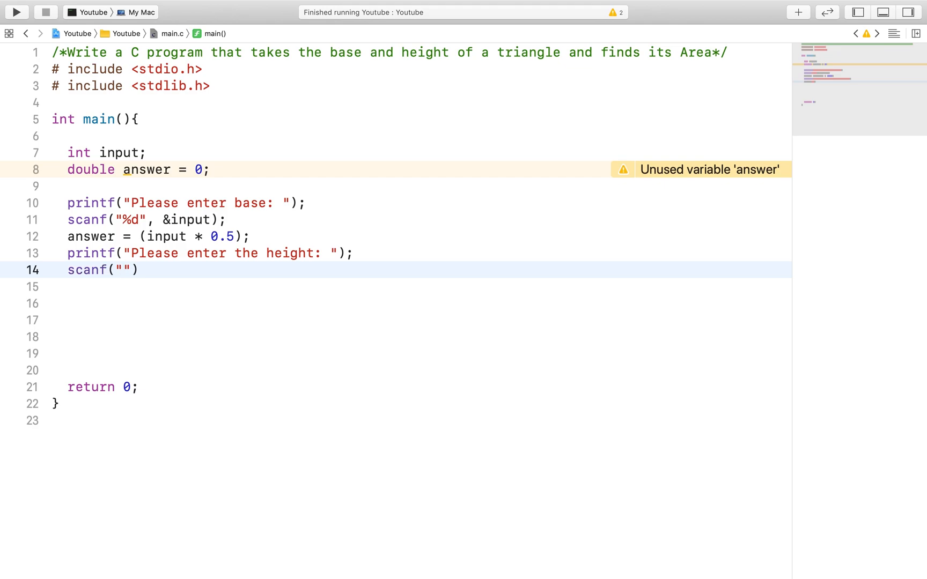
type("%d")
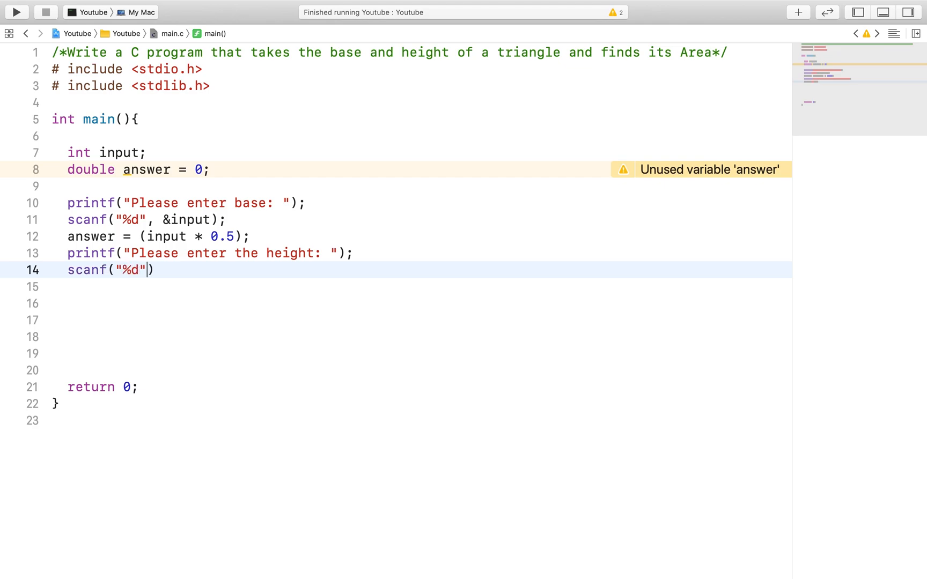
type(", &input);")
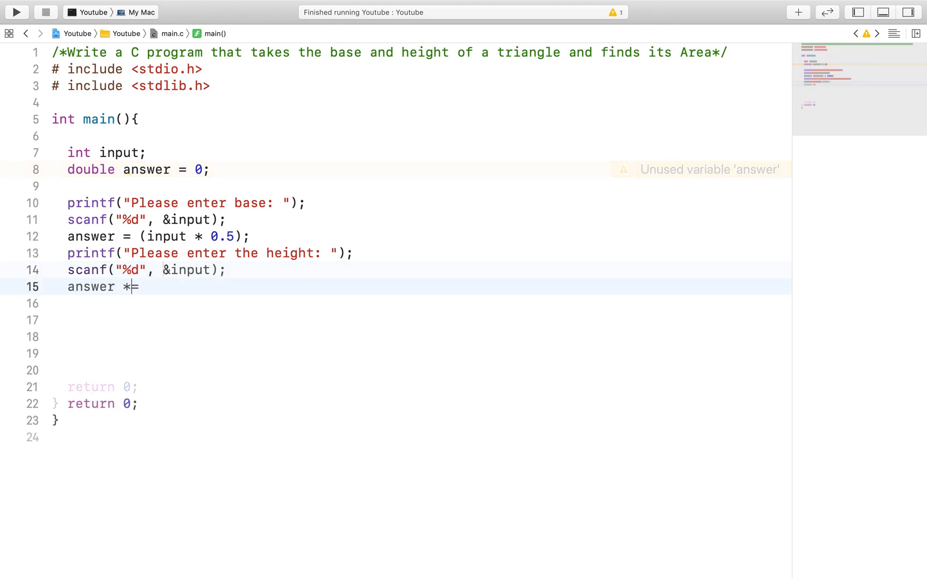
type("input")
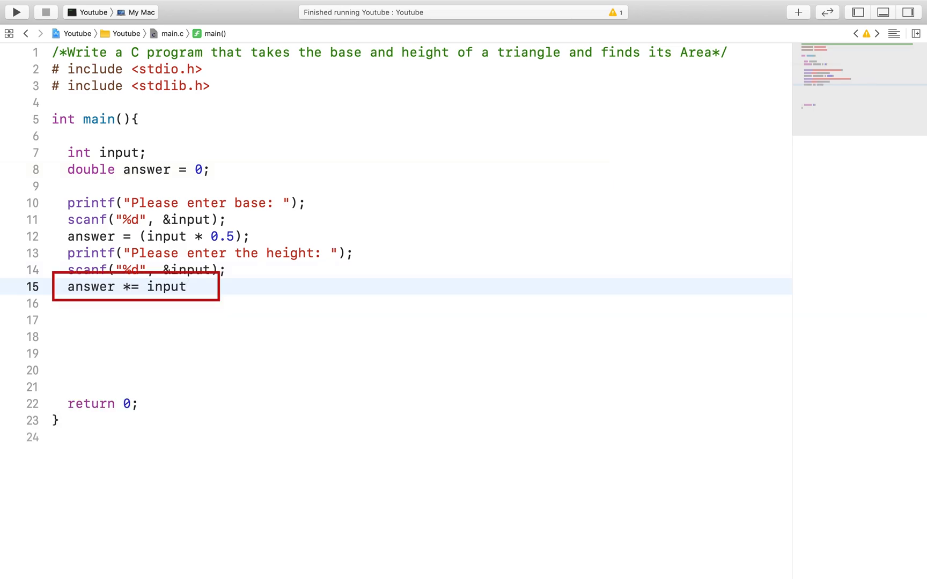
type(";")
left_click(421, 303)
type("printf(\"Area of the t")
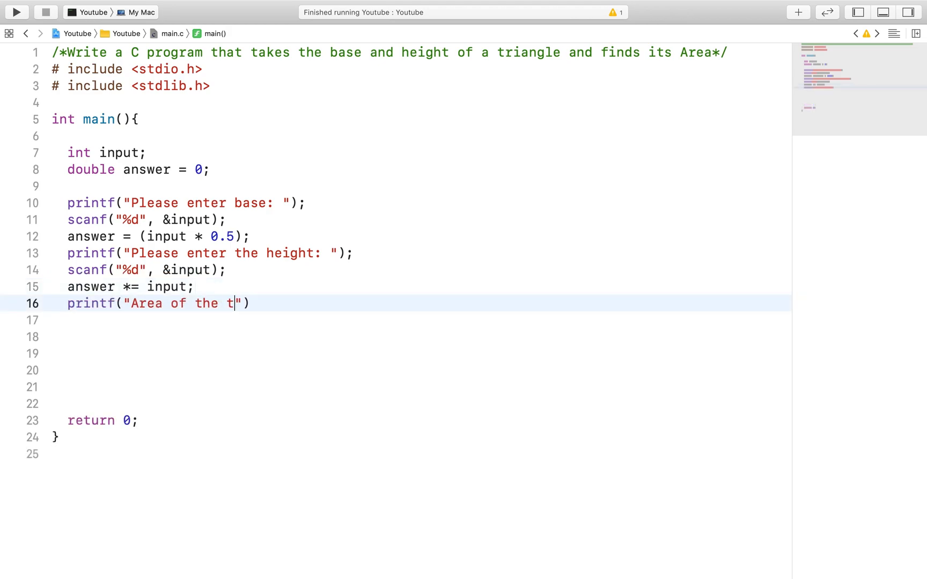
Step: Print "Area of the triangle is: %.2lf\n\n" with answer
type("riangle is: %")
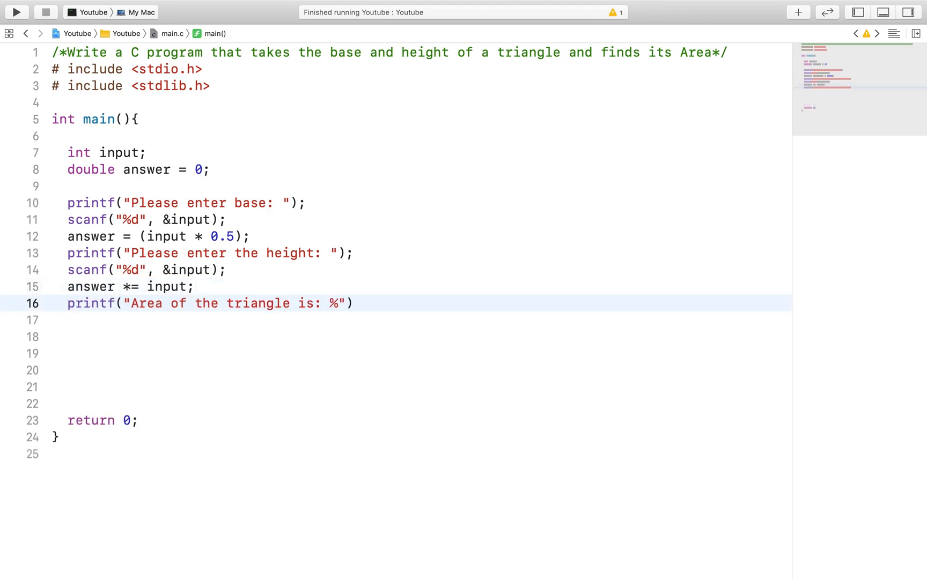
type(".2lf\", answer)")
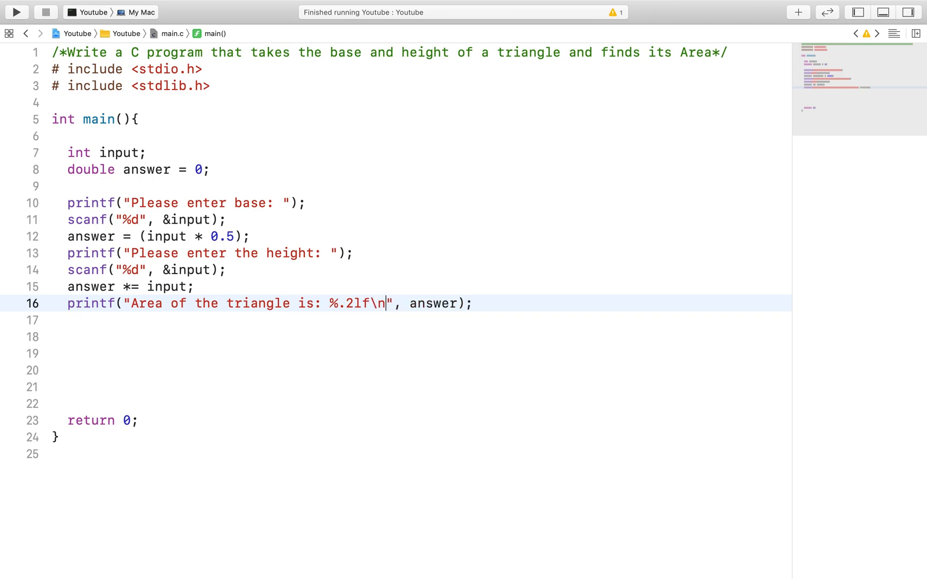
type("\\n\\n")
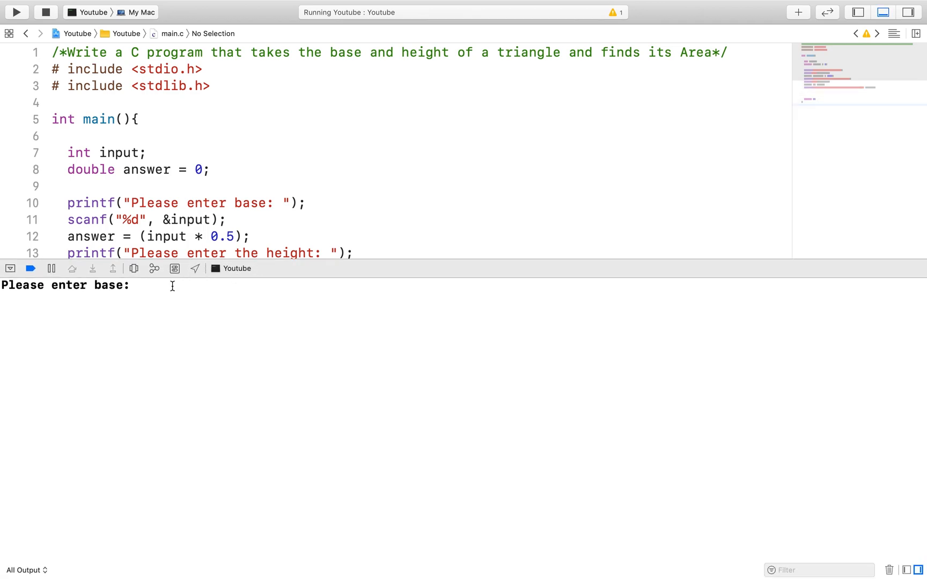
Step: Test the triangle program with base 5, height 5, then base 2, height 1, giving area 1.00
type("5")
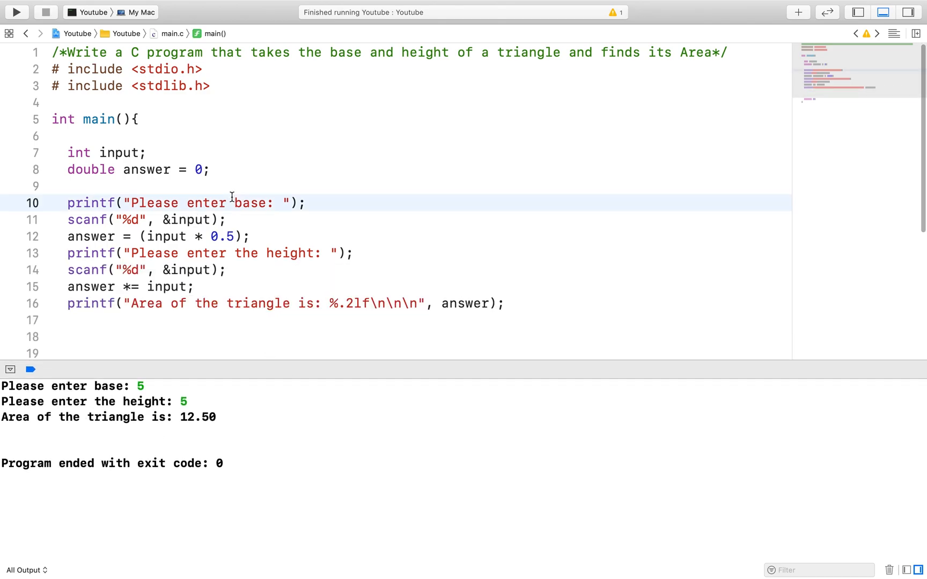
left_click(16, 12)
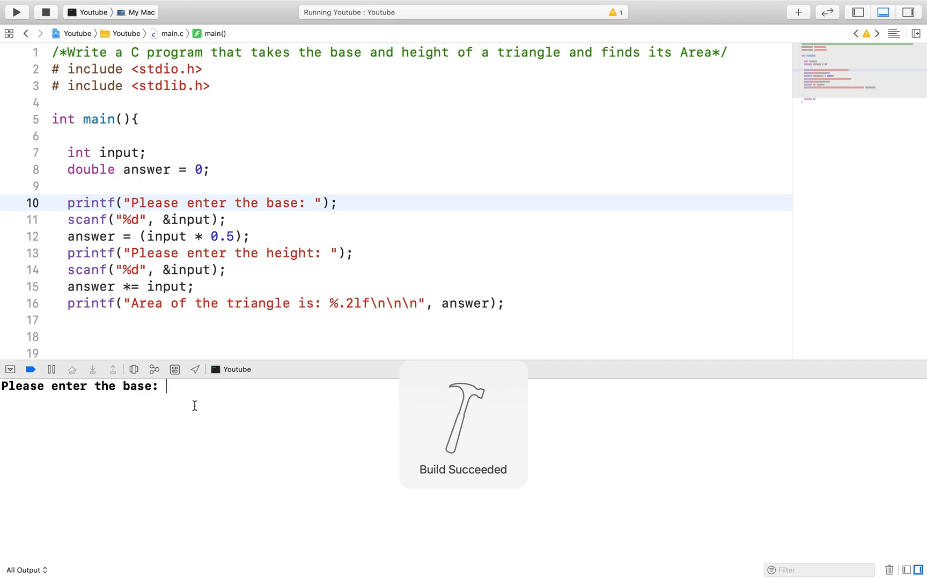
type("2")
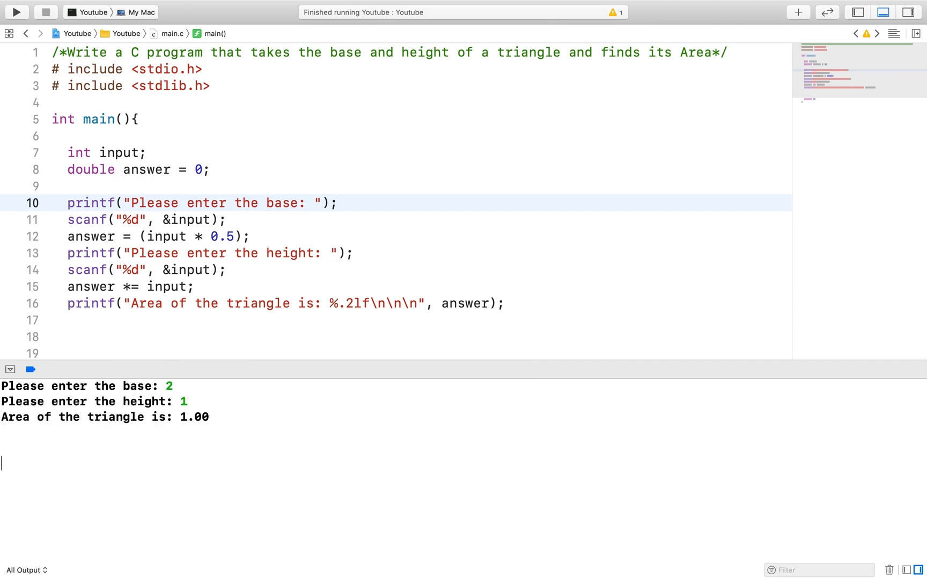
left_click(16, 12)
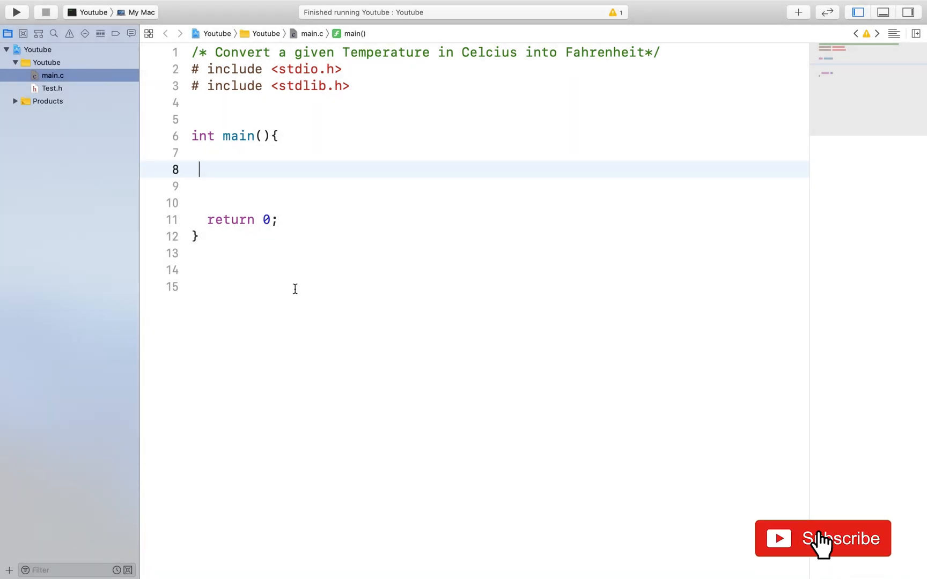
Step: Place the cursor inside main of the Celsius-to-Fahrenheit skeleton
left_click(822, 539)
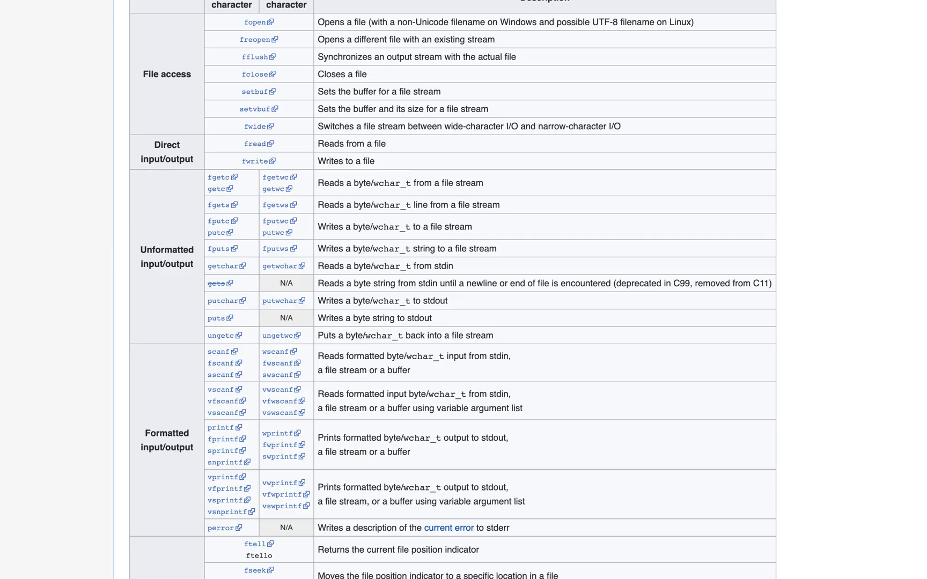
Step: Open the cppreference scanf/printf table, then return to Xcode
left_click(224, 428)
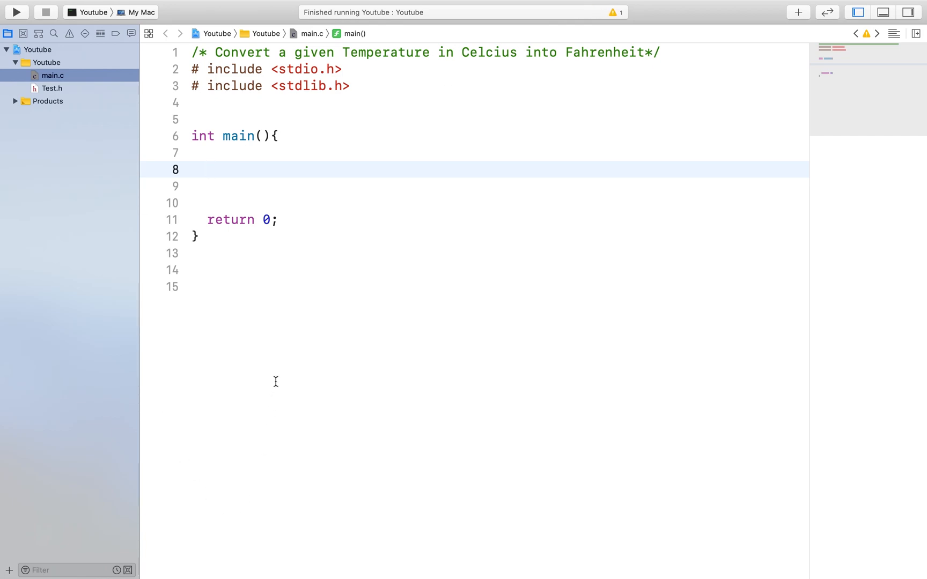
Step: Type double temp; and double answer; inside main
type("double")
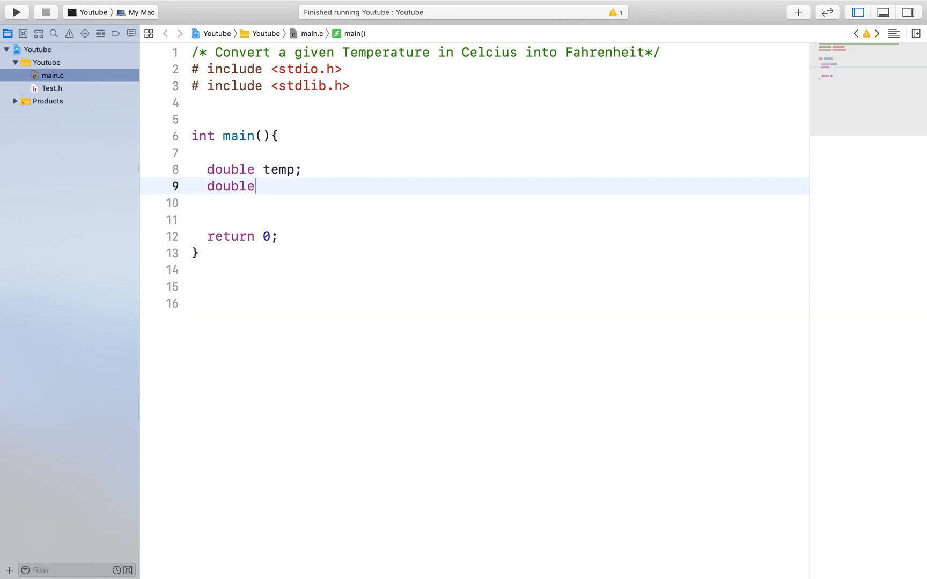
type("answer")
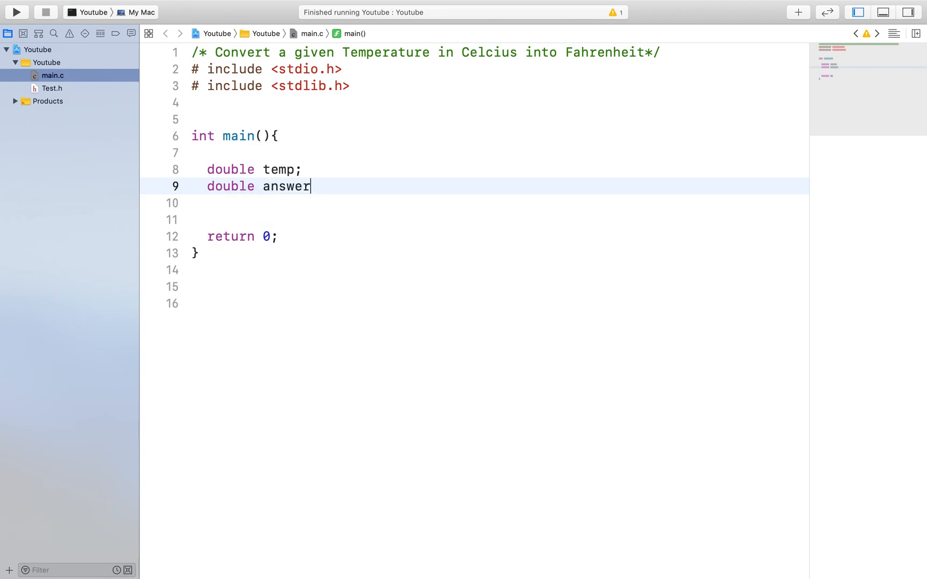
type(";")
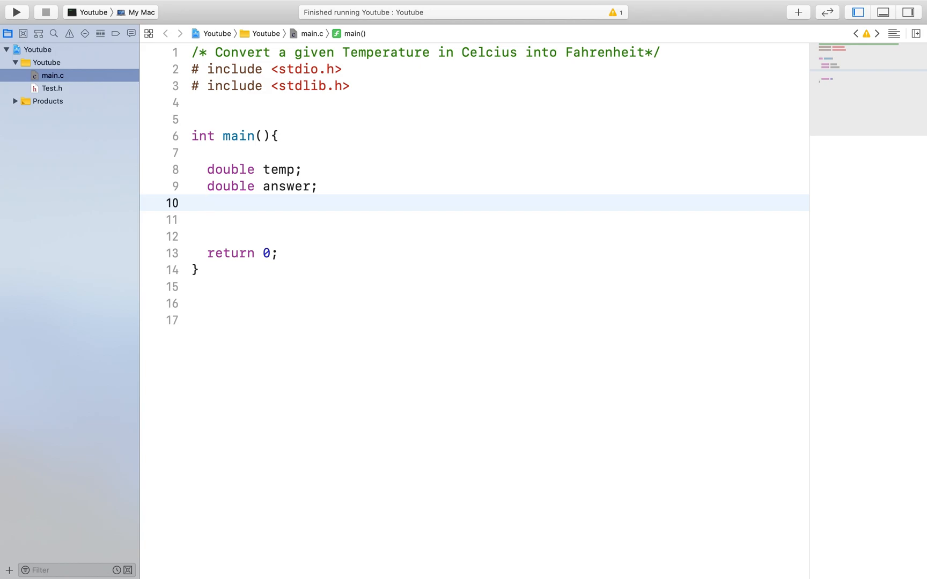
Step: Add printf prompt "Please enter temperature in Celcius: "
type("p")
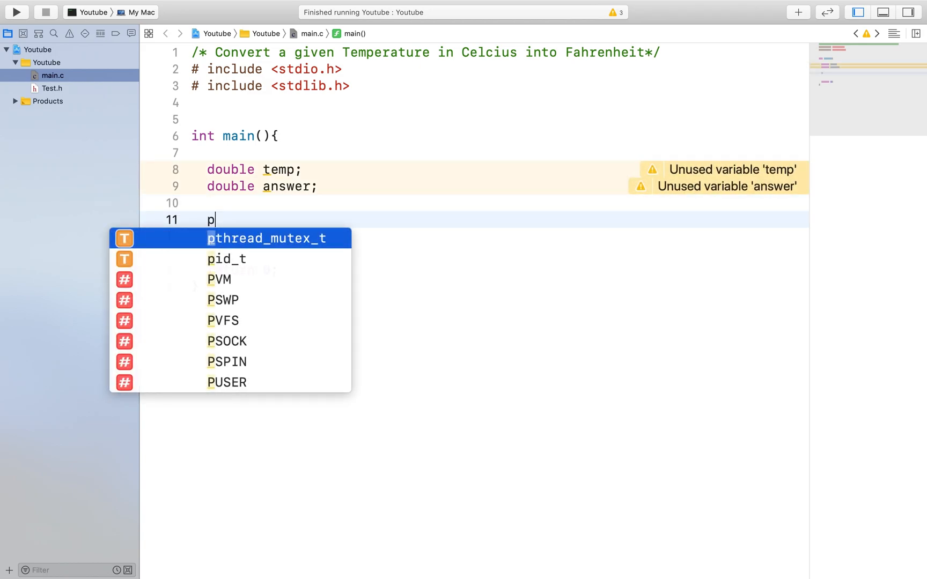
type("rintf(\"plea")
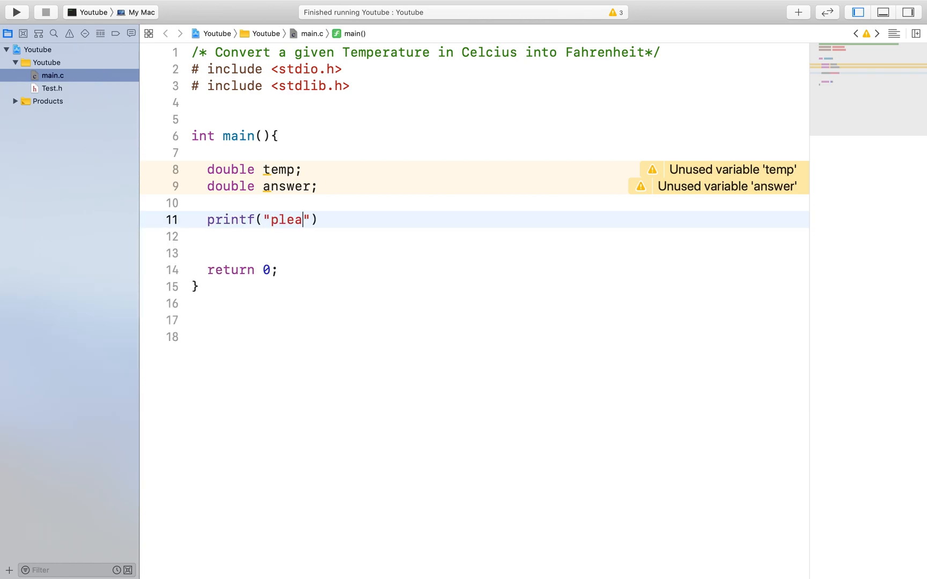
type("Pleas")
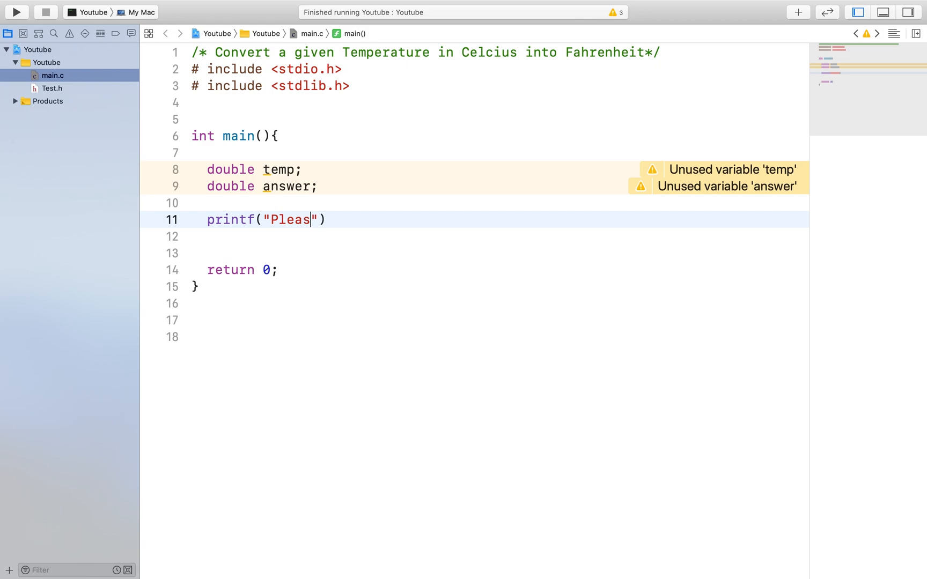
type("e enter y")
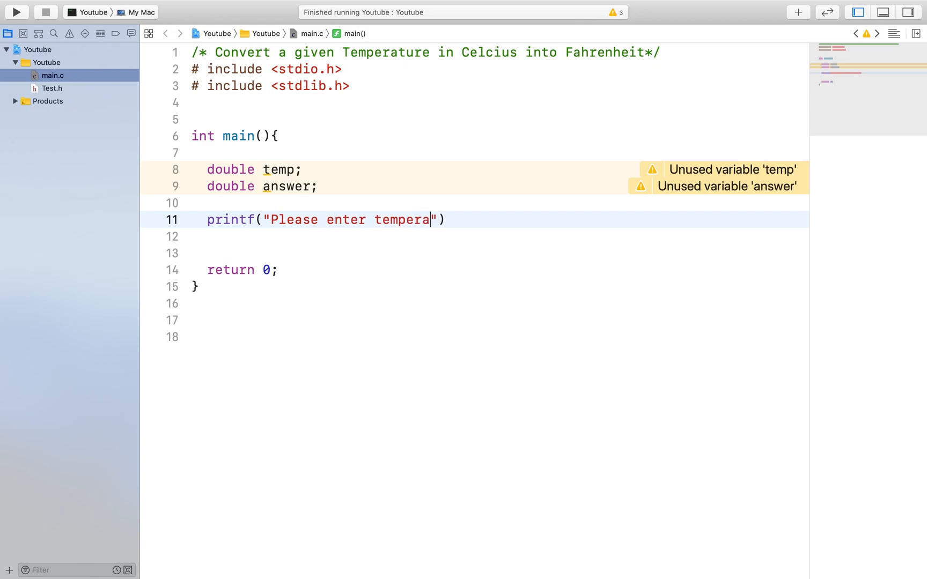
type("ture in")
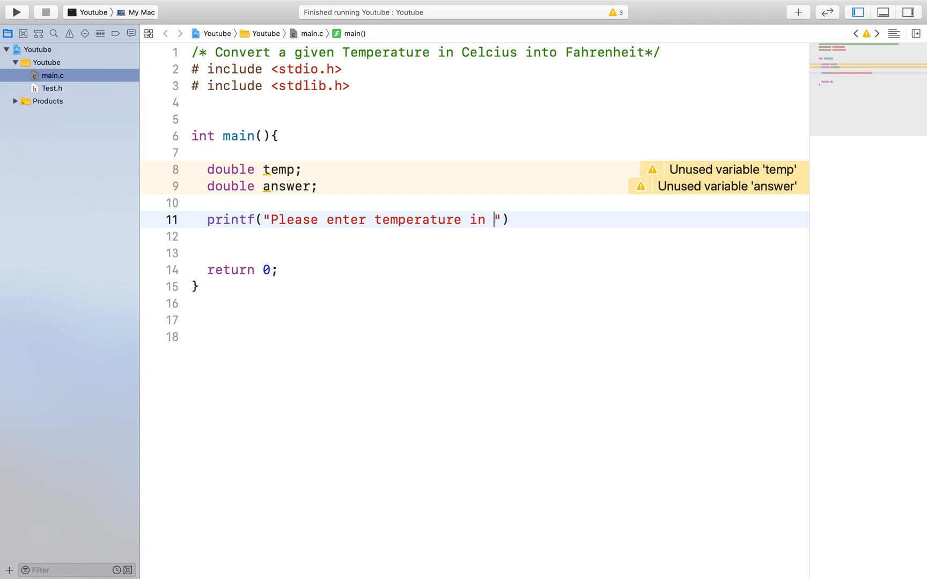
type("Celcius:")
left_click(474, 237)
type("scanf(\"")
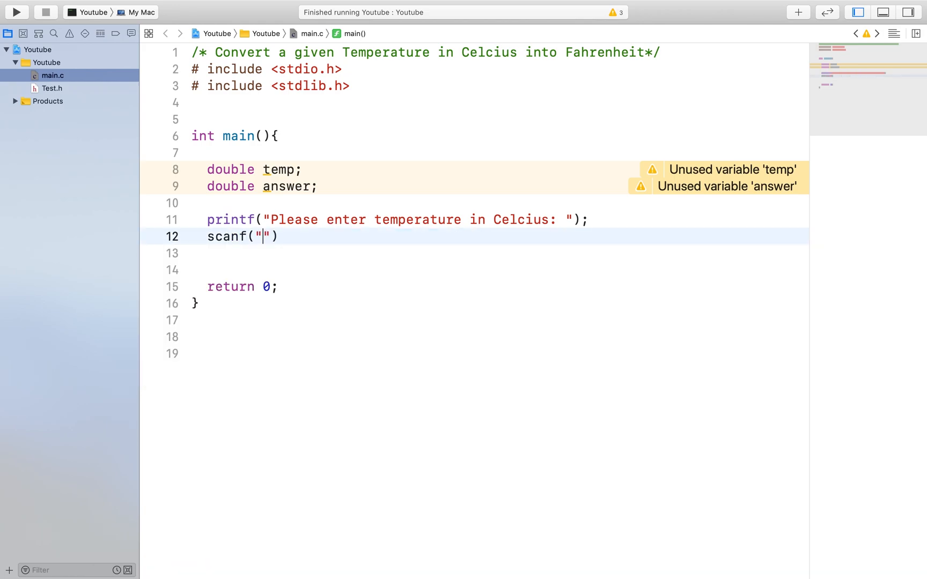
Step: Read the value with scanf("%lf", &temp); and start a new blank line
type("%")
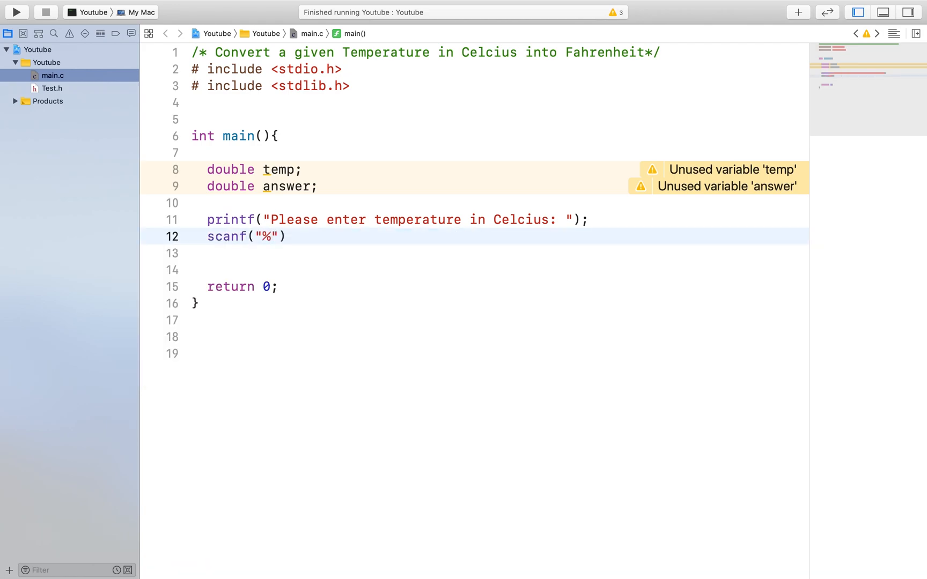
type("lf")
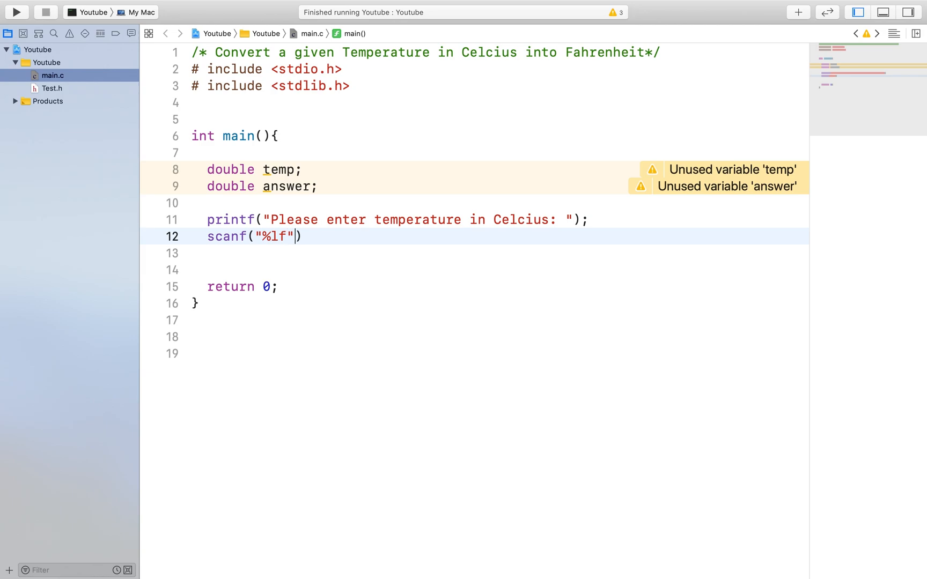
type(", &")
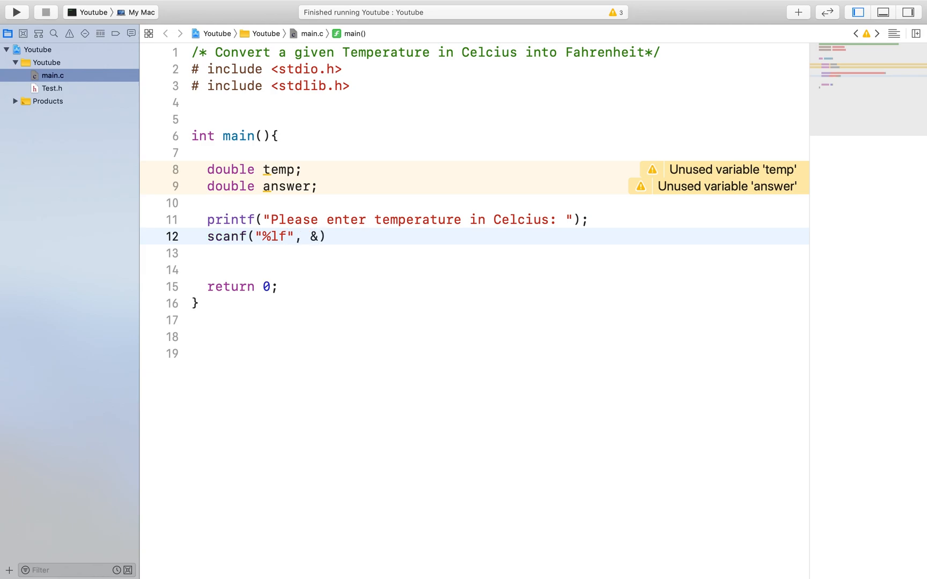
type("temp);")
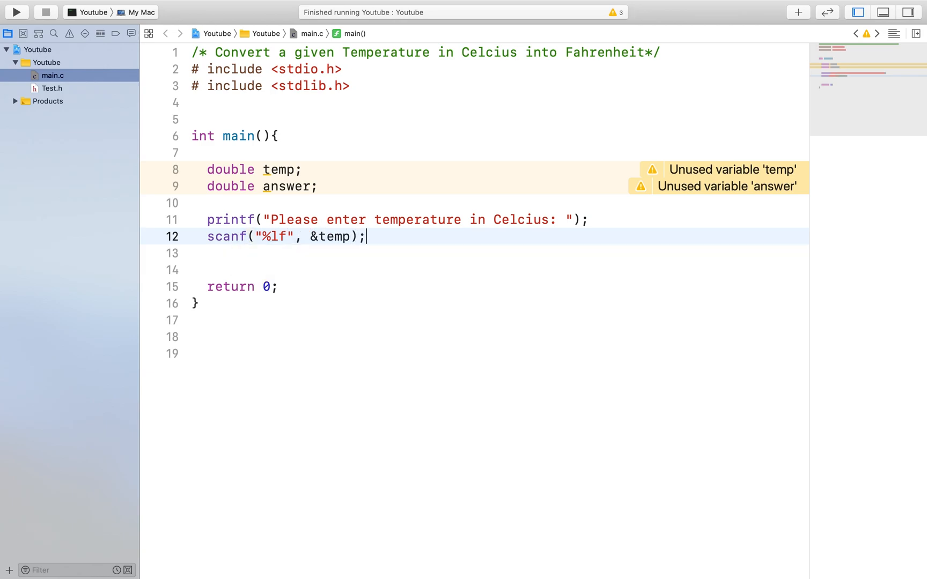
key("enter")
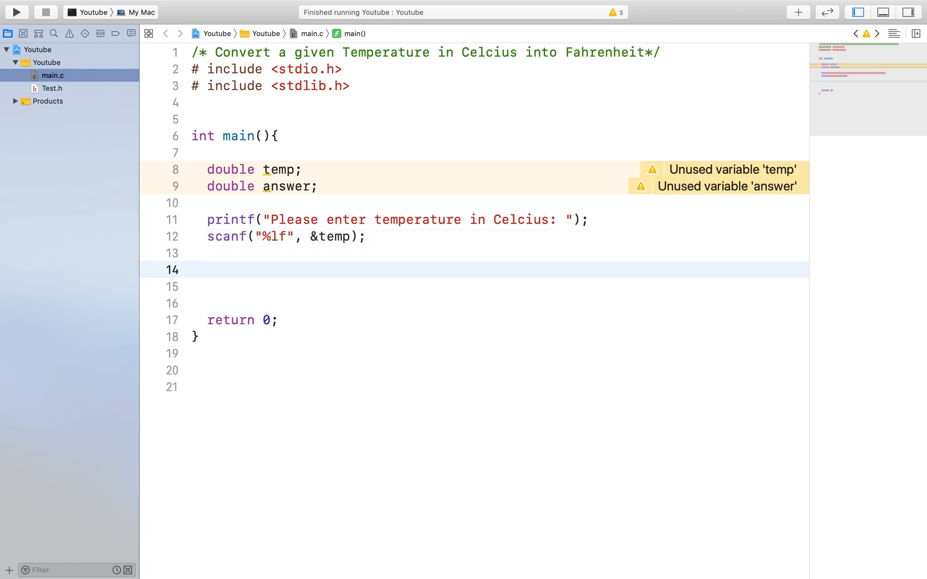
Step: Write the line answer = (9.0 / 5) * temp + 32 and begin the next printf call
type("answer =")
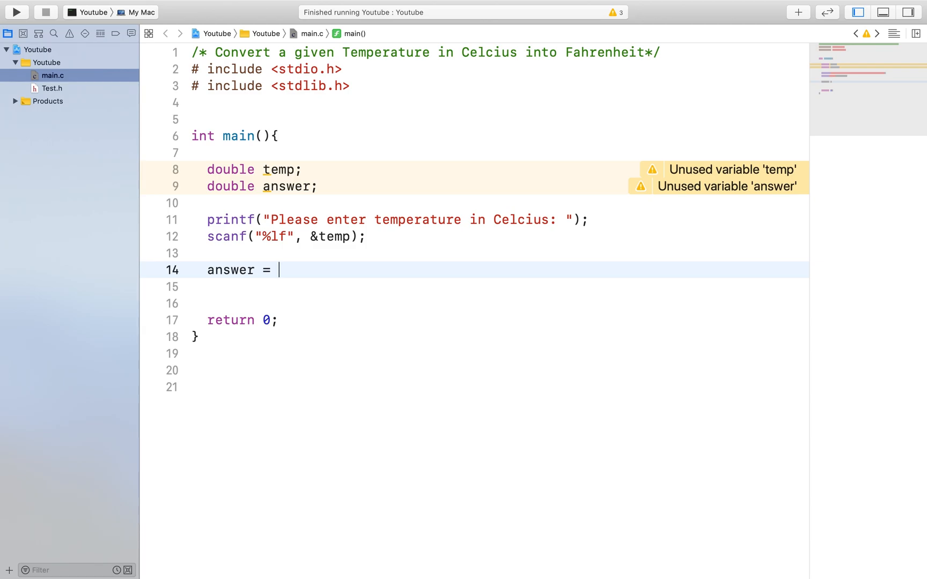
type("(")
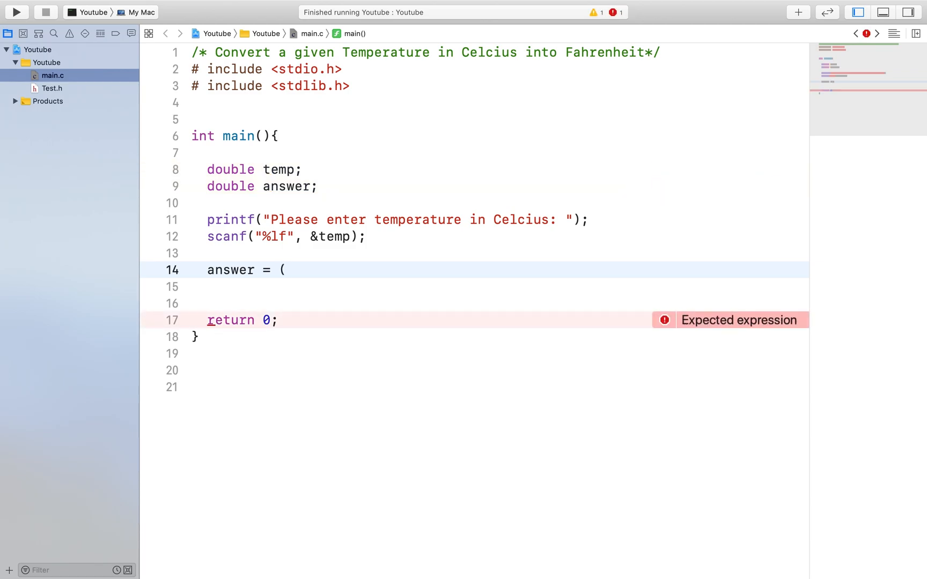
type("9.0")
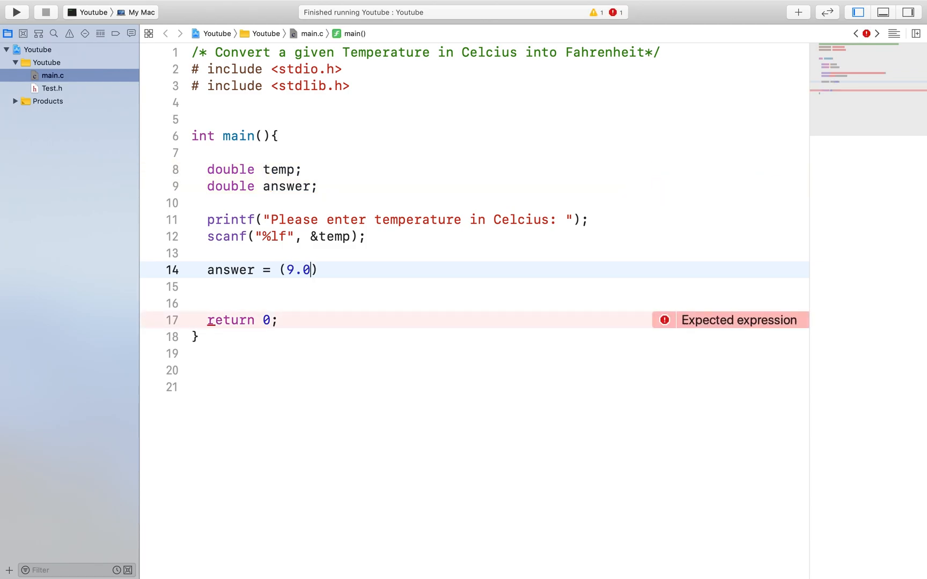
type("/ 5")
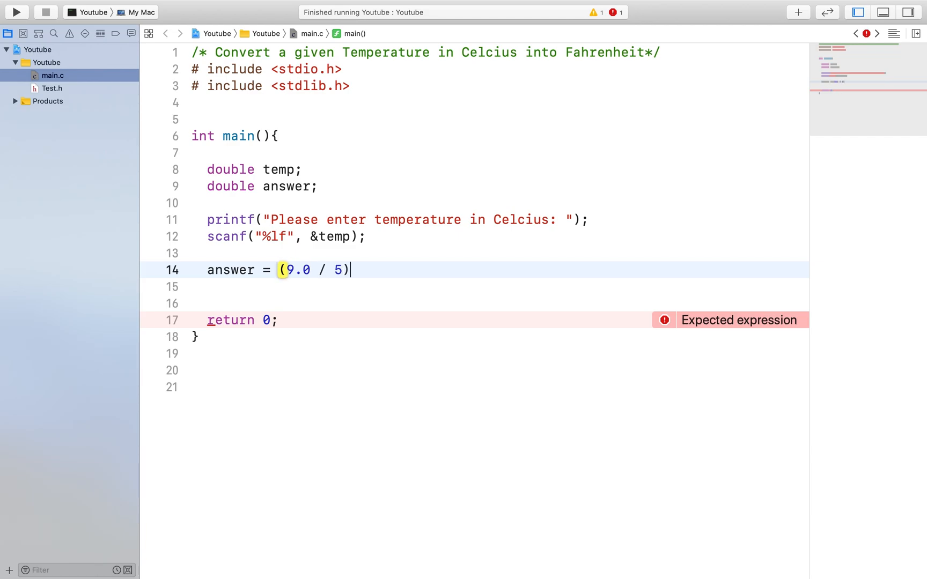
type("*")
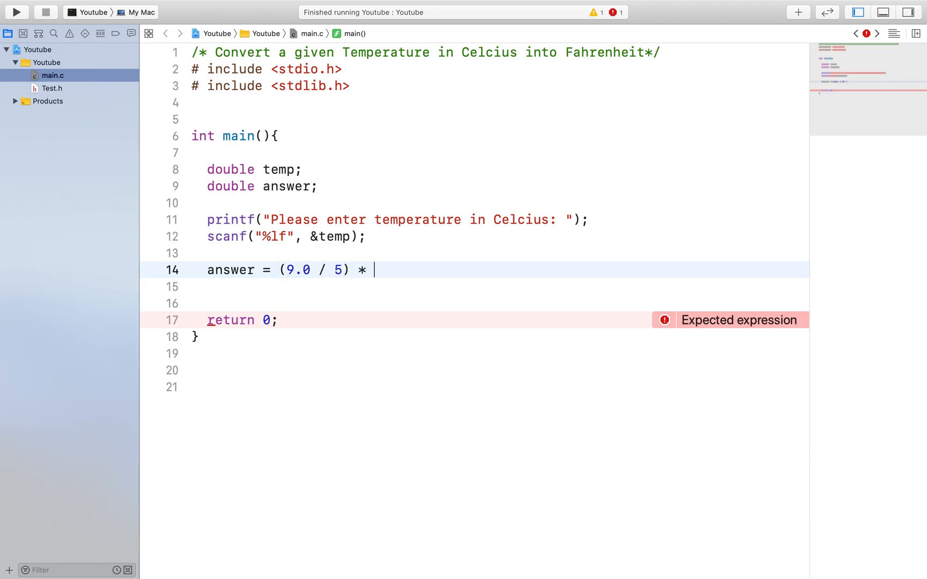
type("temp")
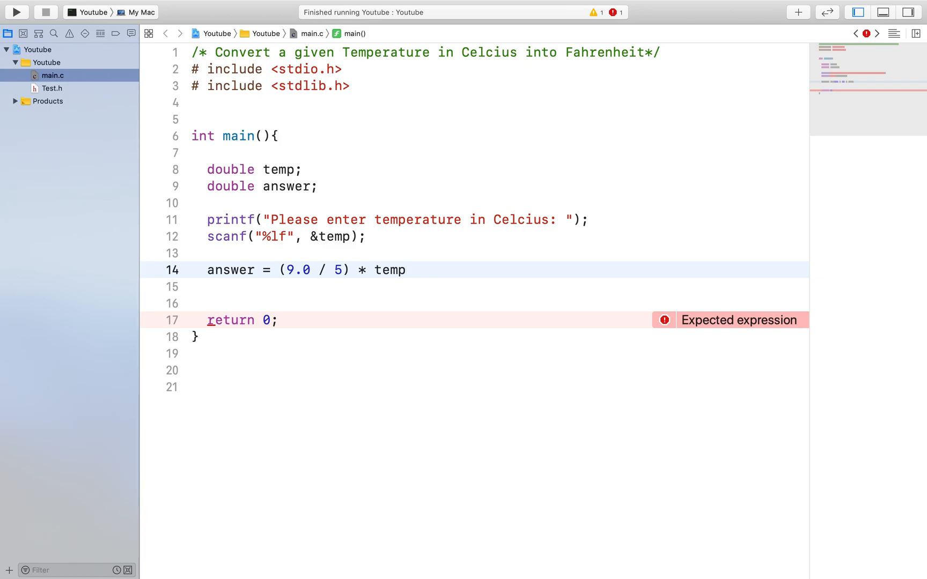
type("+ 32;")
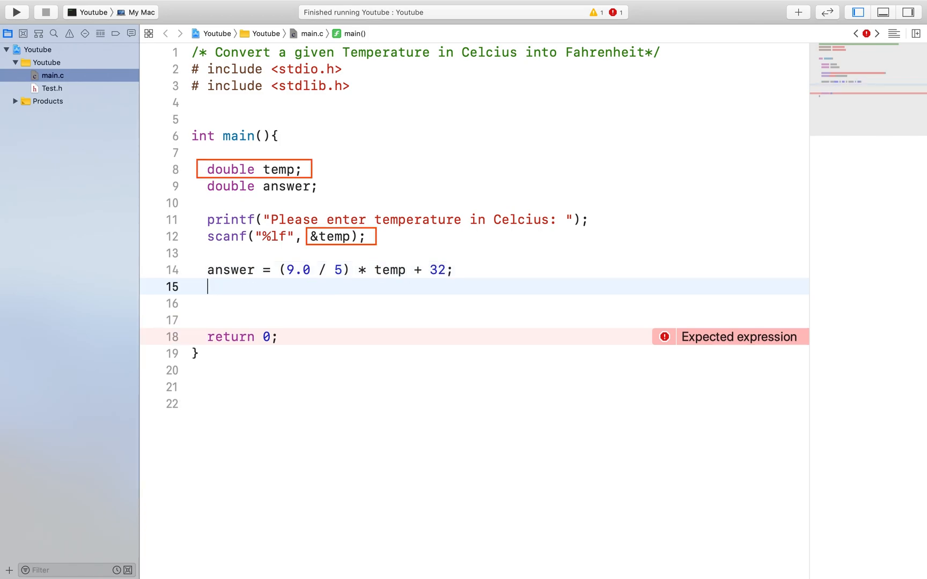
type("p")
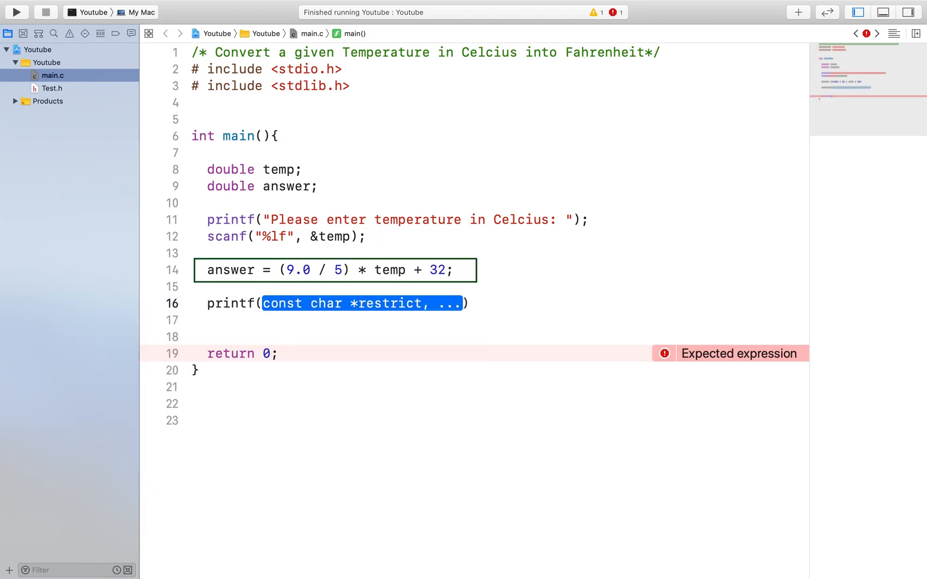
Step: Type the printf message "Answer: %lf [Fahrenheit]", correcting a mistyped start
type("\"\"")
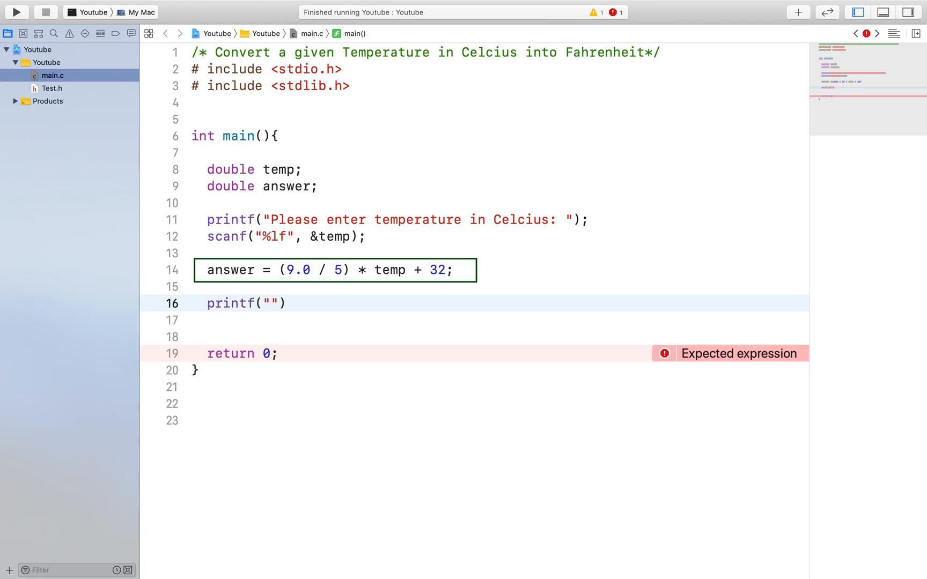
type("This")
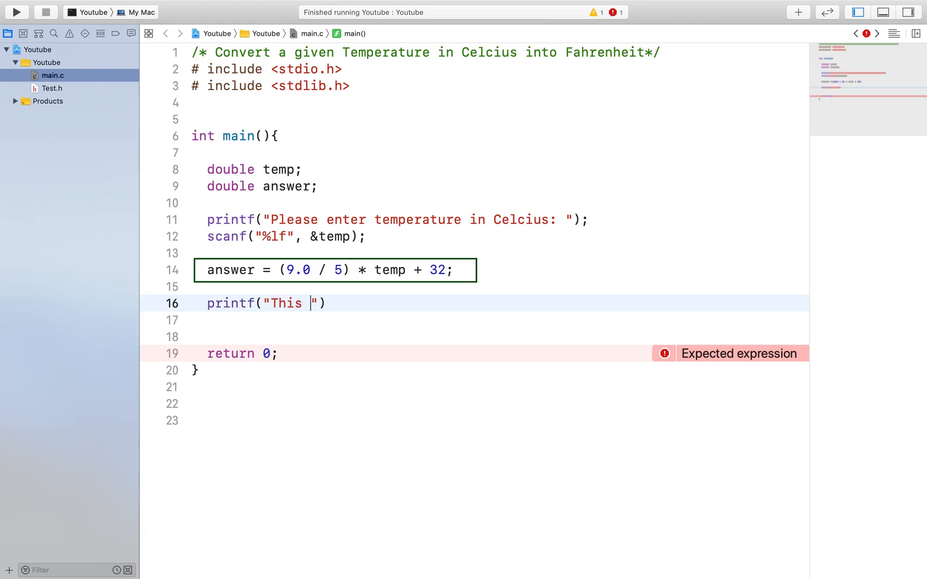
key("backspace")
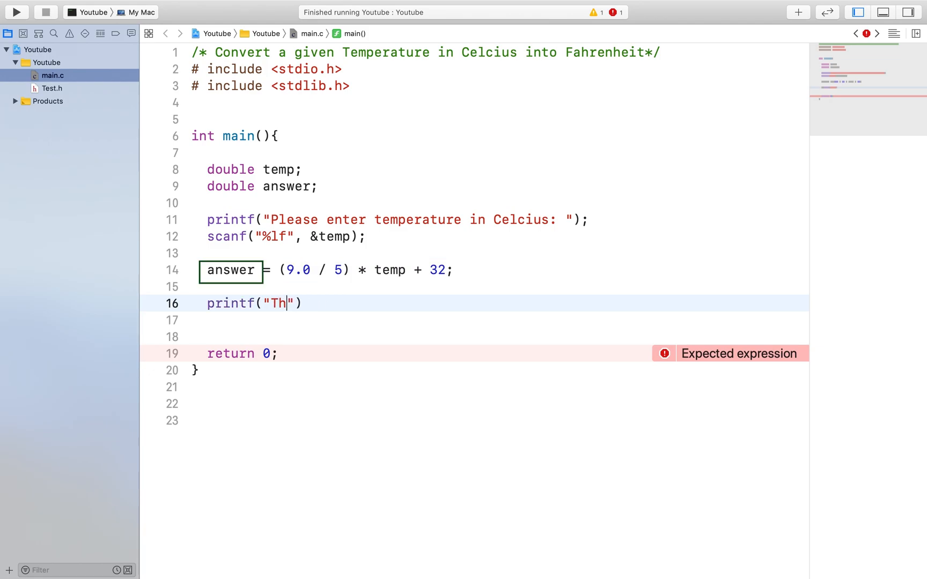
key("Backspace")
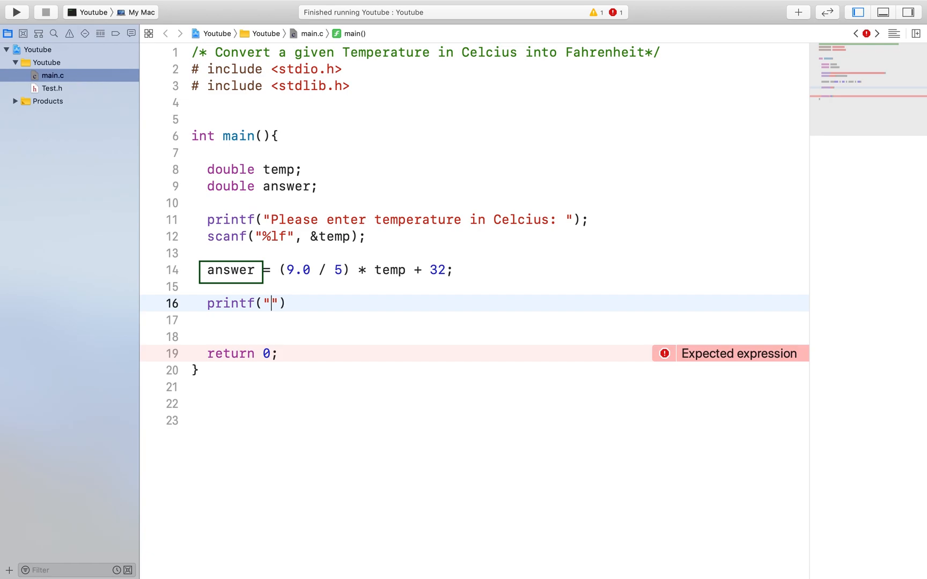
type("Answer:")
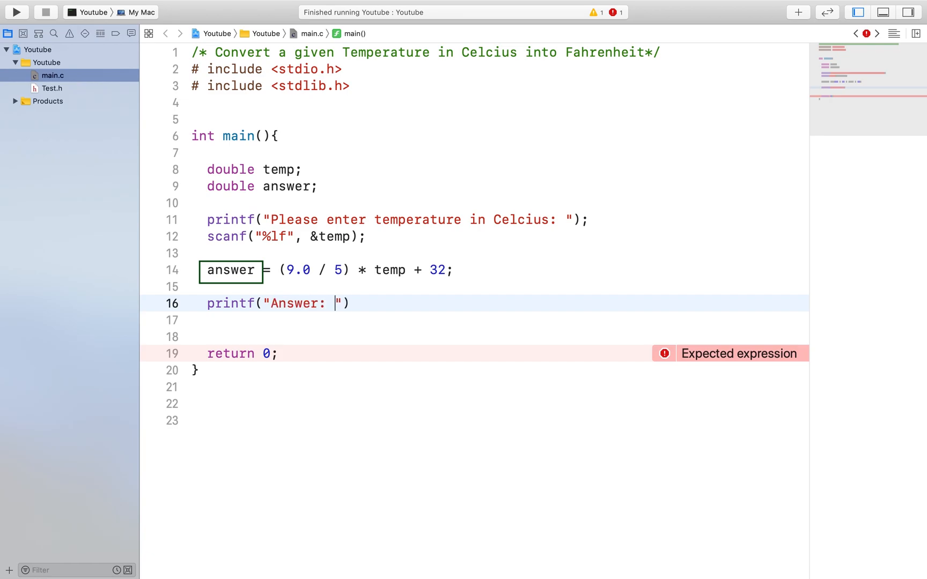
type("%ld")
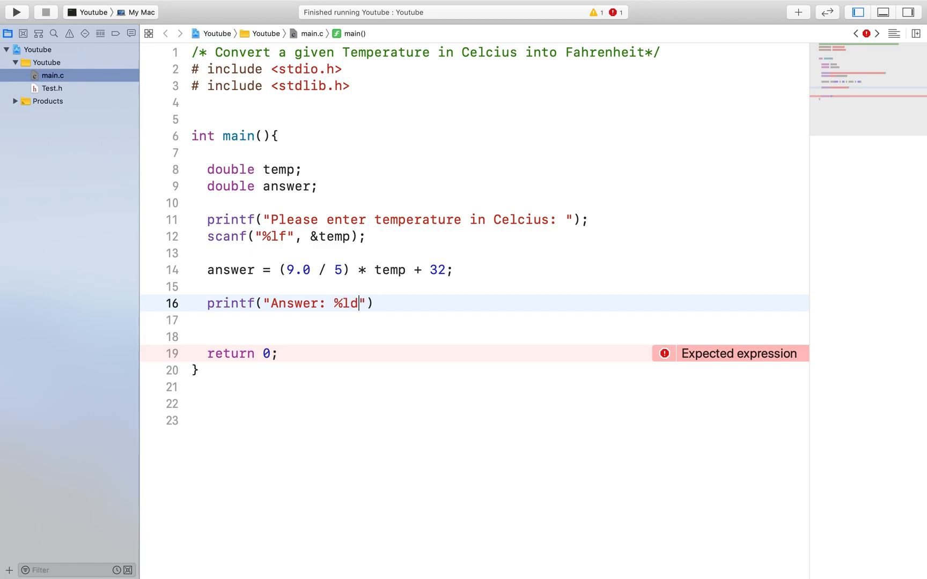
type("lf")
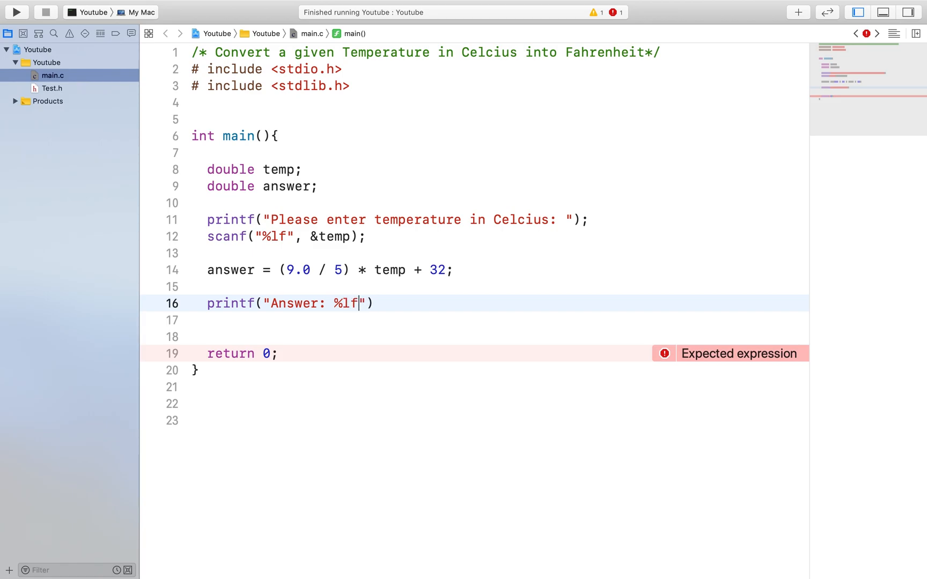
type("[")
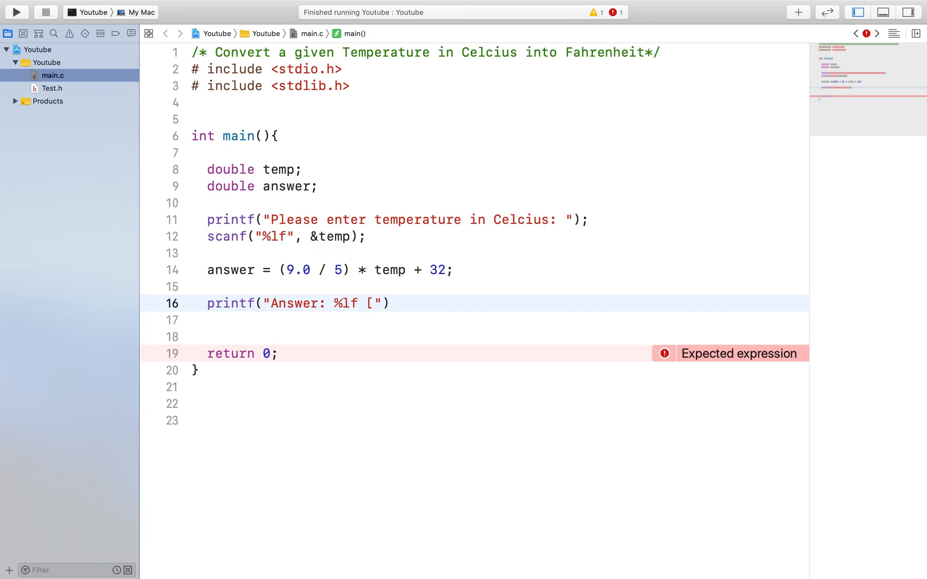
type("F")
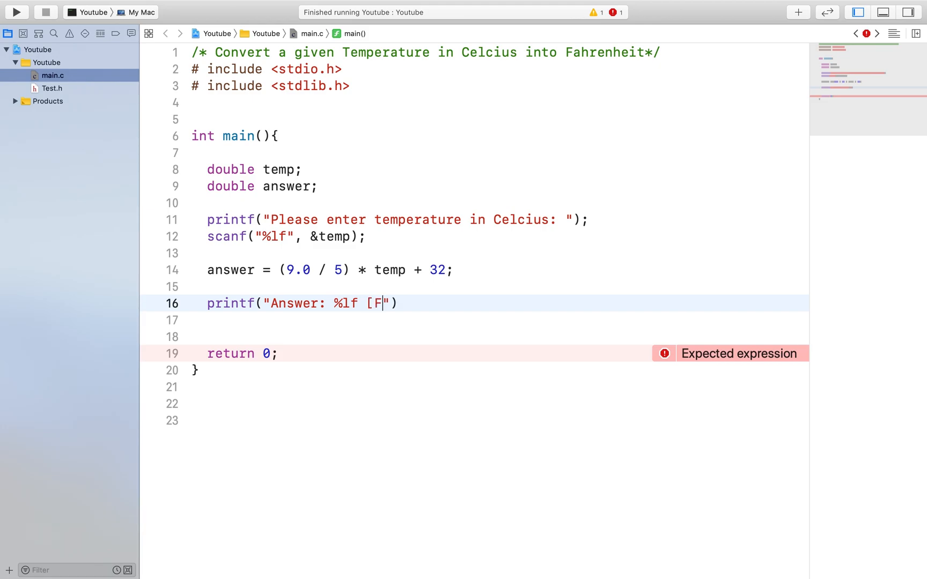
type("ahrenhe")
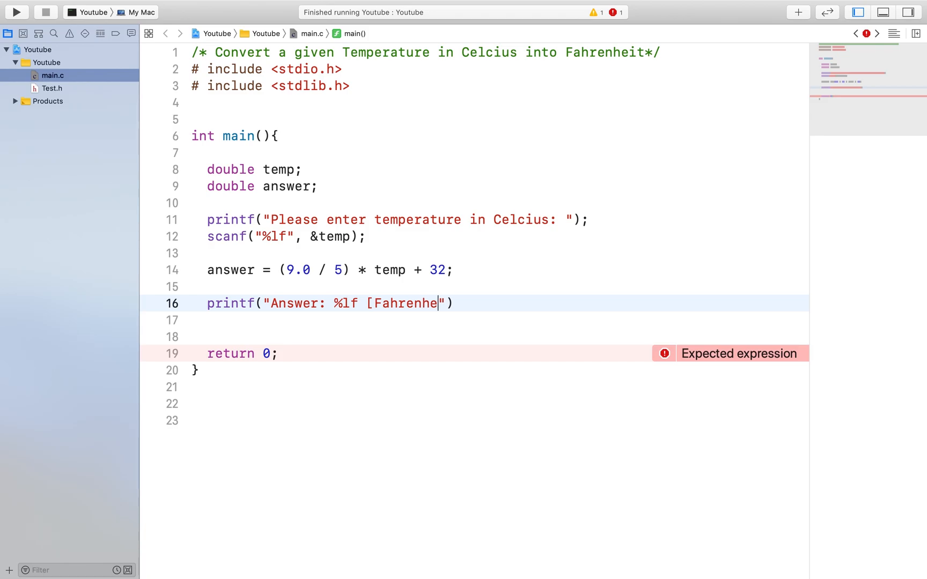
type("it]")
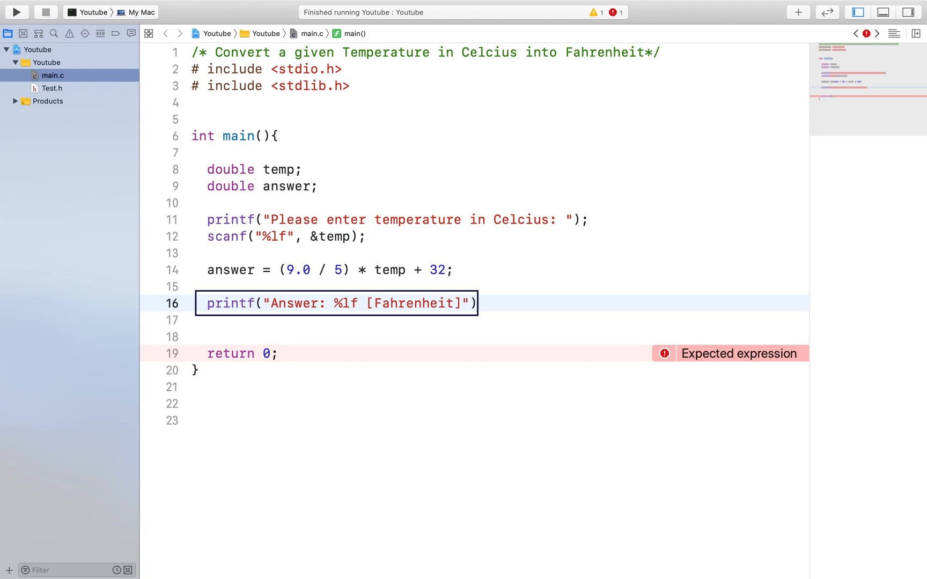
Step: Make the specifier %.2lf, pass answer with trailing \n\n, then build and run the converter
left_click(415, 304)
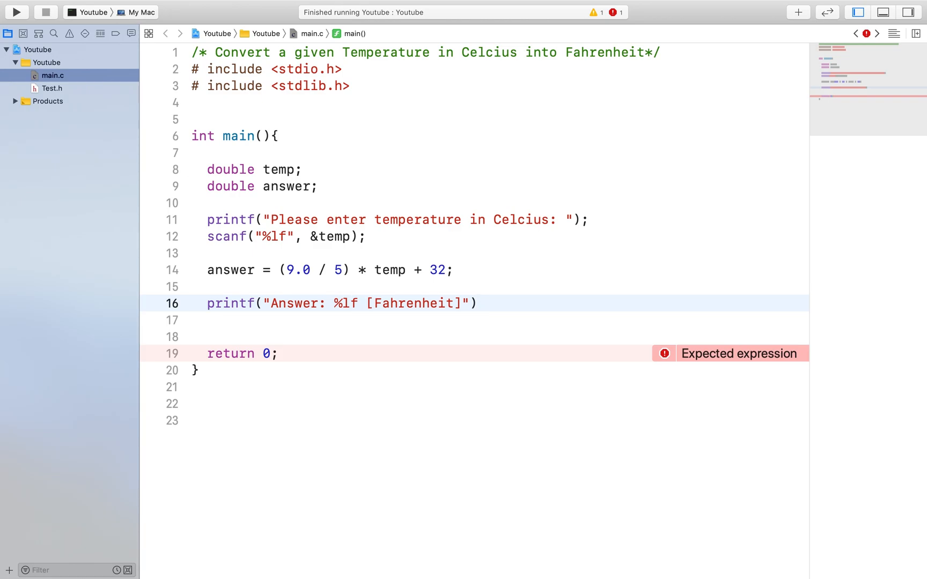
type(".2")
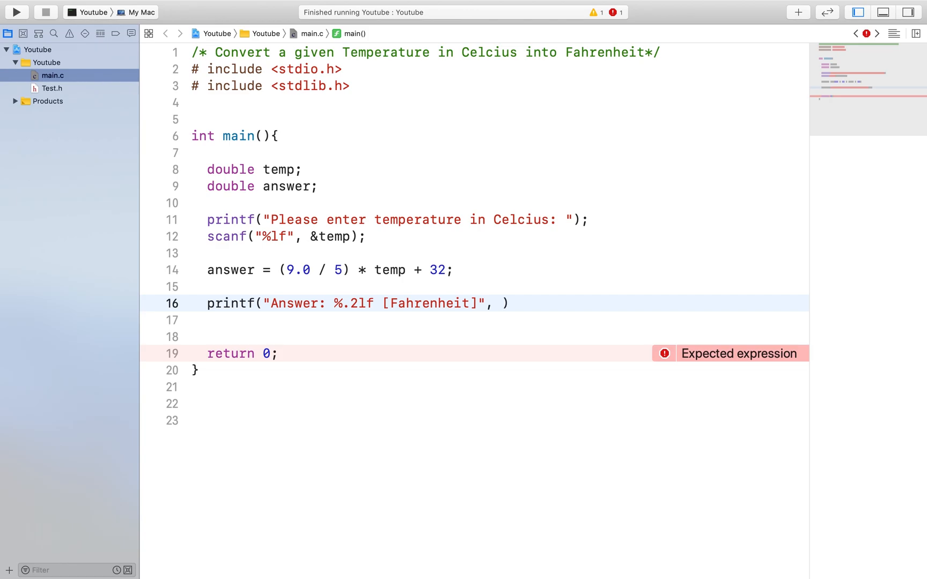
type("answer")
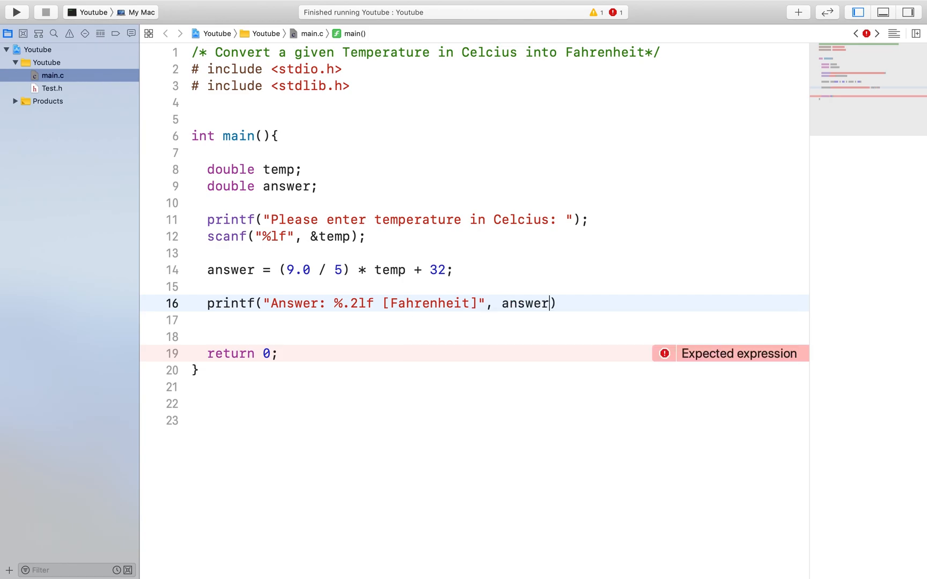
type(";")
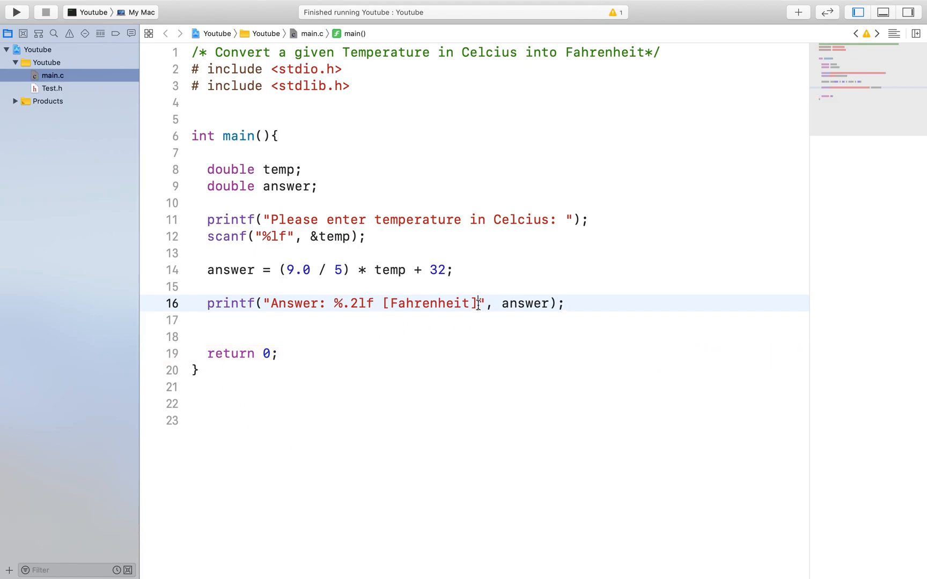
type("\\n\\n")
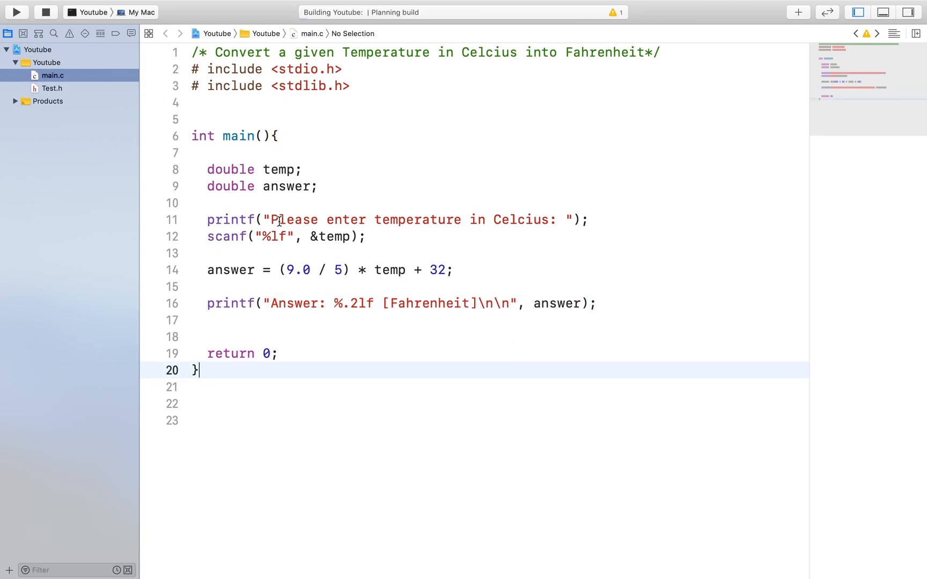
left_click(16, 12)
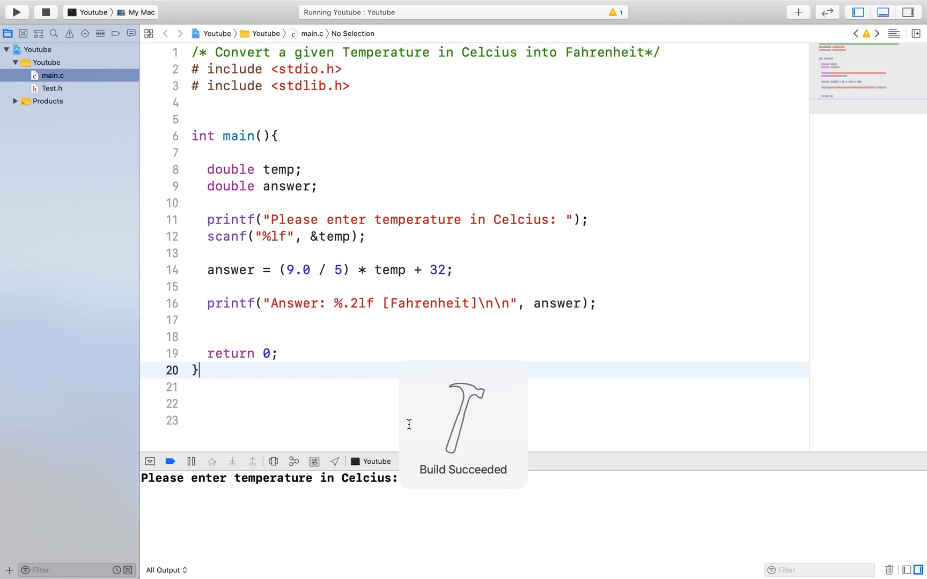